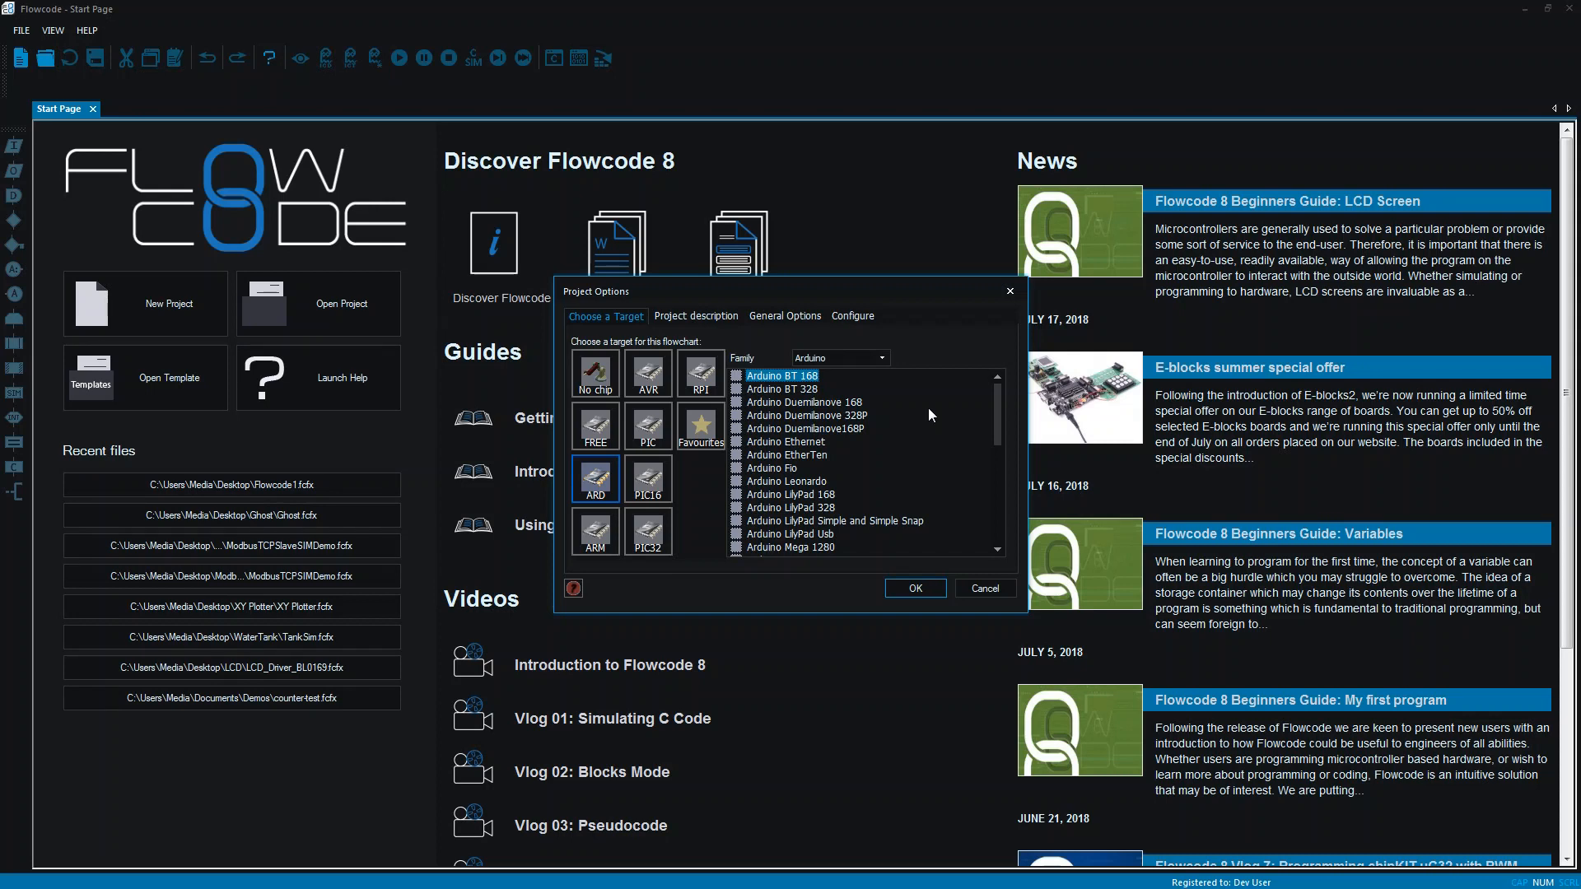
# Choose the Arduino family and the Arduino Uno R3 PDIP board as the project target
pyautogui.click(700, 372)
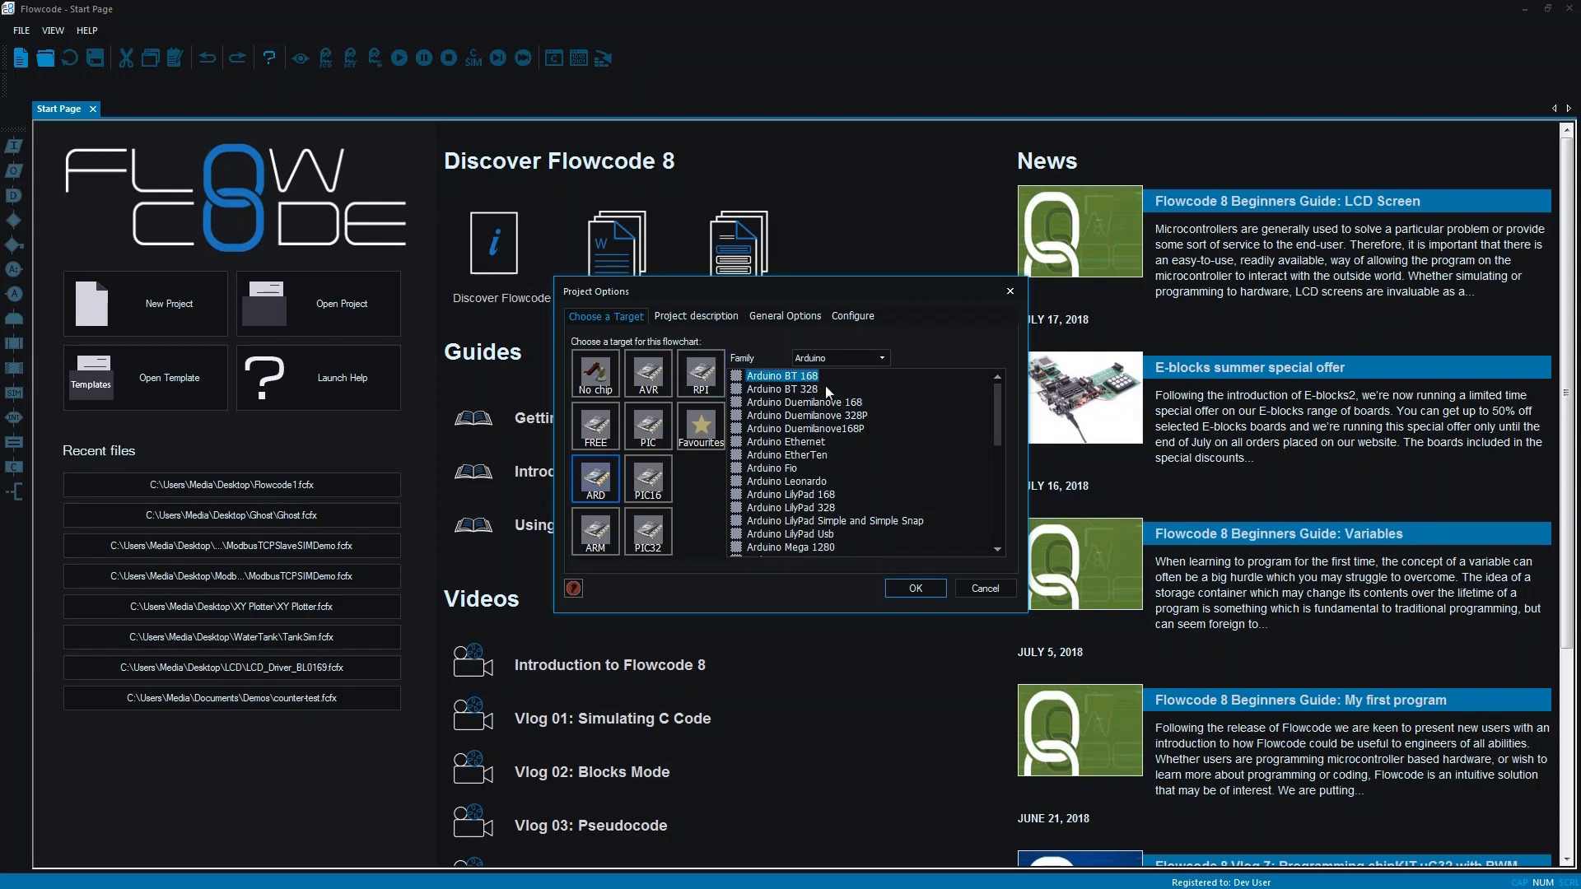
pyautogui.moveTo(886, 411)
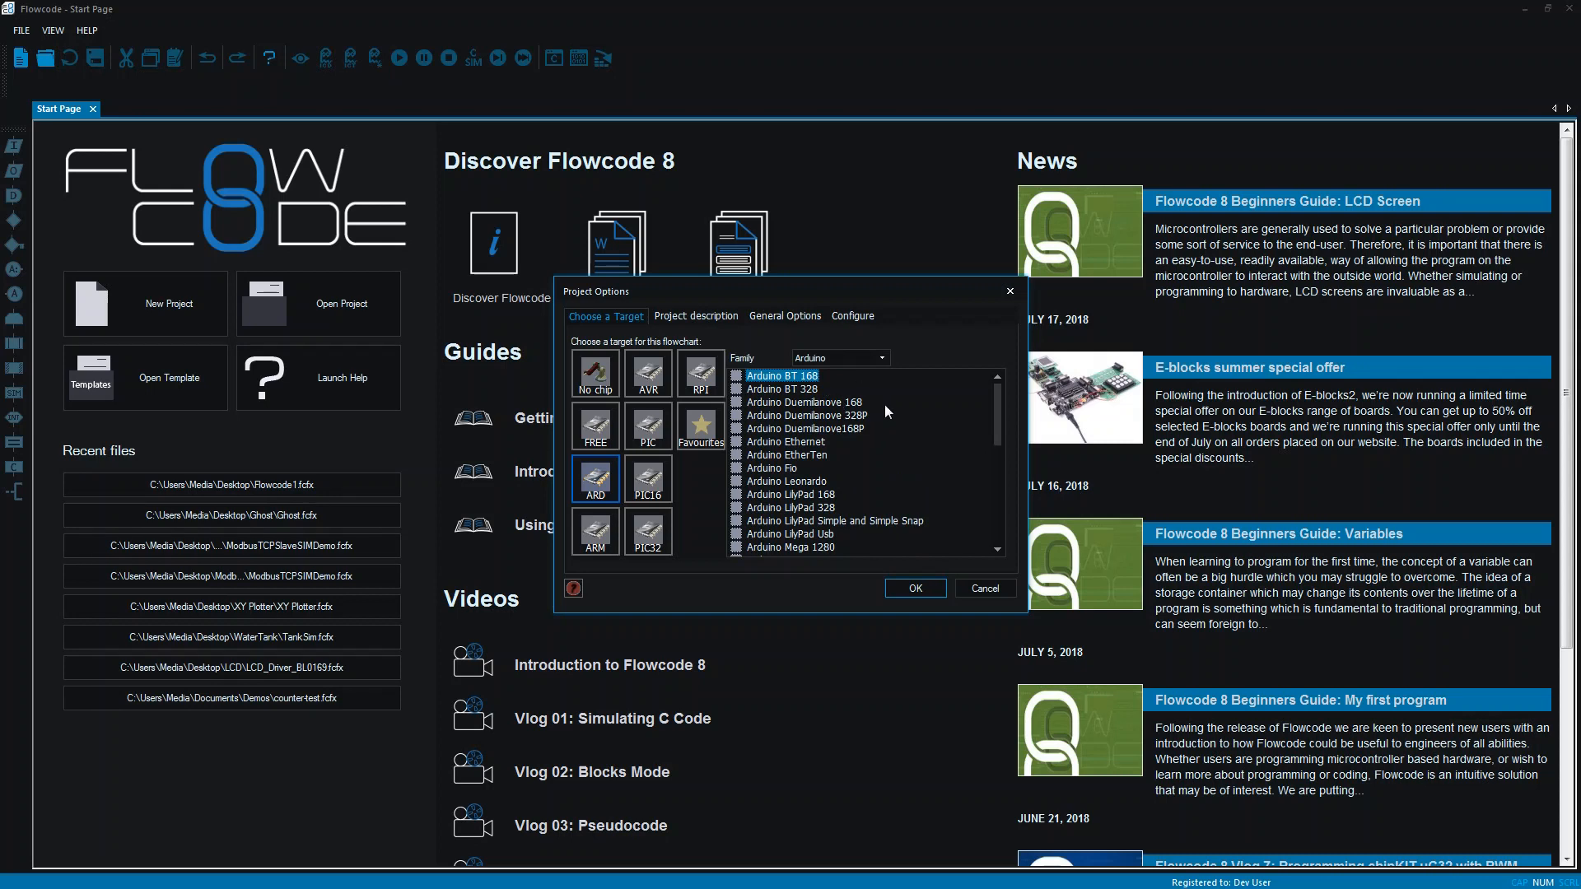
pyautogui.scroll(-3)
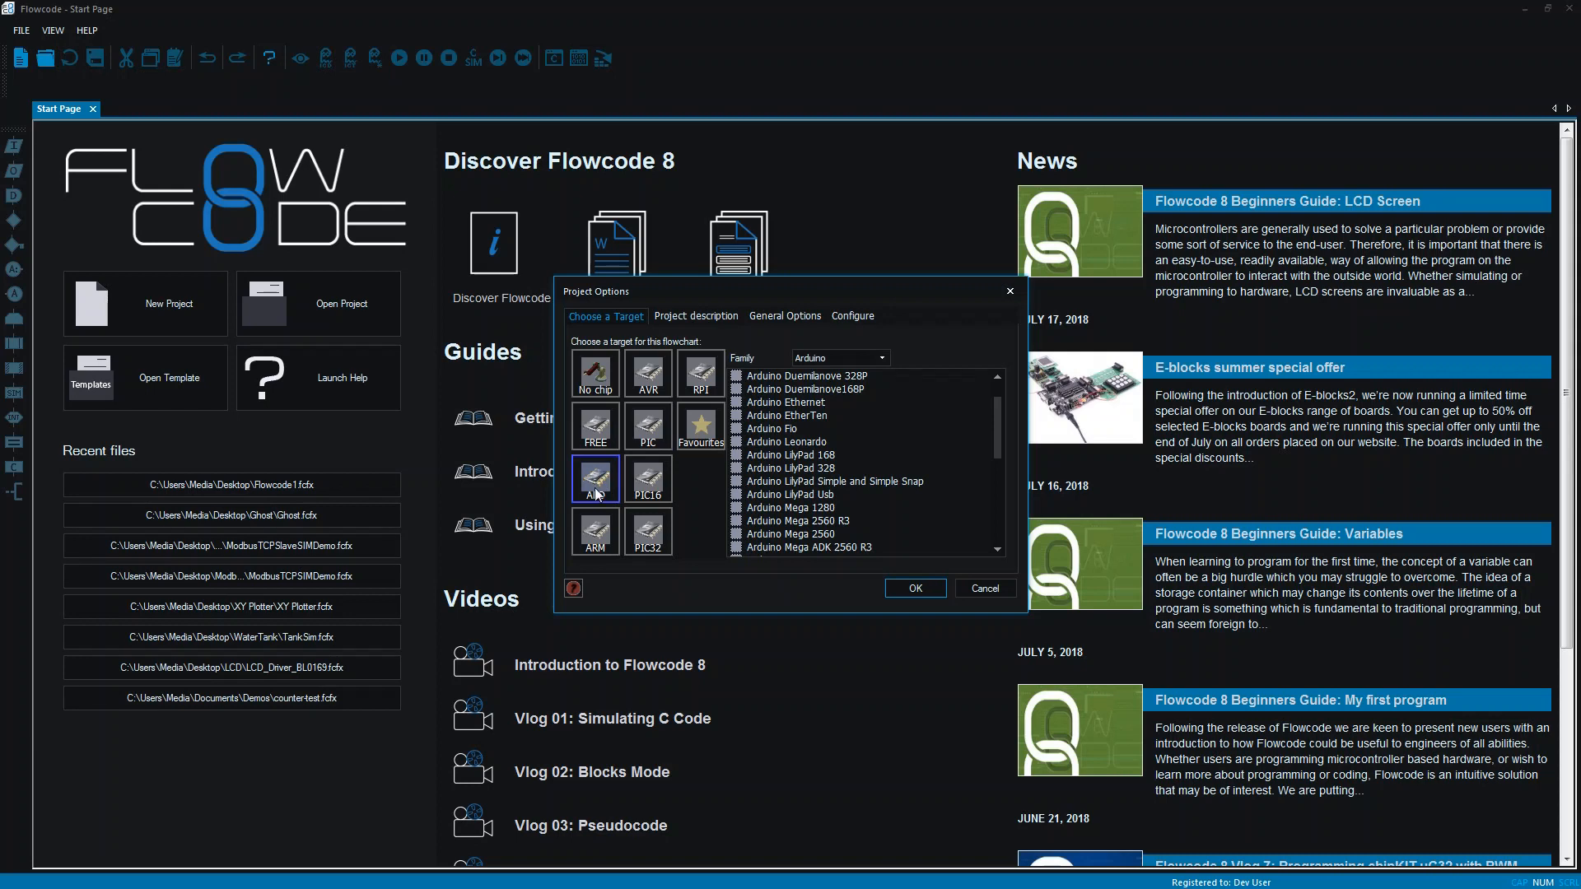
pyautogui.click(594, 480)
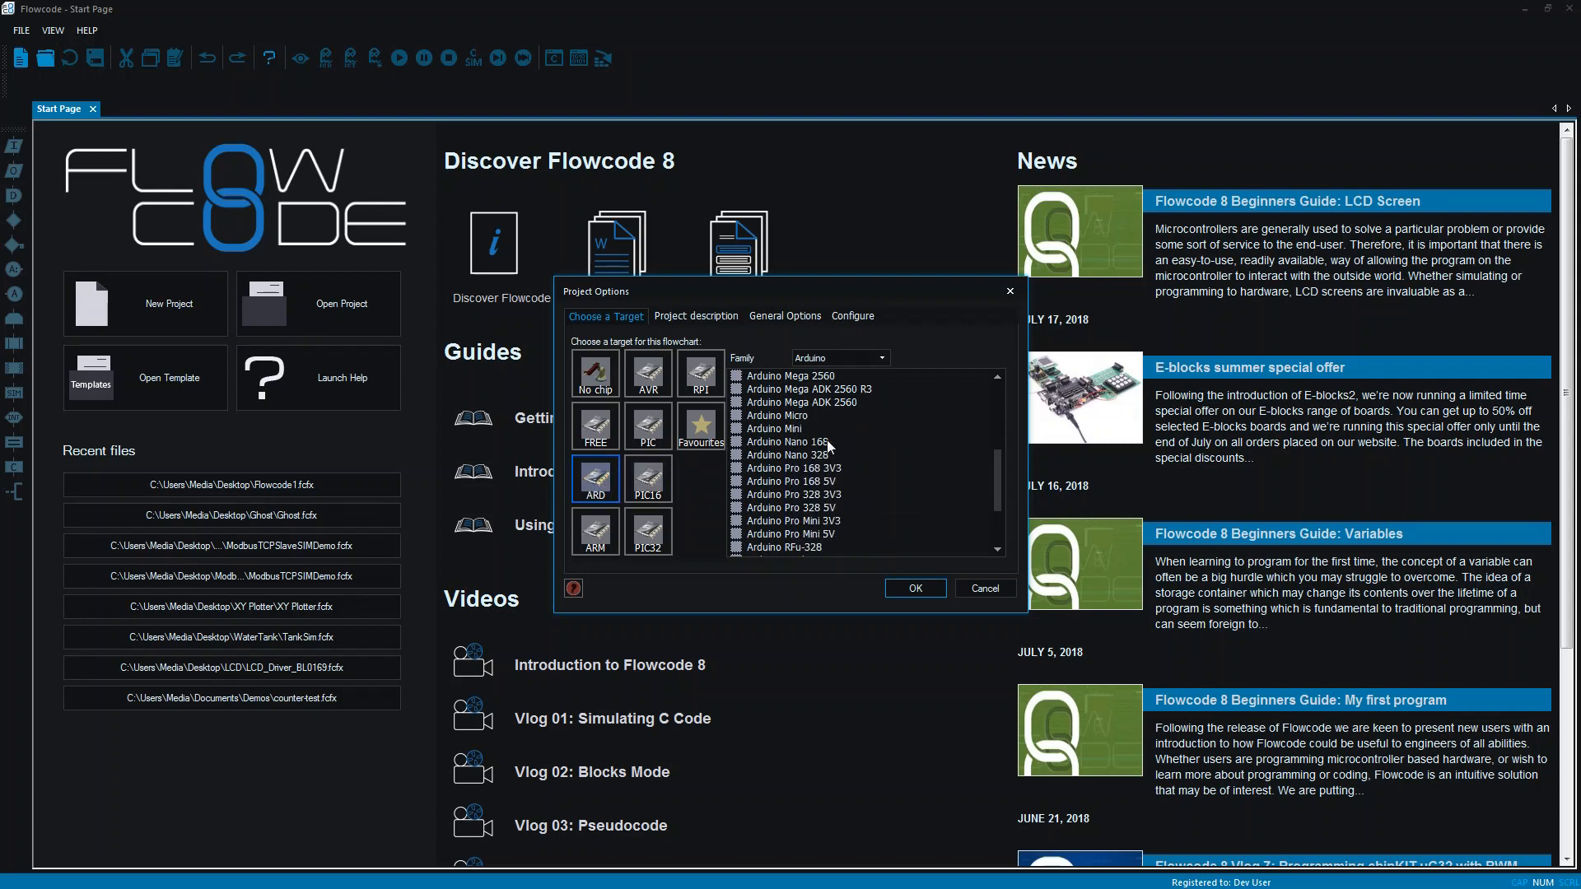
pyautogui.scroll(-3)
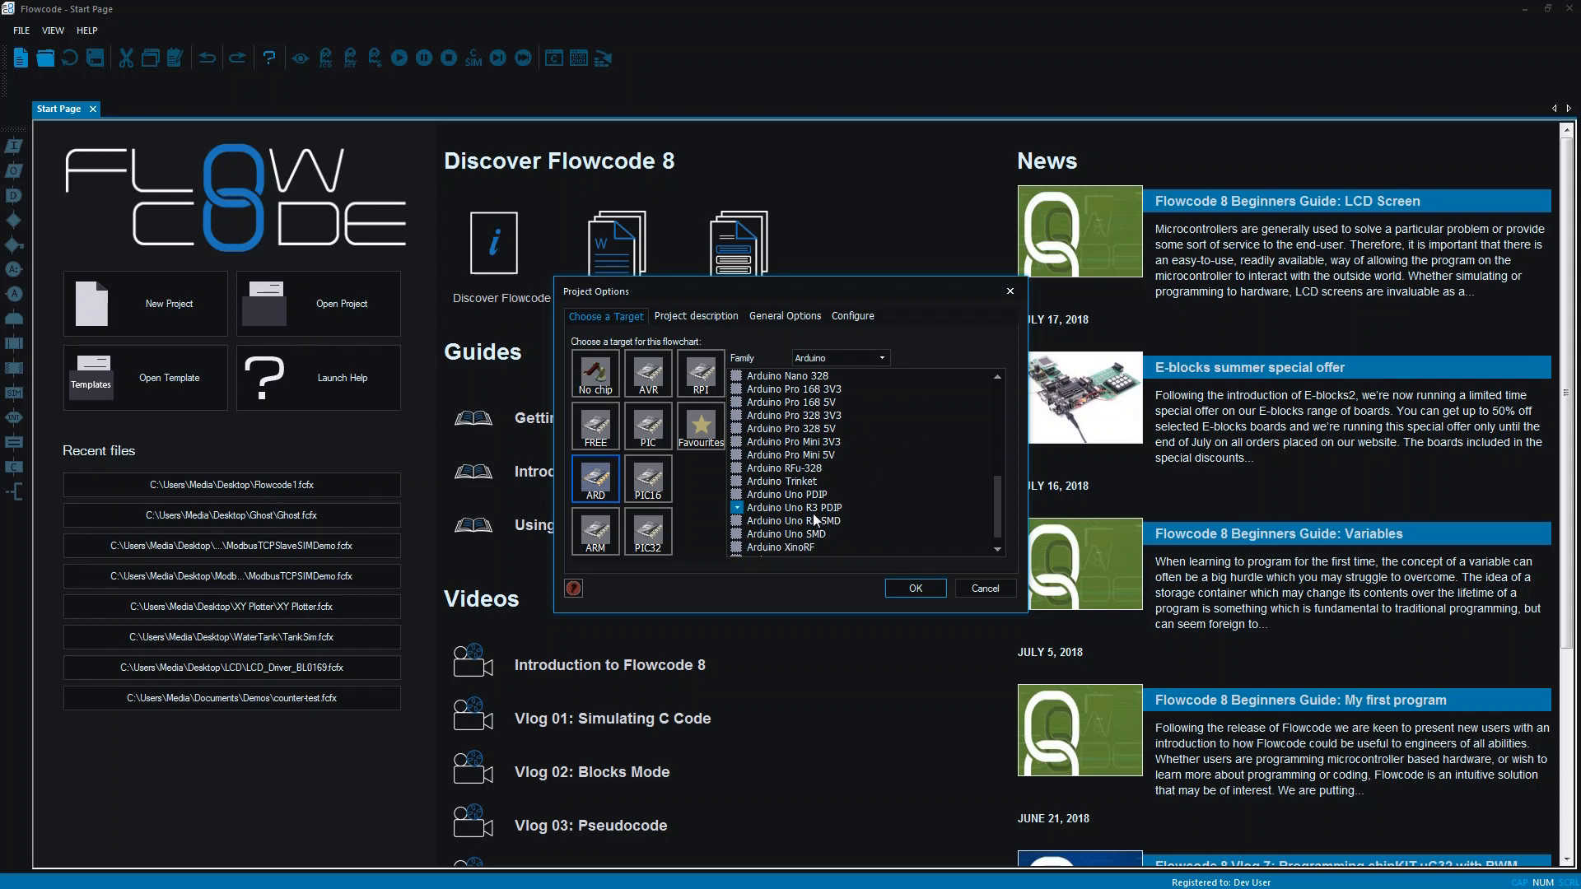
pyautogui.click(792, 507)
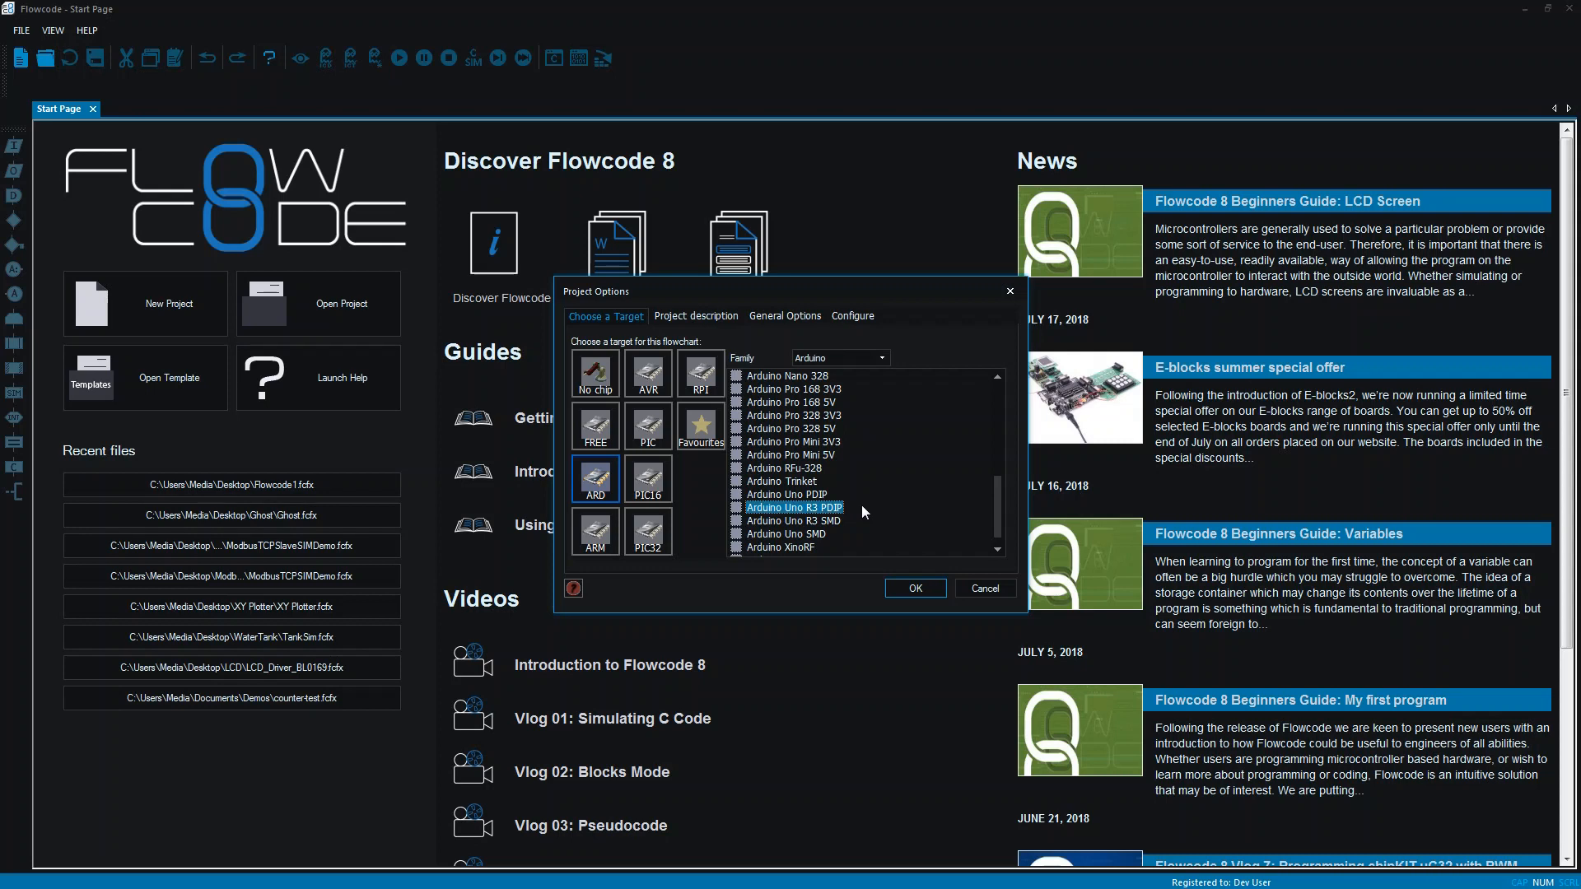
pyautogui.moveTo(867, 528)
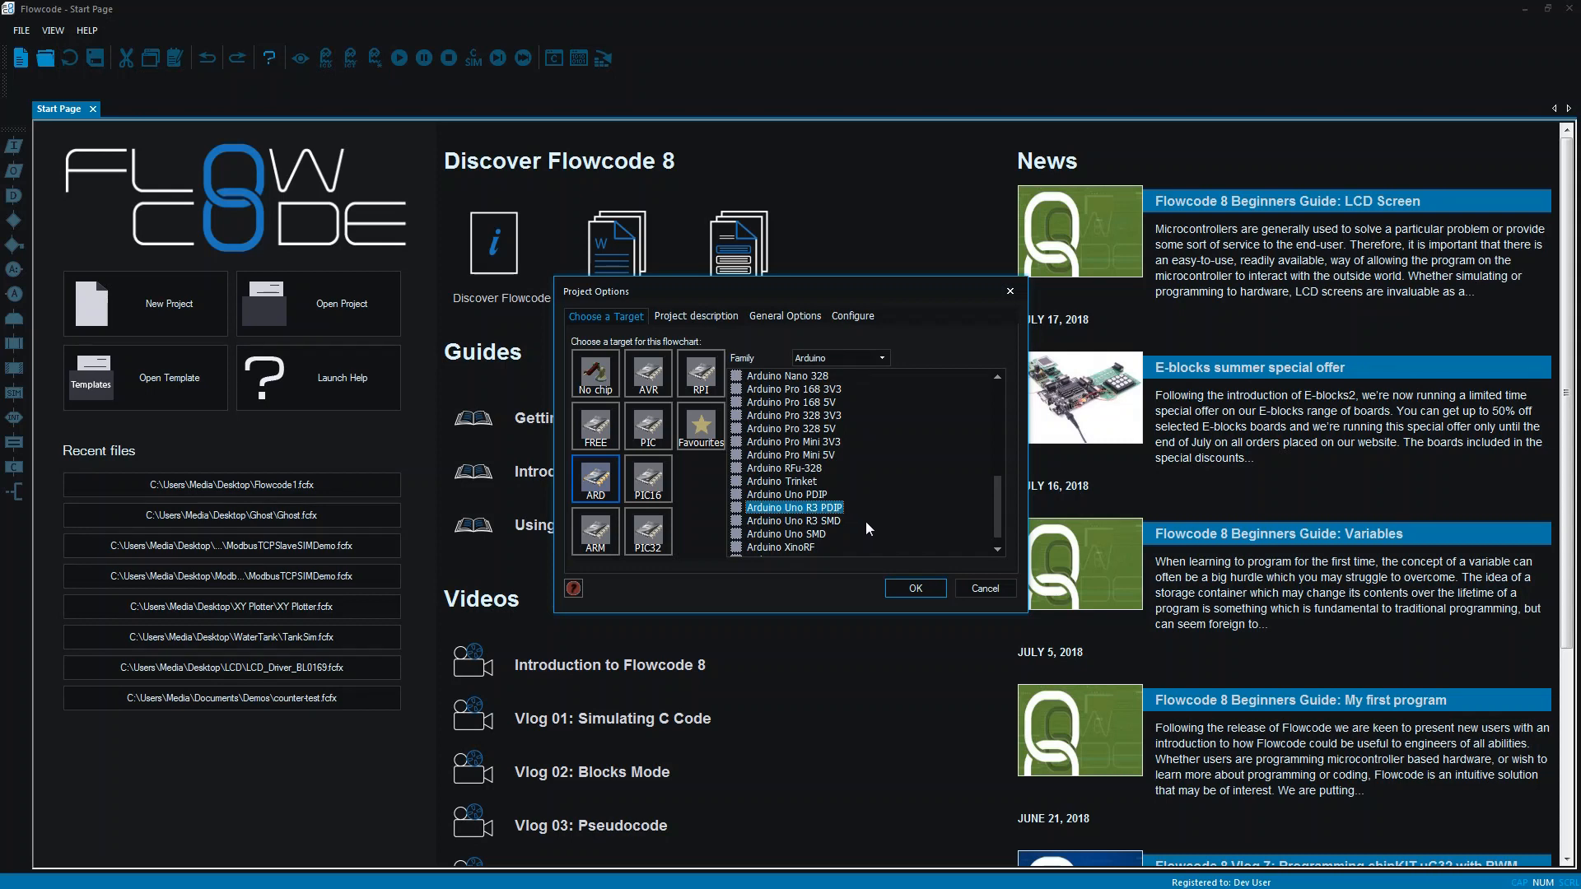
pyautogui.moveTo(872, 514)
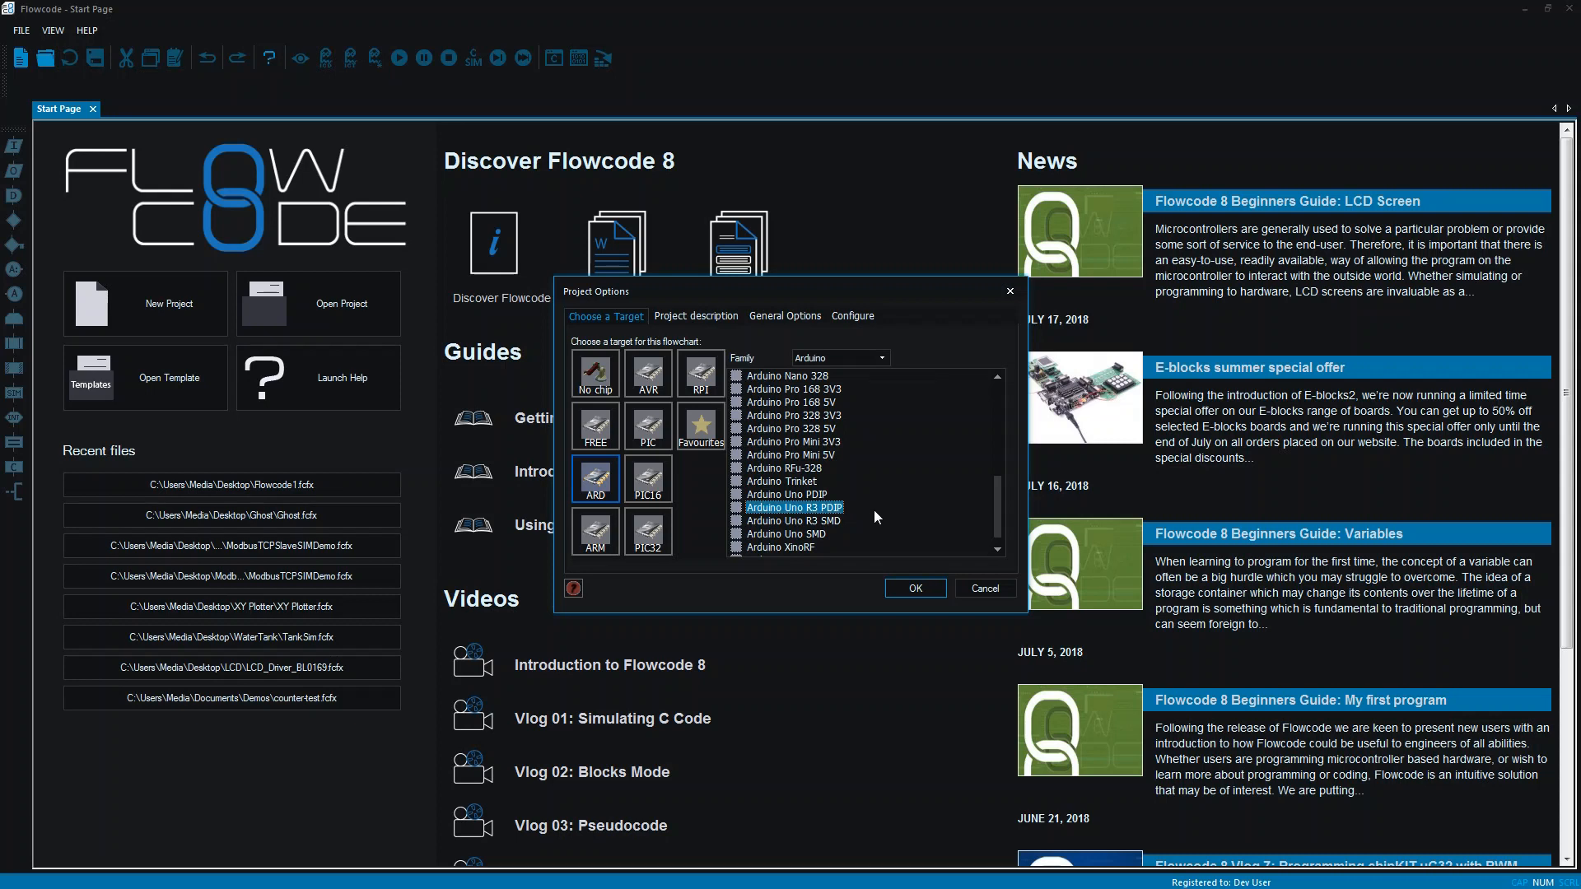
pyautogui.moveTo(846, 480)
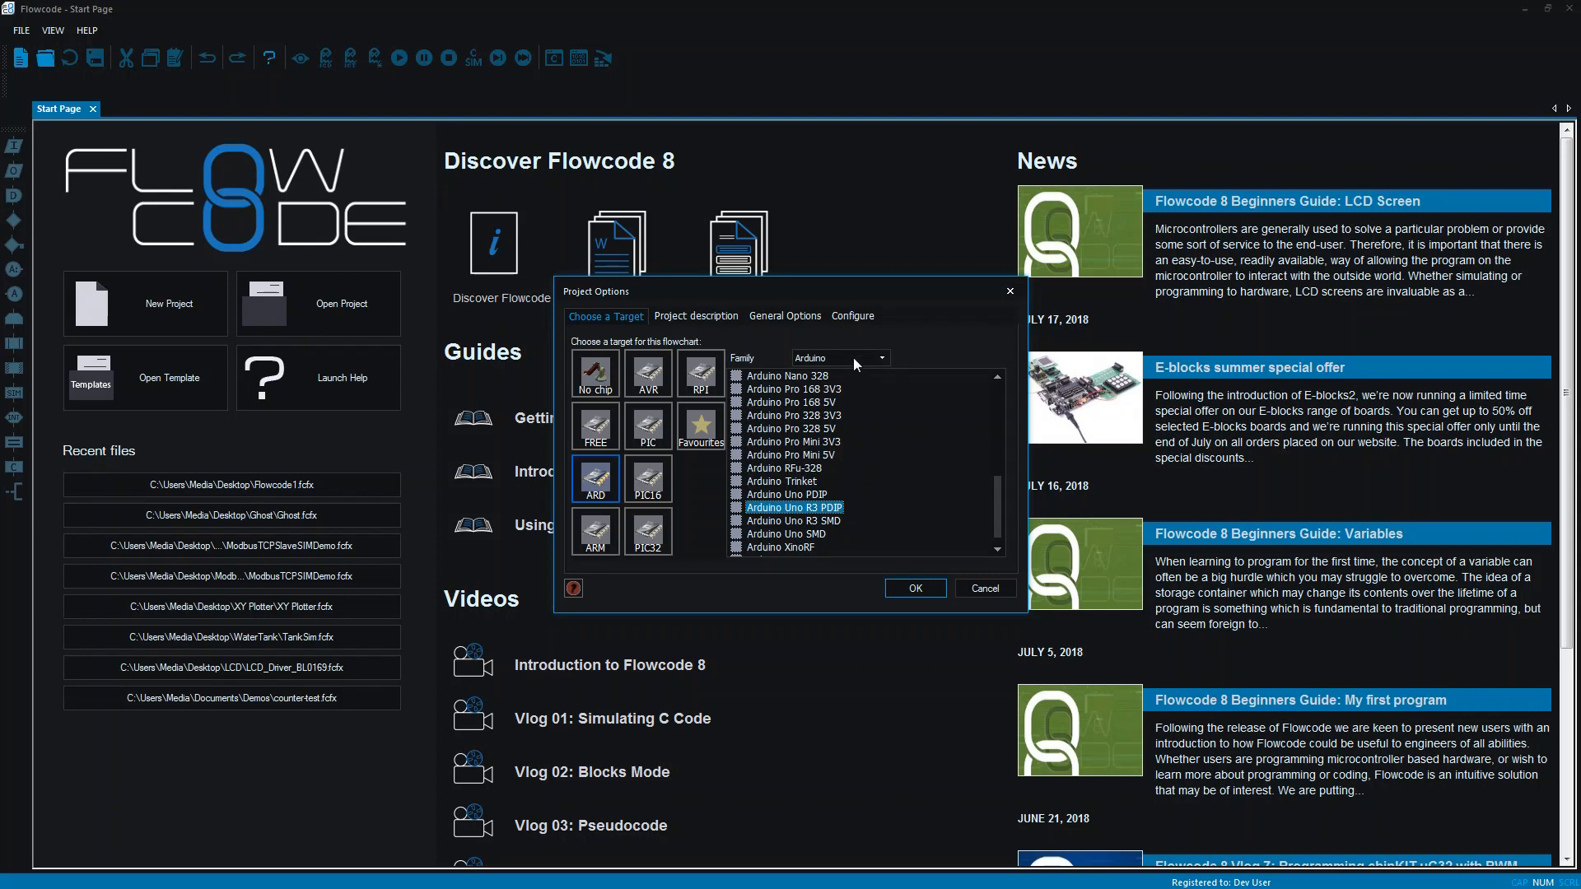
pyautogui.moveTo(625, 357)
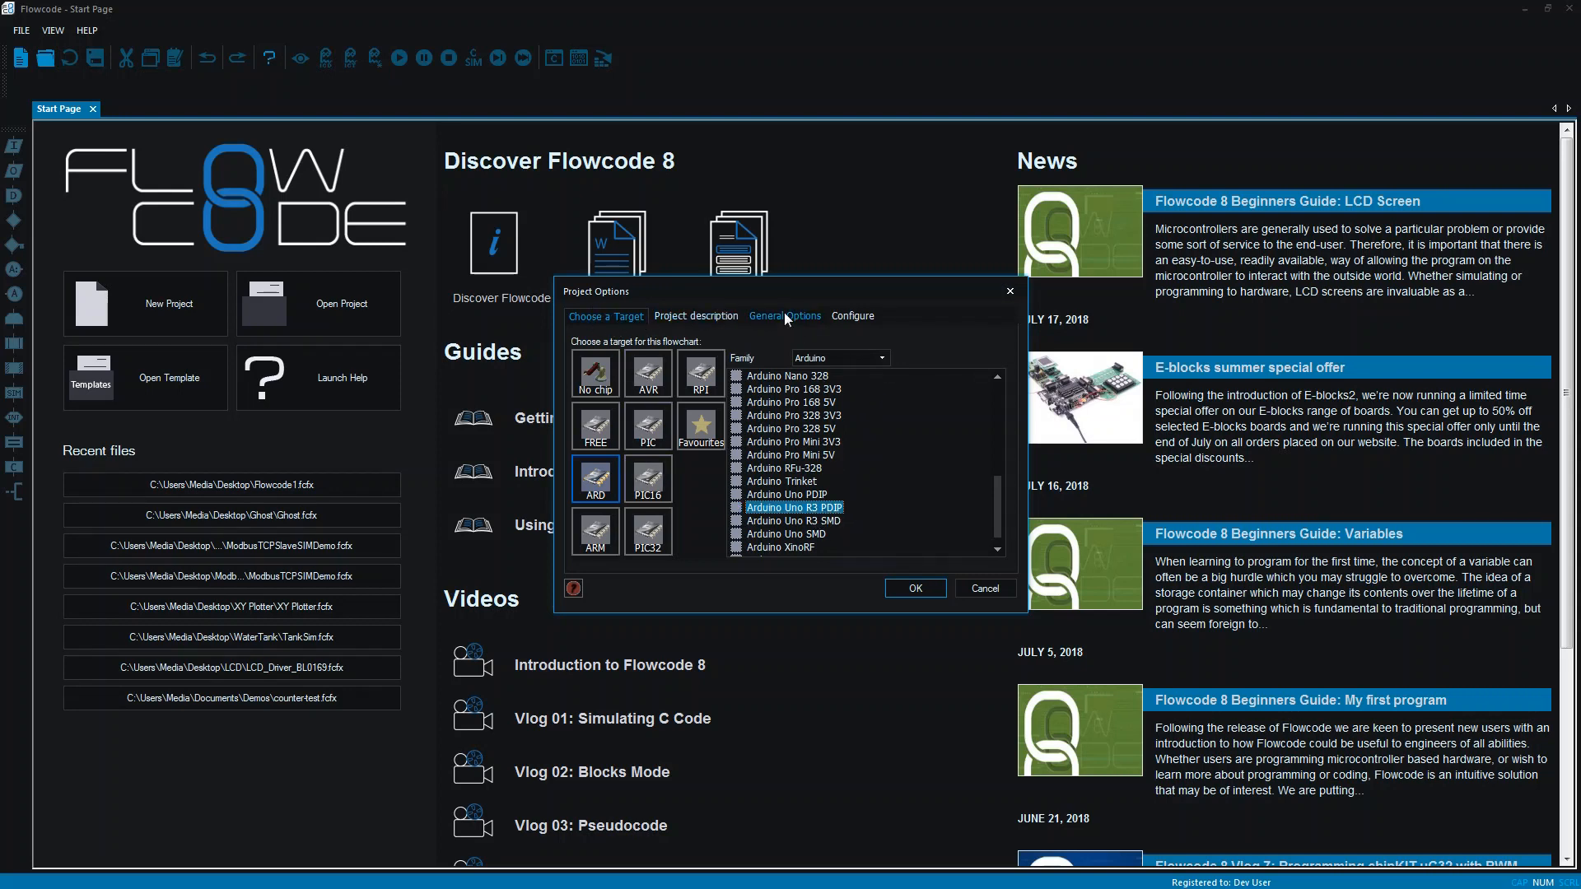
# Review the General Options showing target m328p and programmer port COM28
pyautogui.click(784, 316)
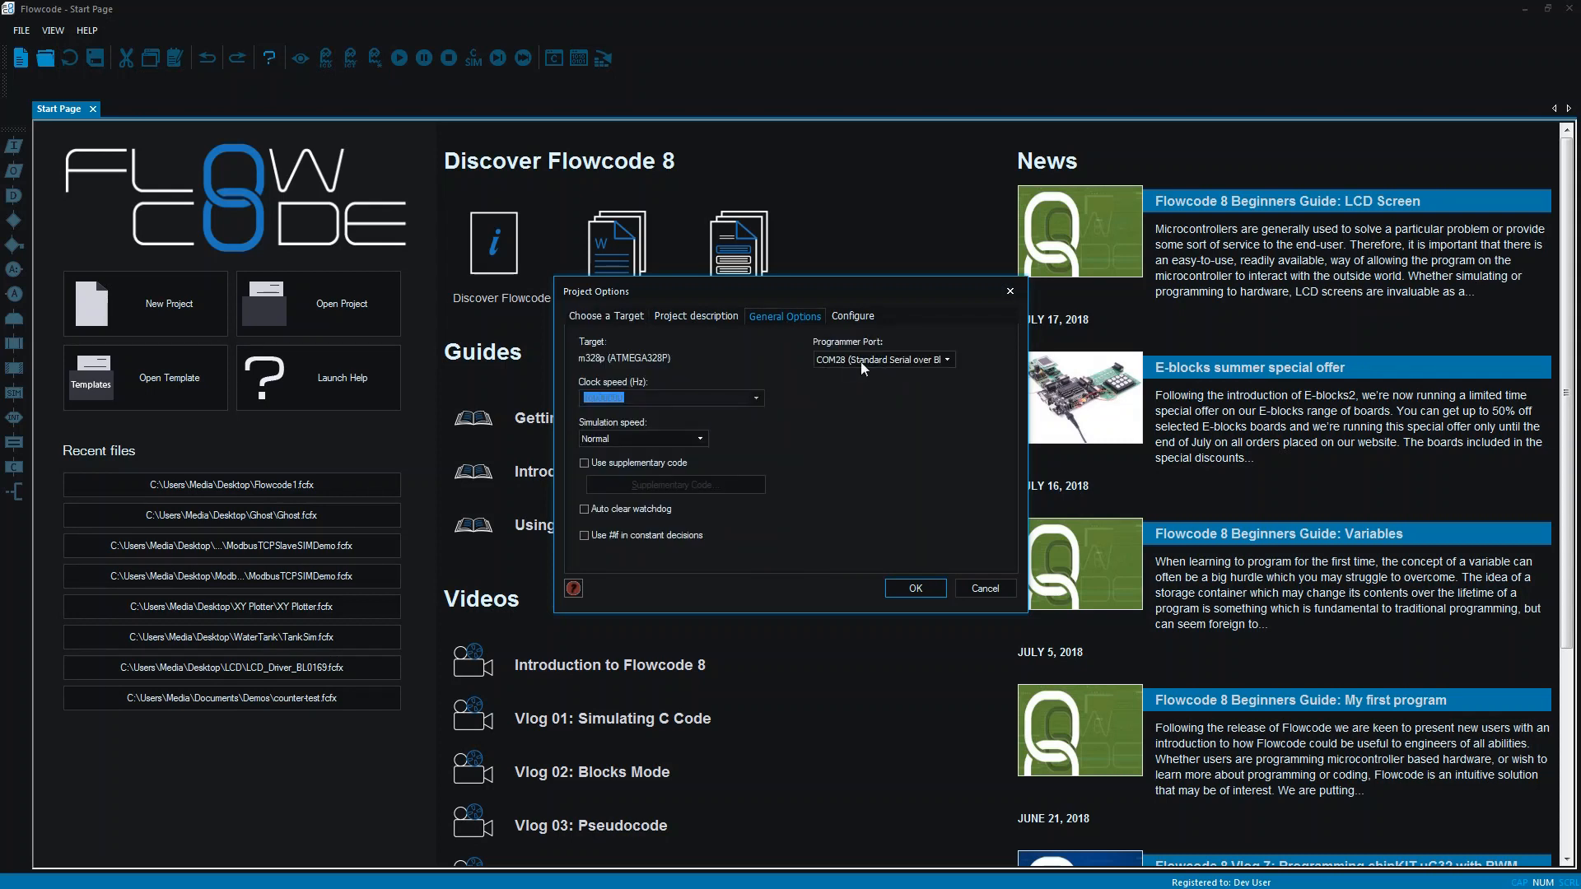
pyautogui.moveTo(856, 364)
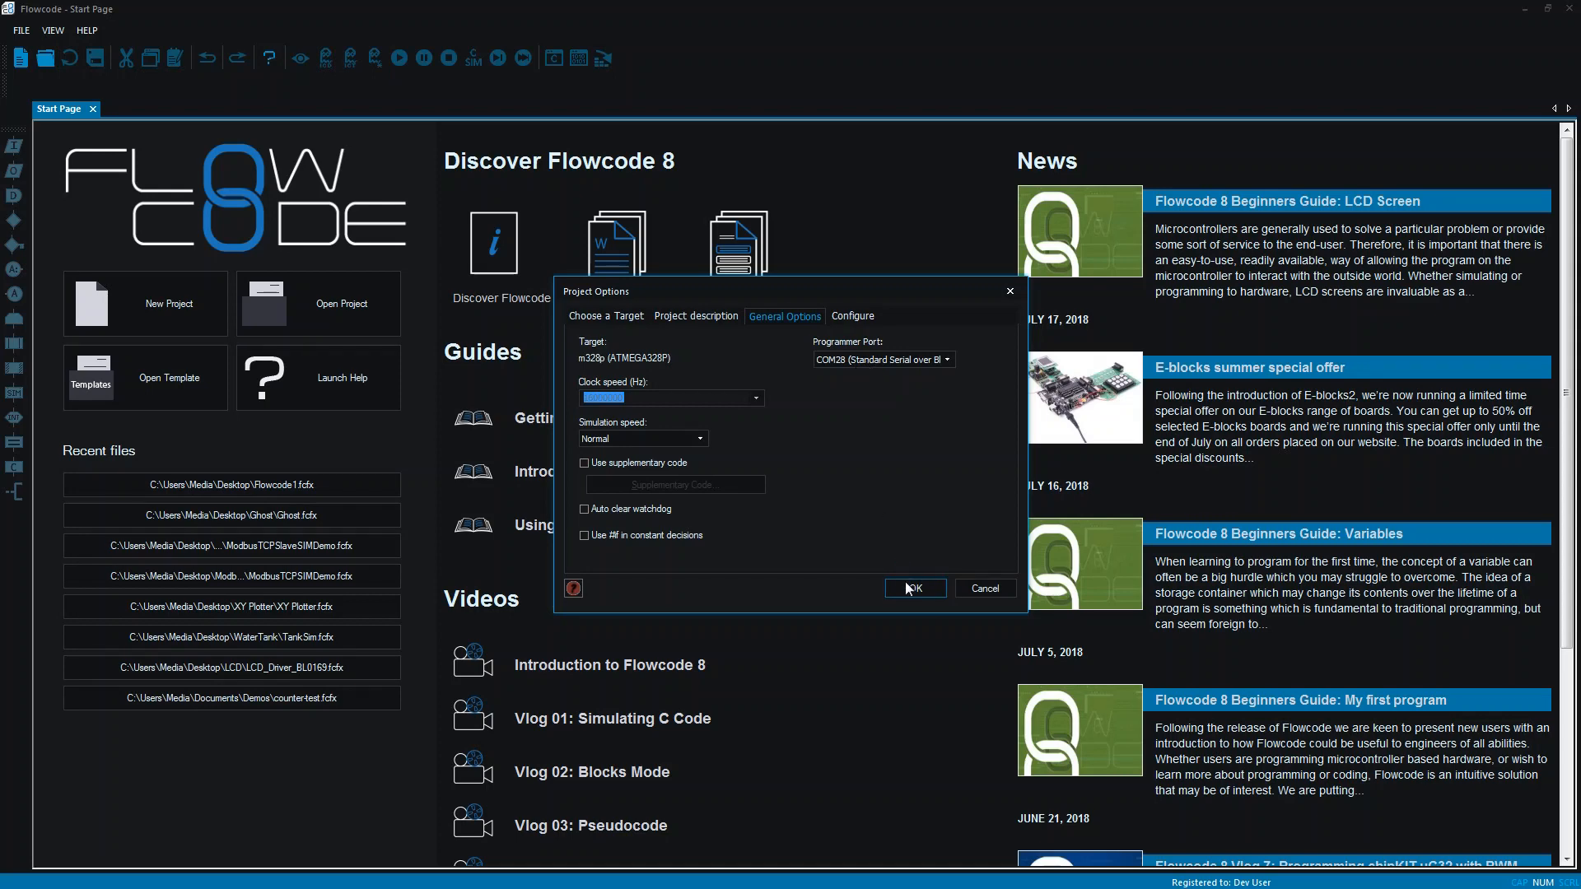
# Confirm the project options, creating a flowchart with only BEGIN and END
pyautogui.click(914, 588)
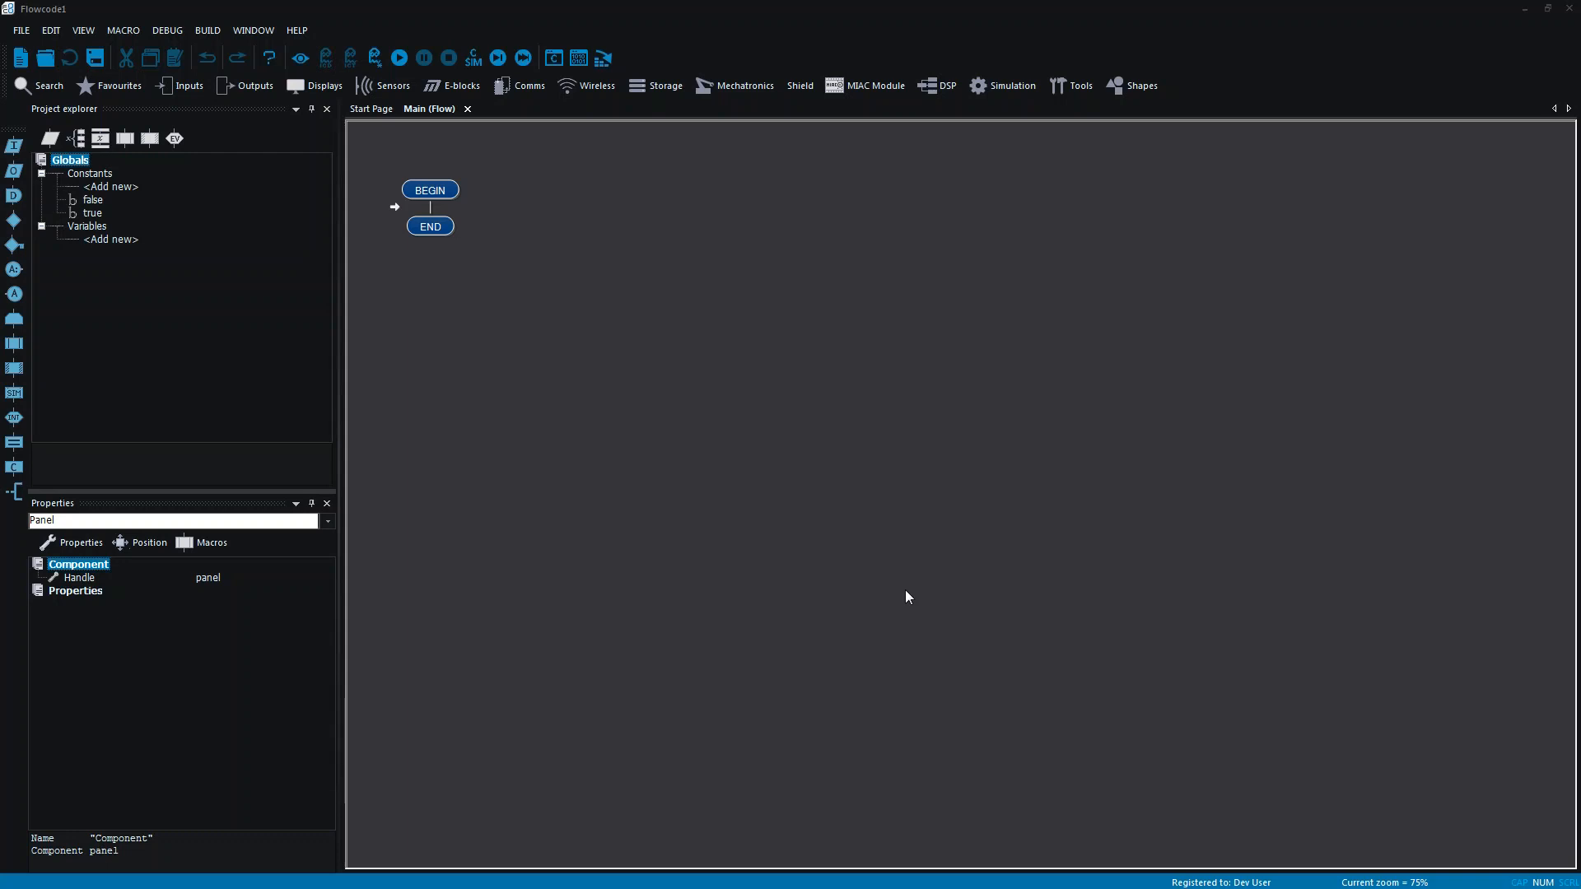
pyautogui.moveTo(1059, 356)
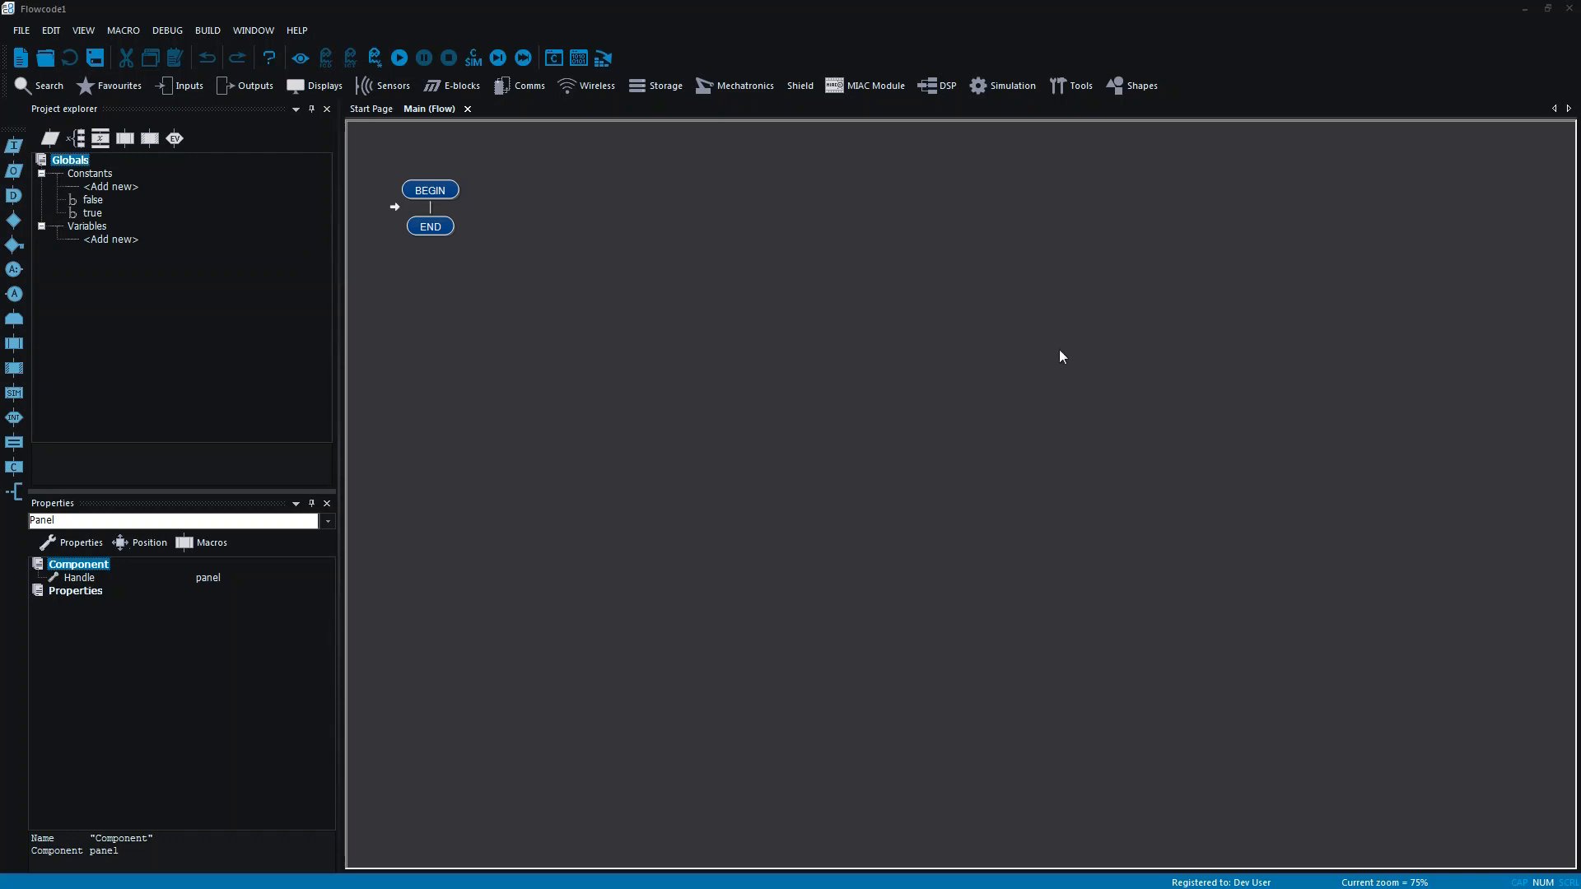
pyautogui.moveTo(446, 140)
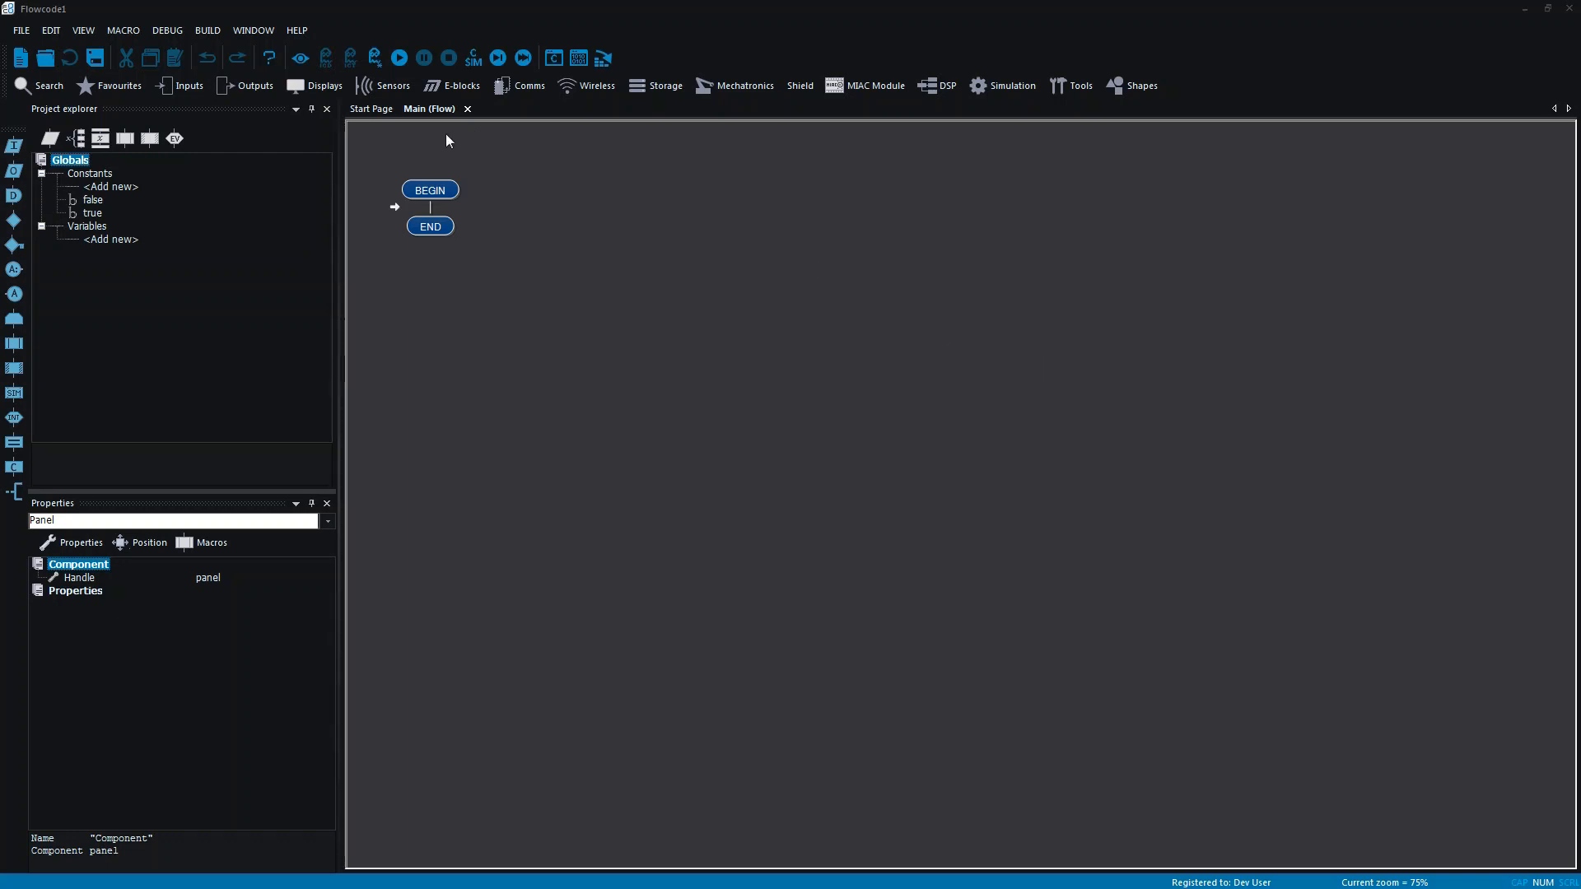
pyautogui.moveTo(1023, 53)
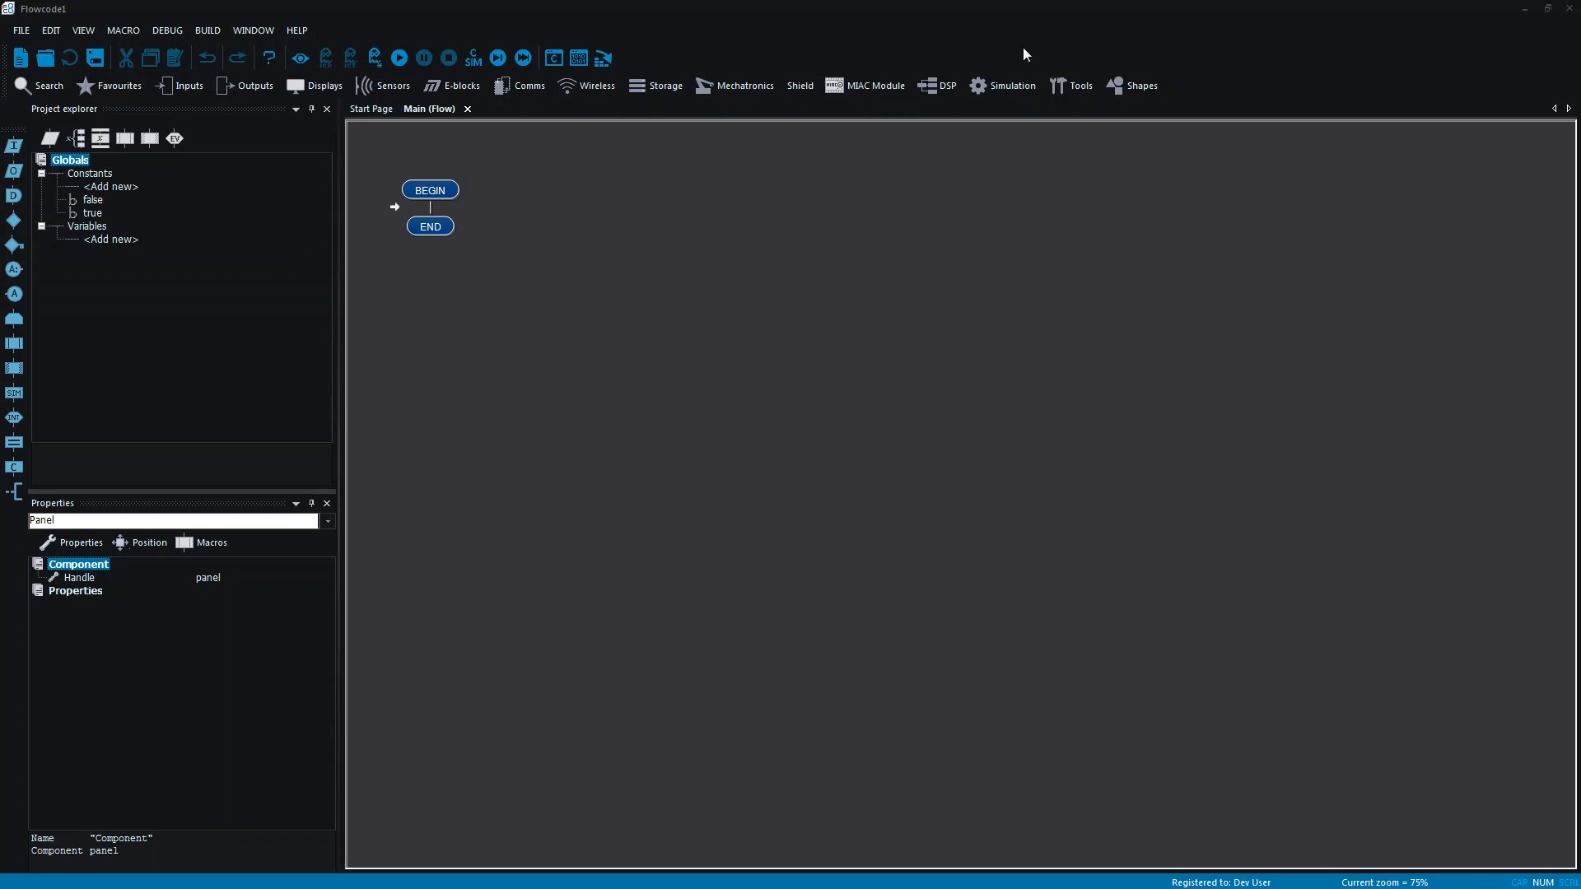
pyautogui.moveTo(389, 242)
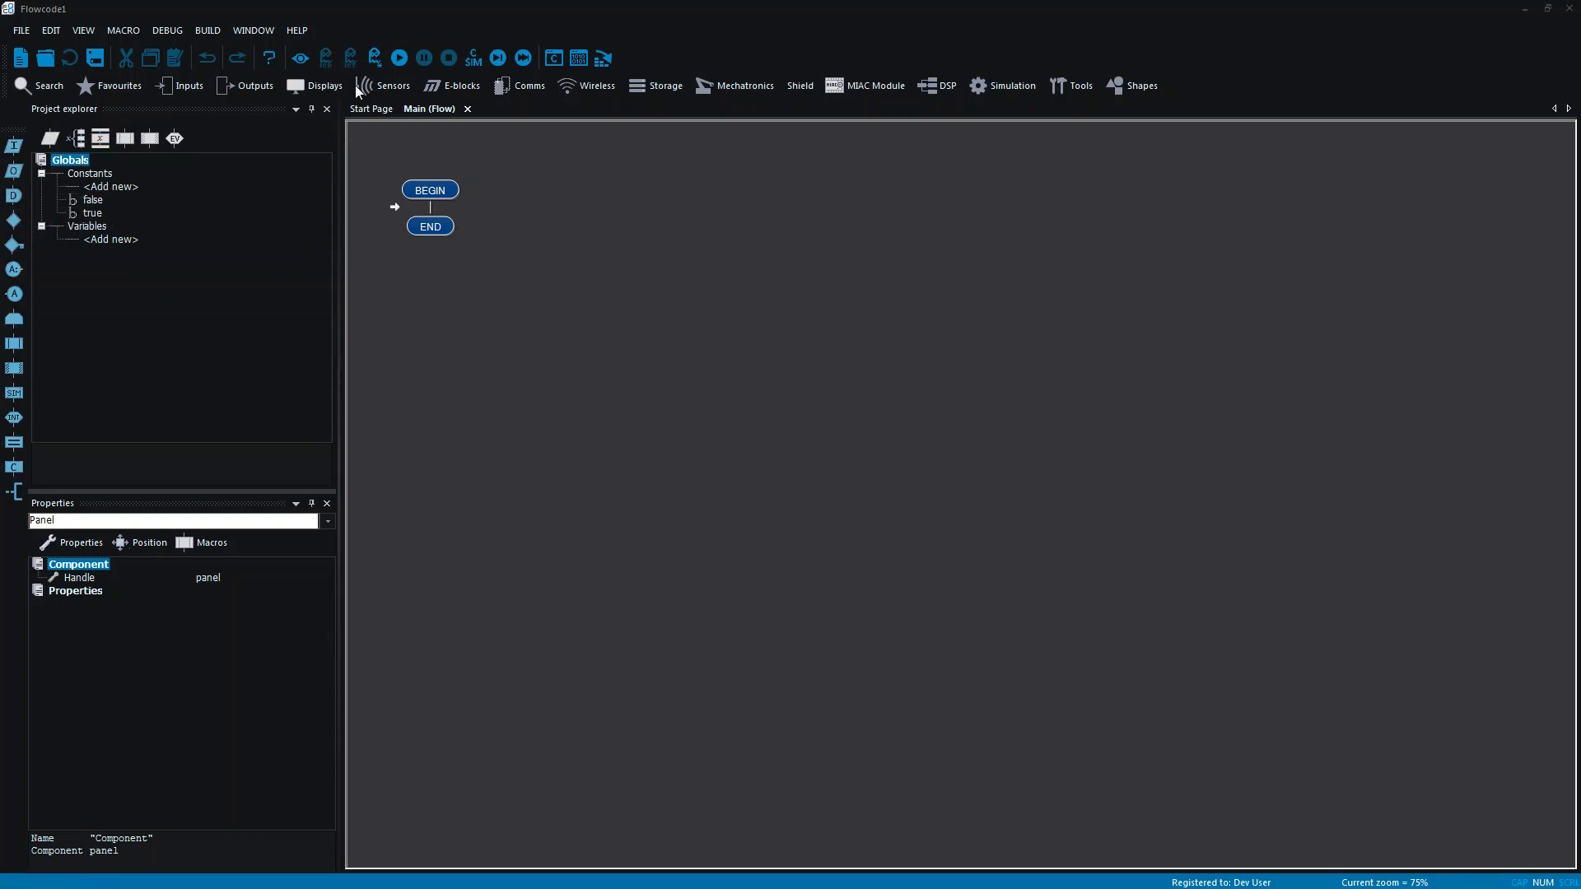
pyautogui.moveTo(795, 95)
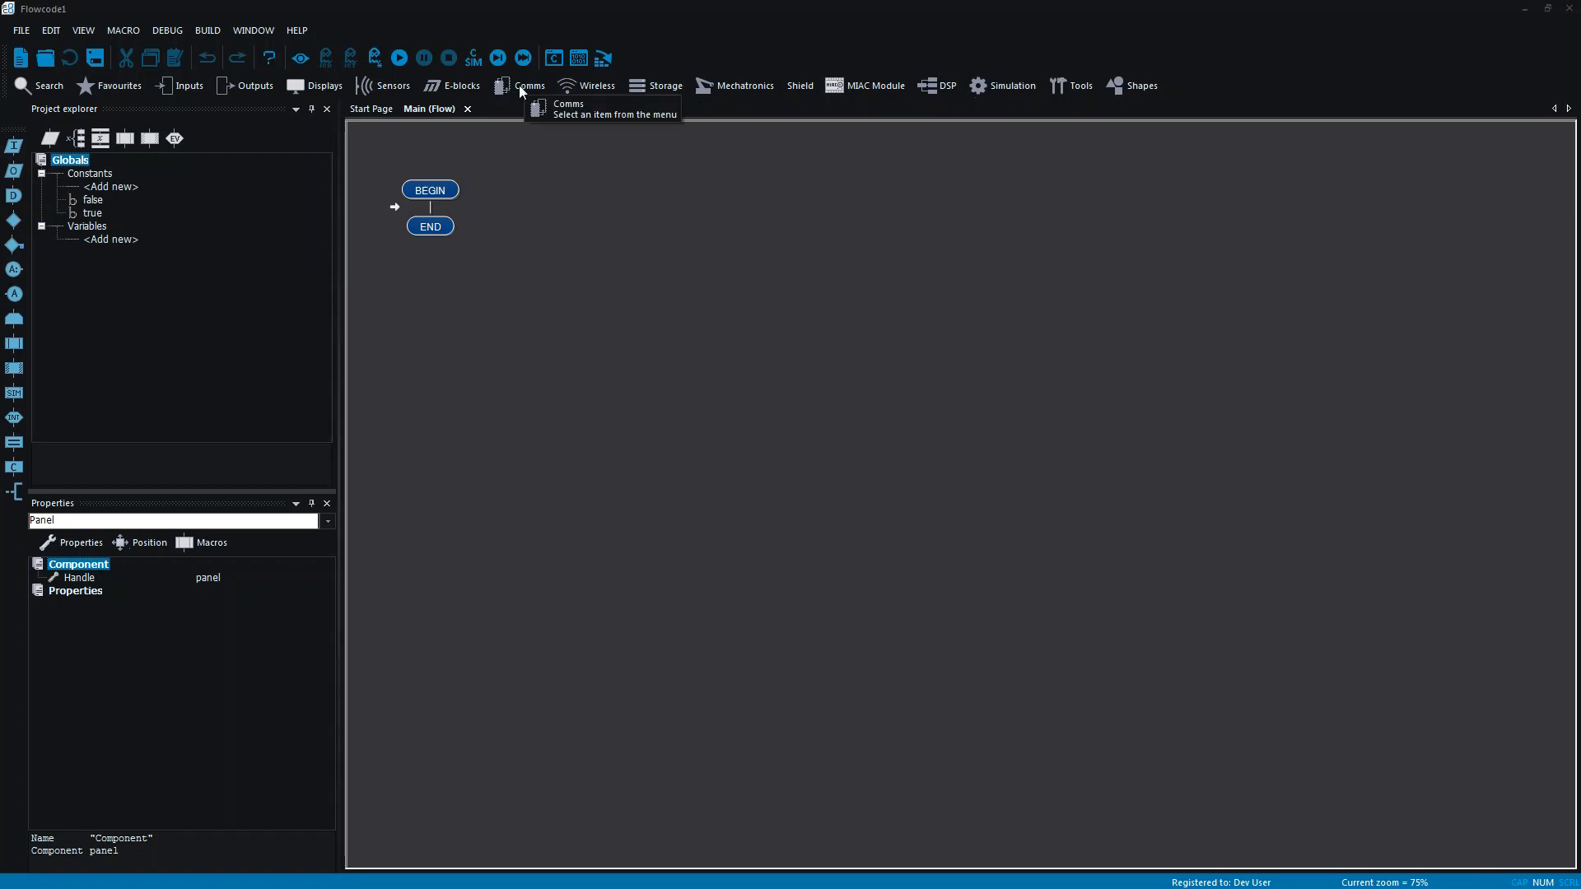
pyautogui.moveTo(535, 214)
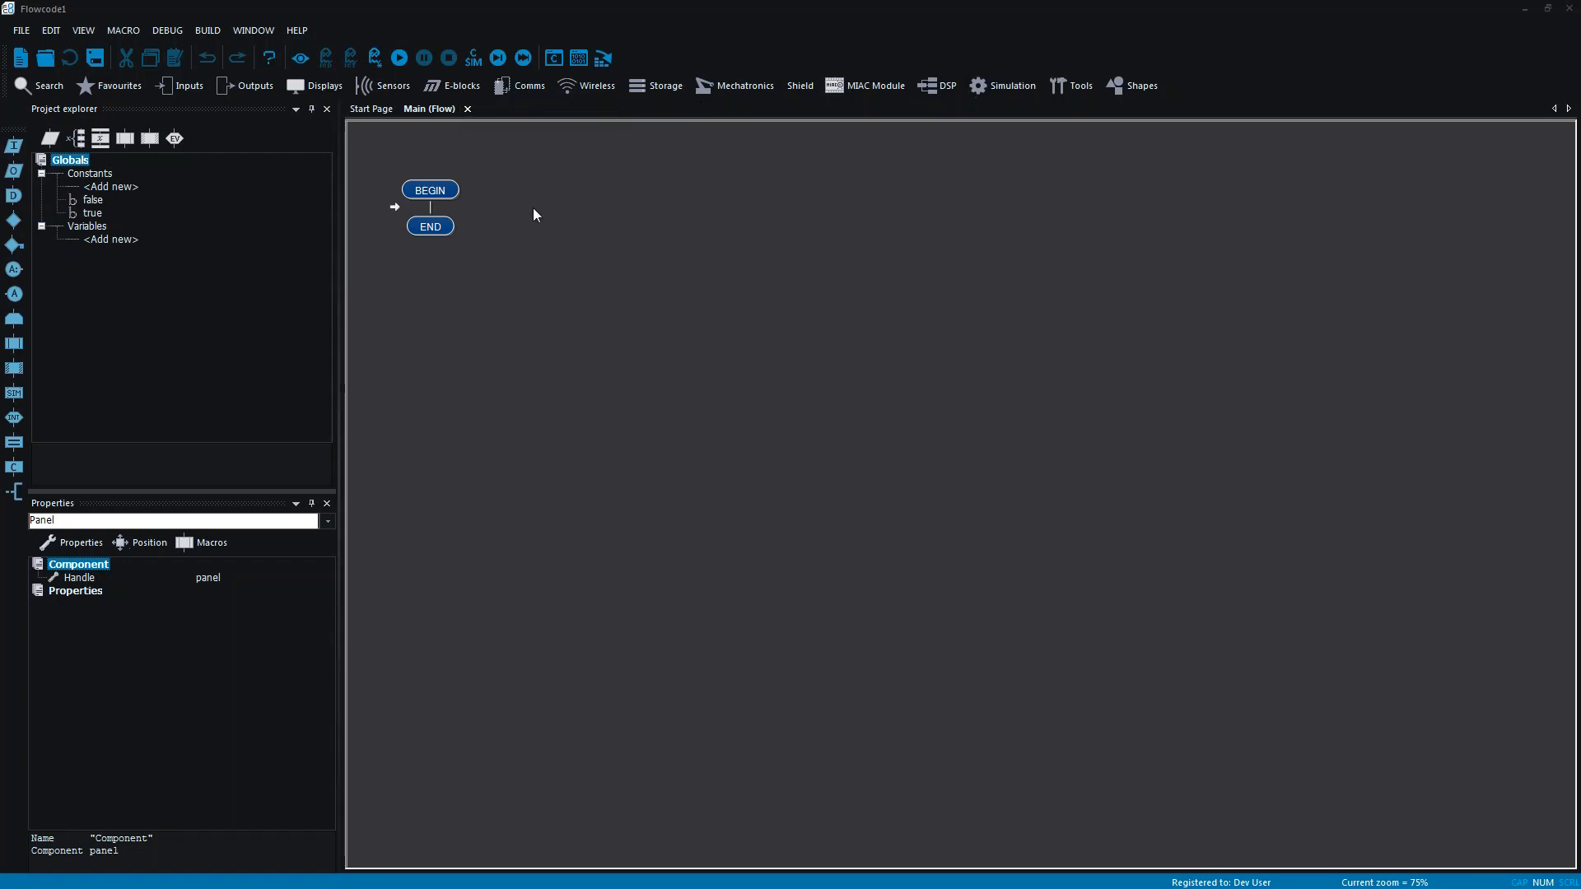
# Add a 5 mm panel LED and connect it to PORTD pin 4 of the ATMEGA328P
pyautogui.click(322, 84)
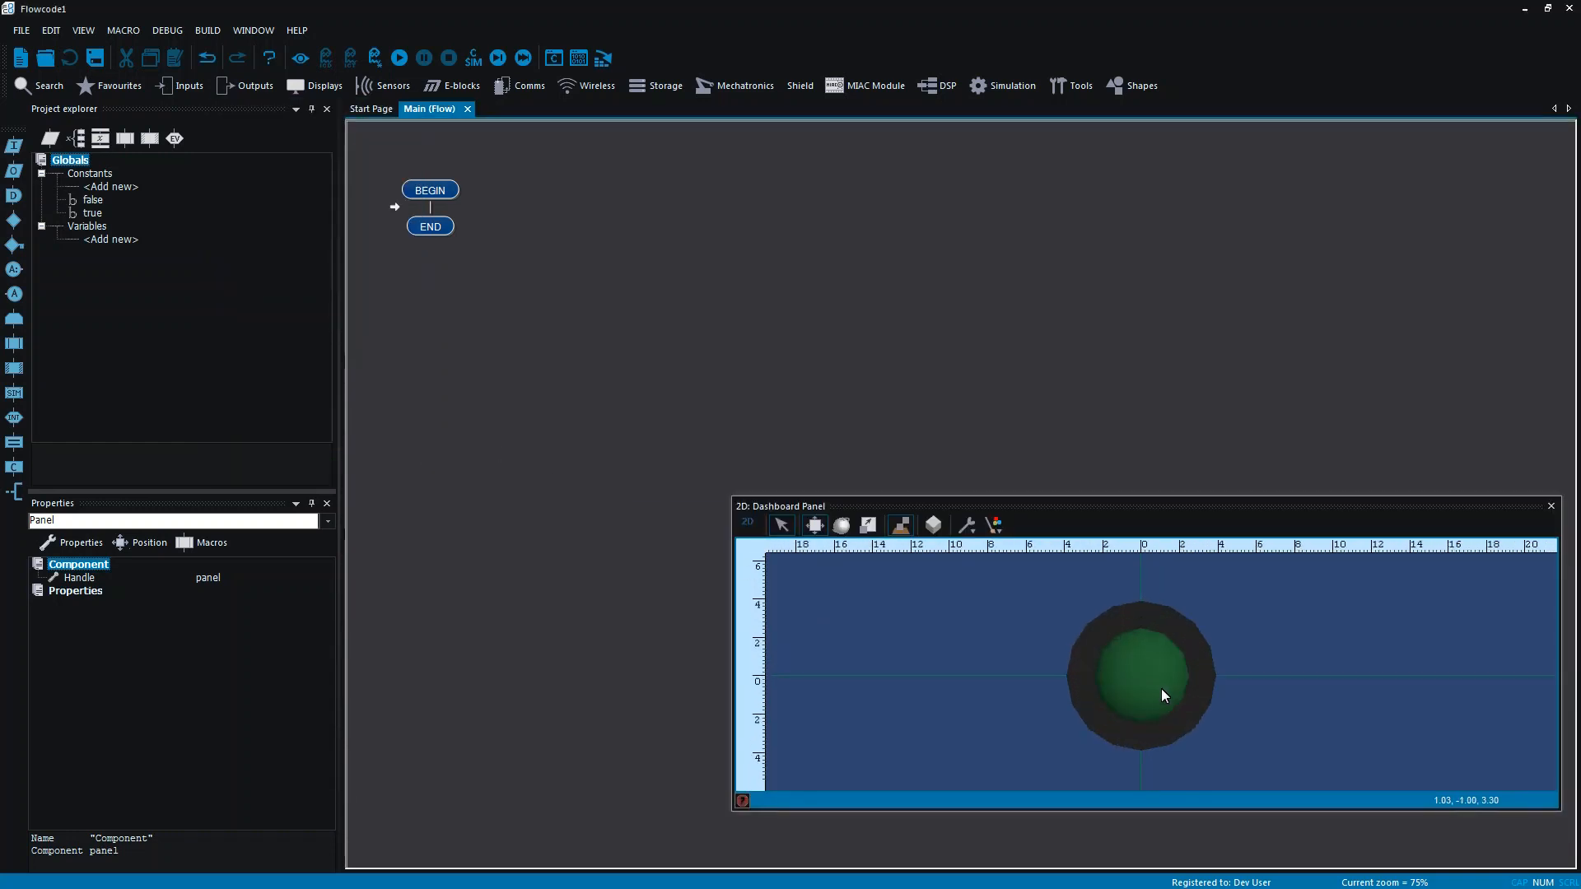
pyautogui.click(1140, 675)
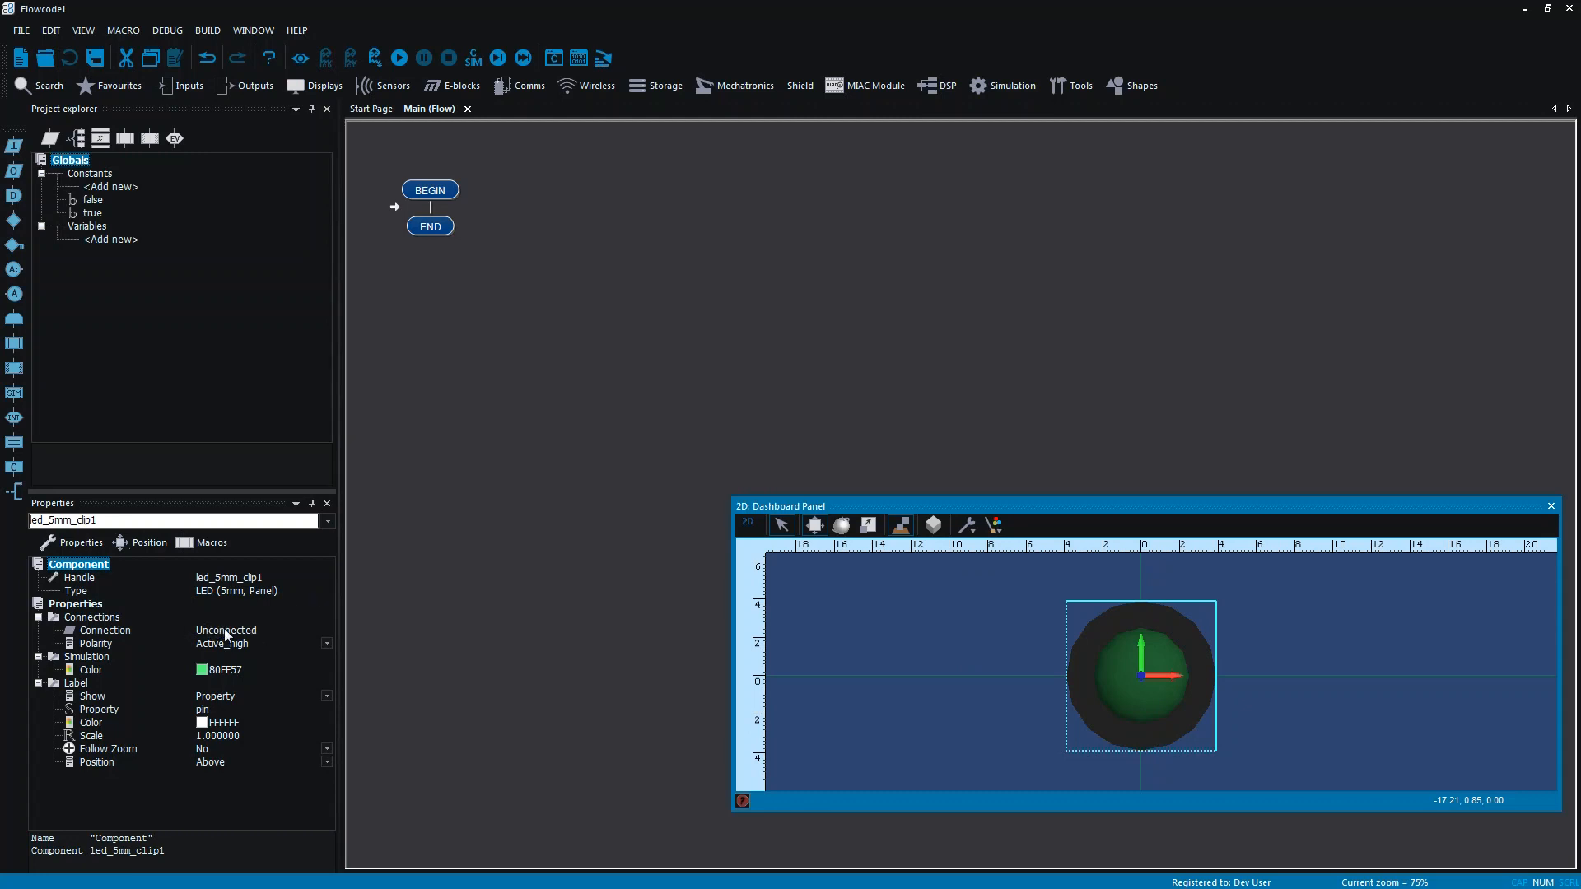
pyautogui.click(251, 631)
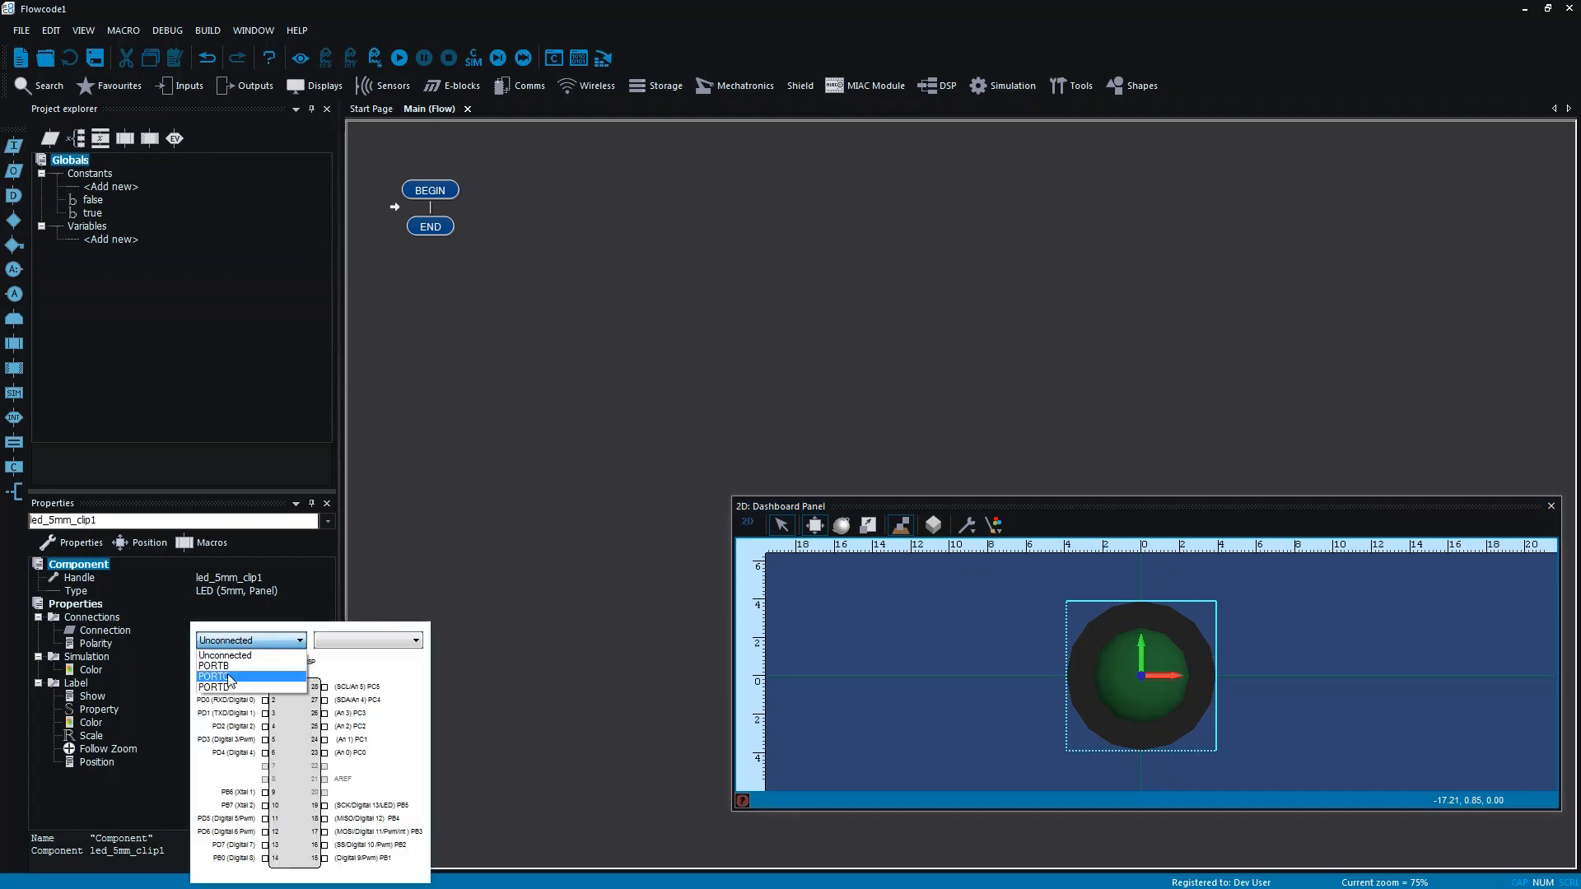
pyautogui.click(215, 677)
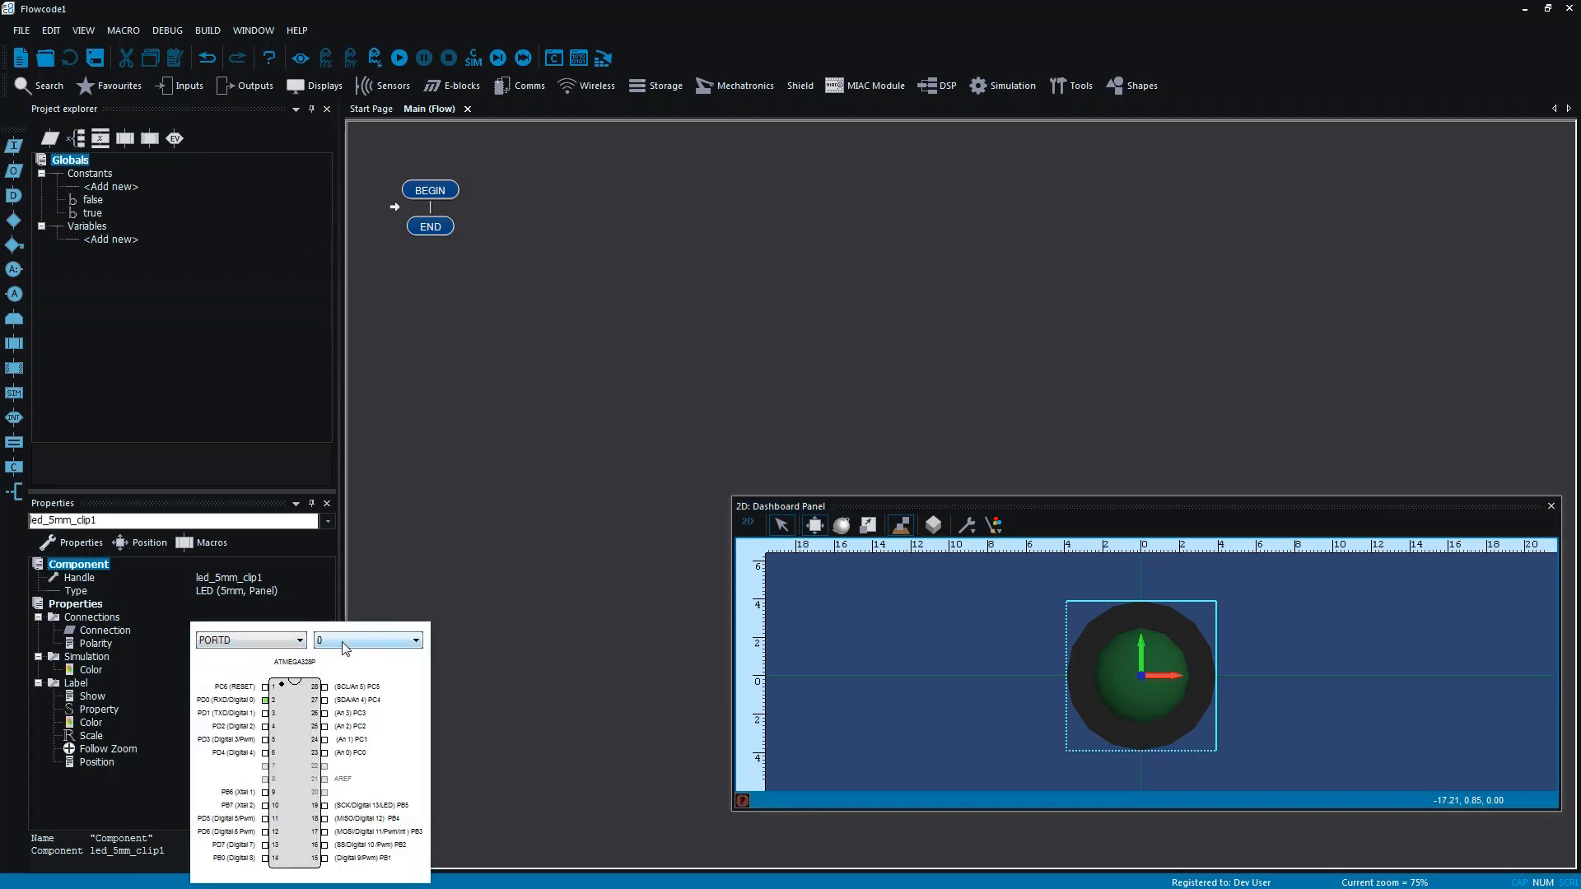
pyautogui.click(413, 640)
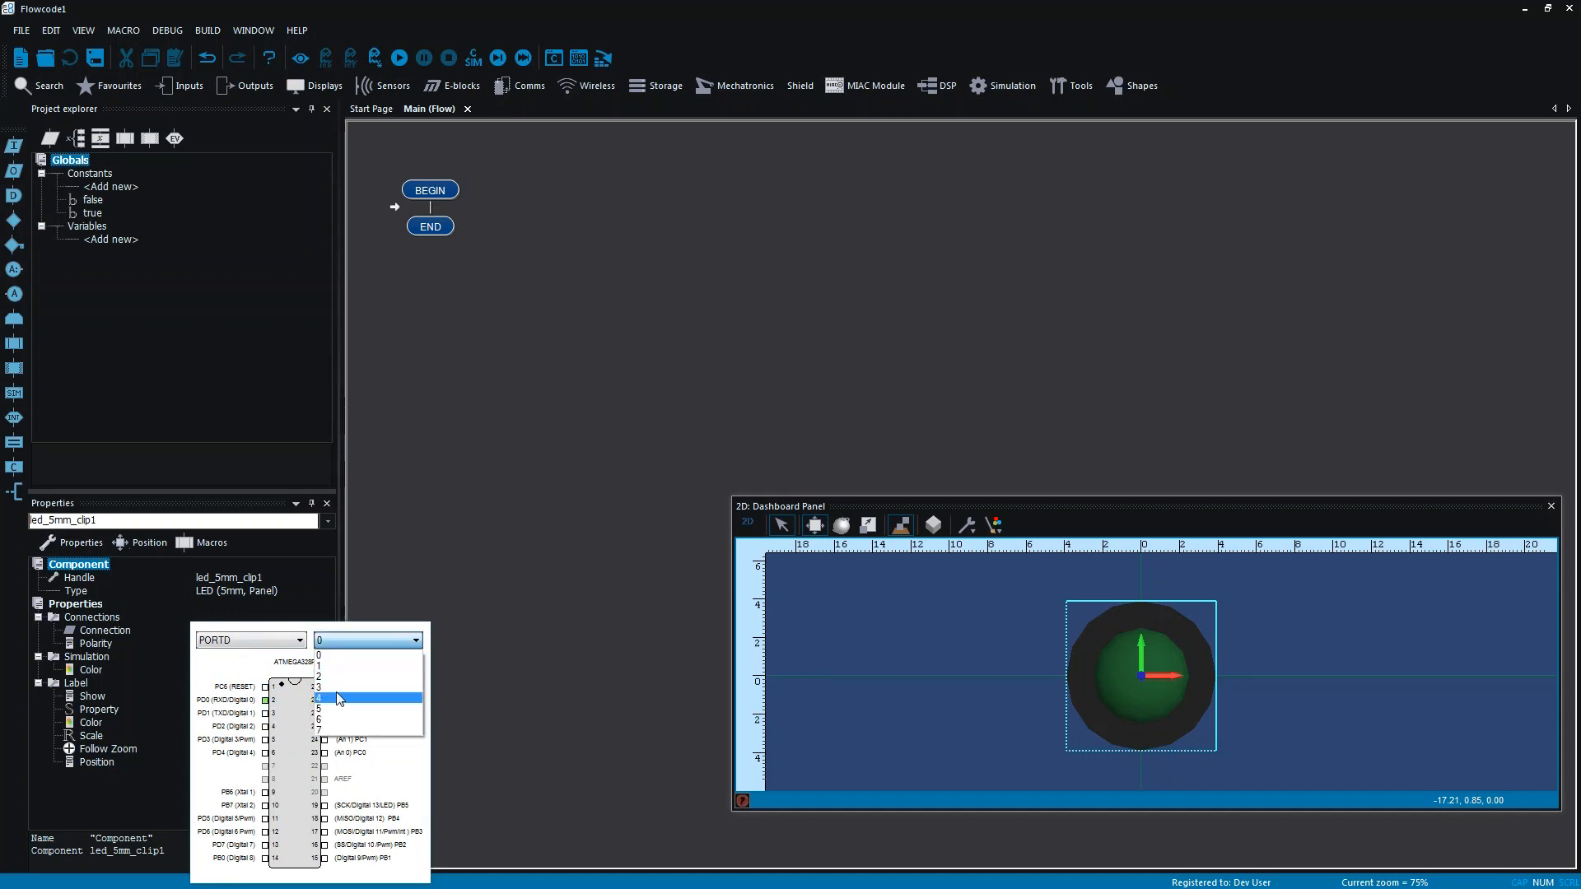
pyautogui.click(340, 698)
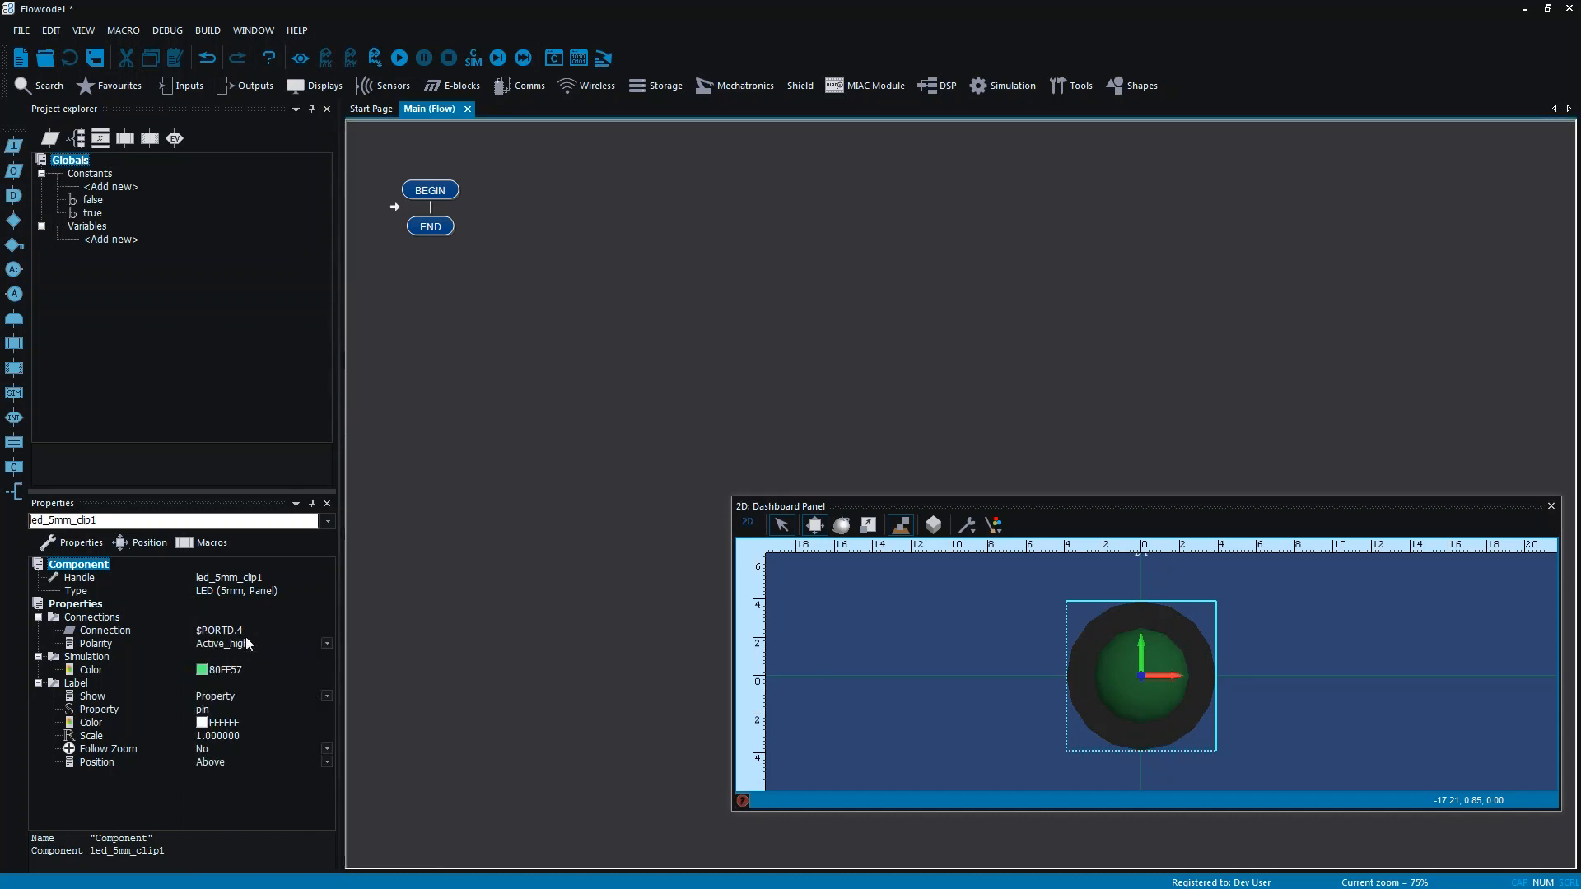
pyautogui.click(242, 630)
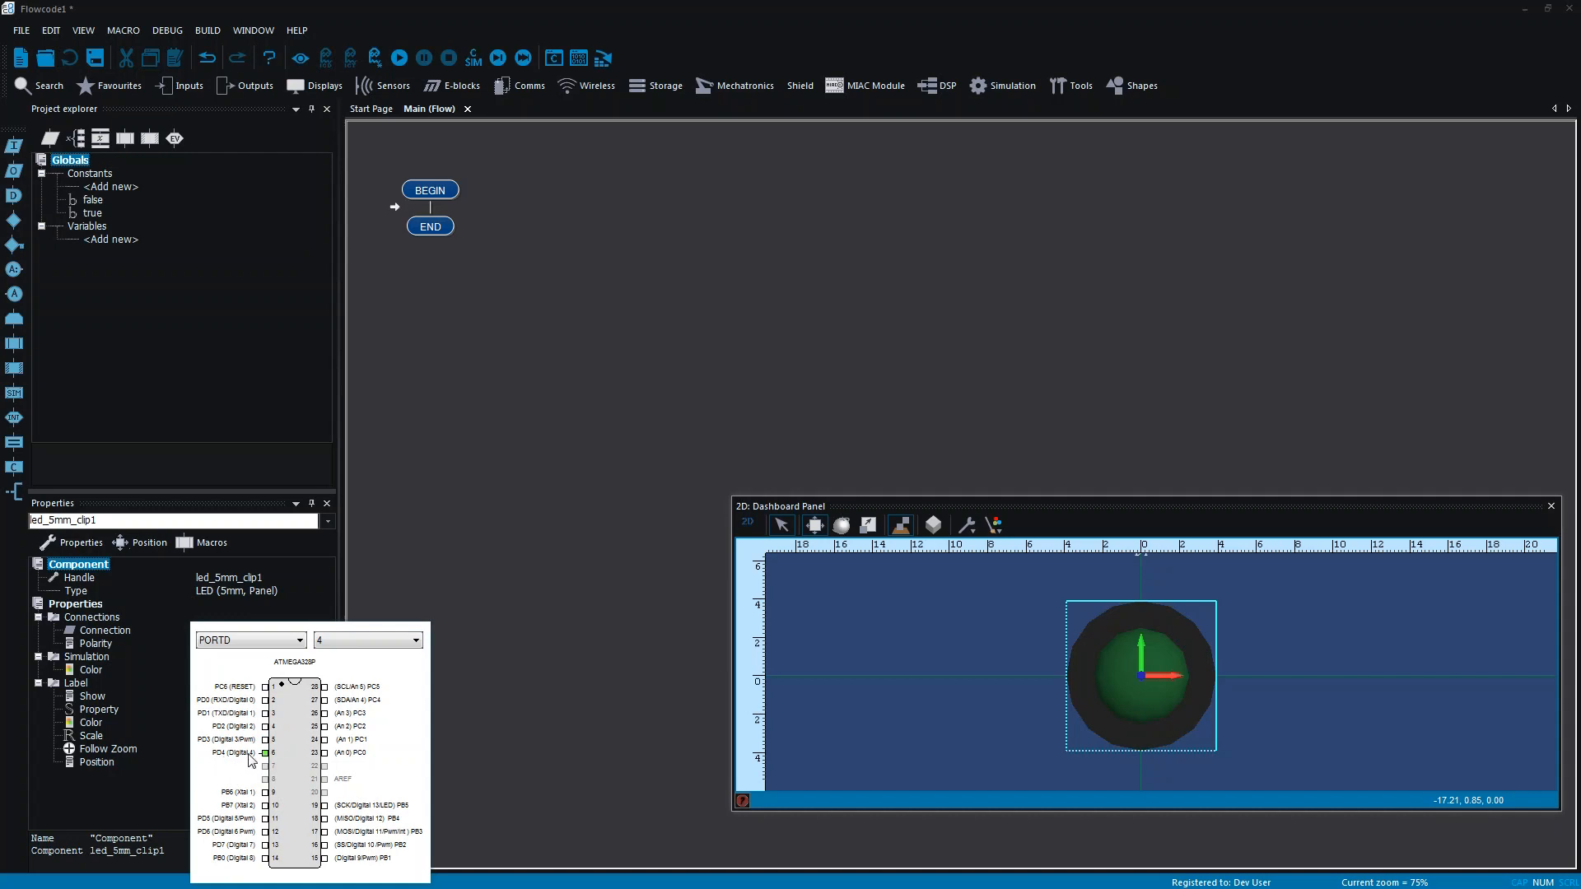
pyautogui.moveTo(232, 762)
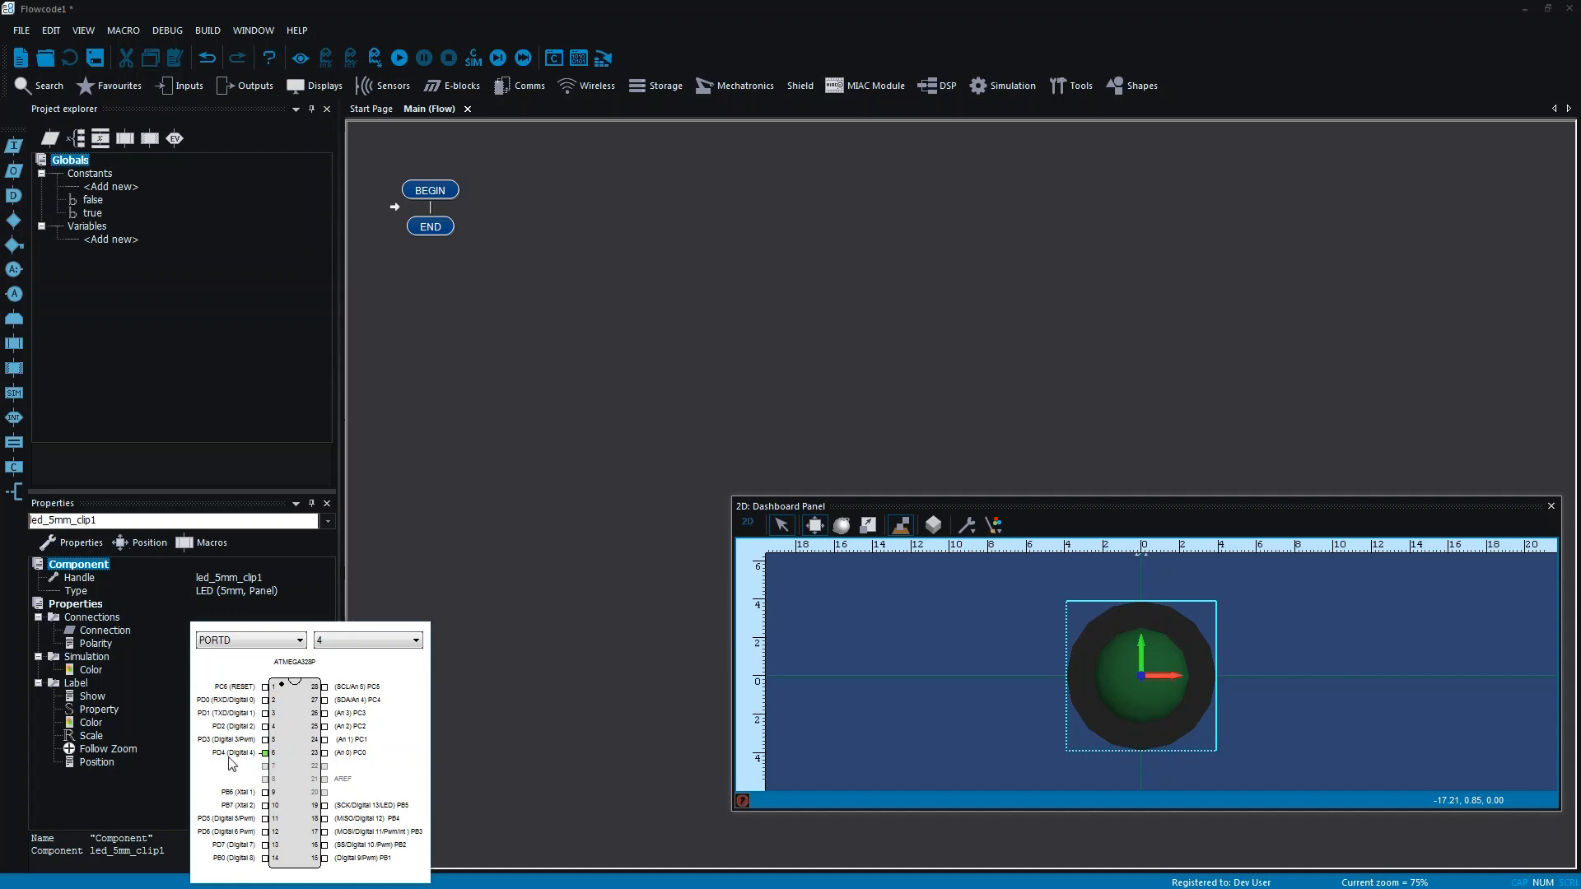
pyautogui.moveTo(254, 769)
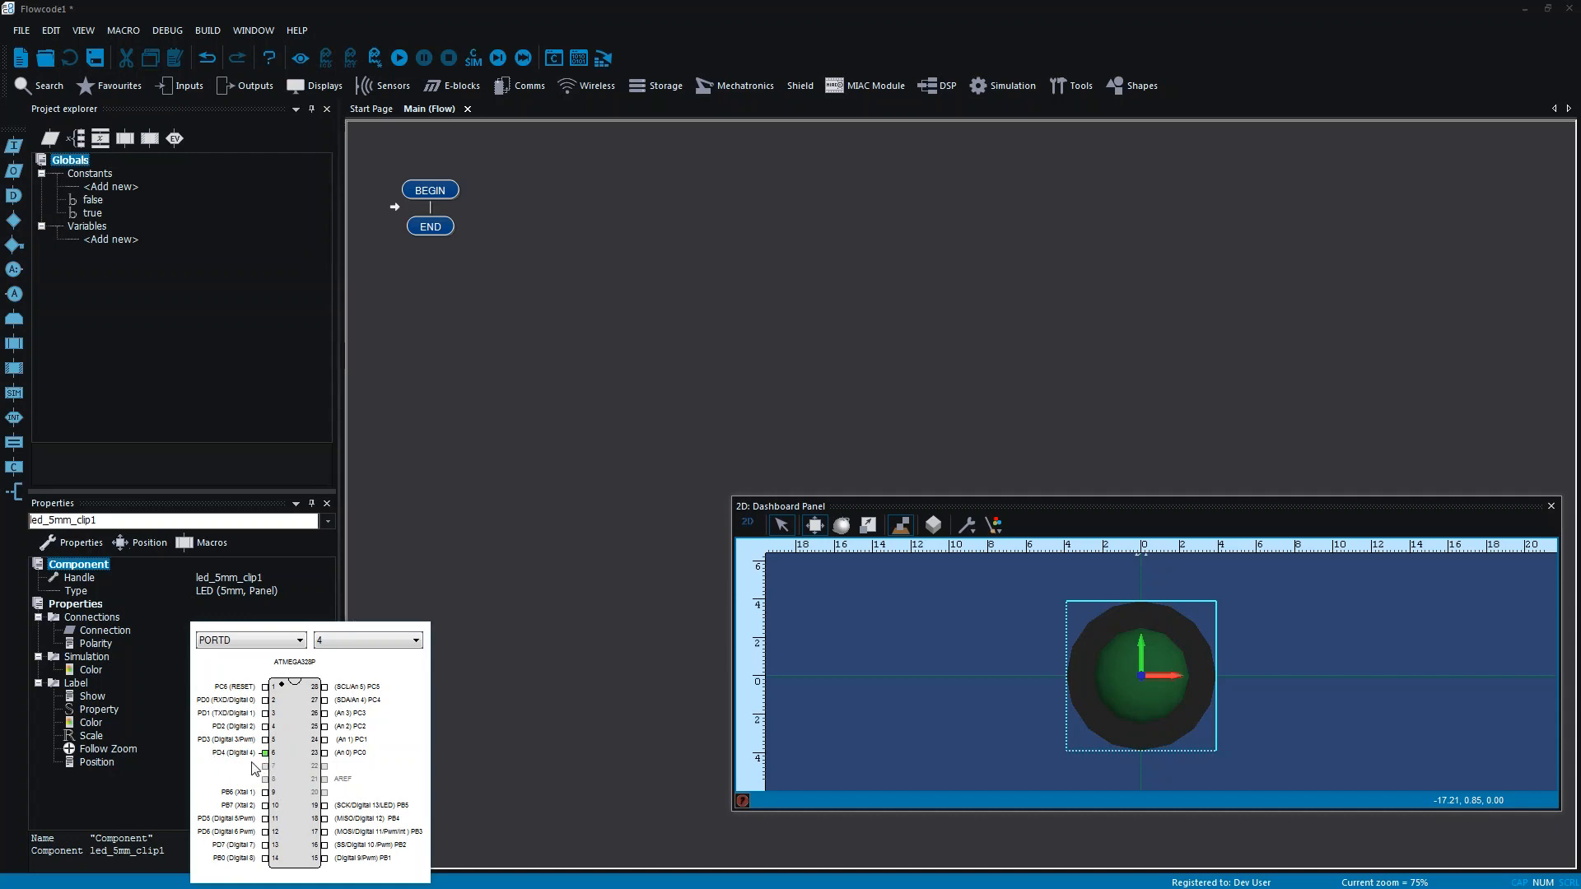
pyautogui.moveTo(509, 537)
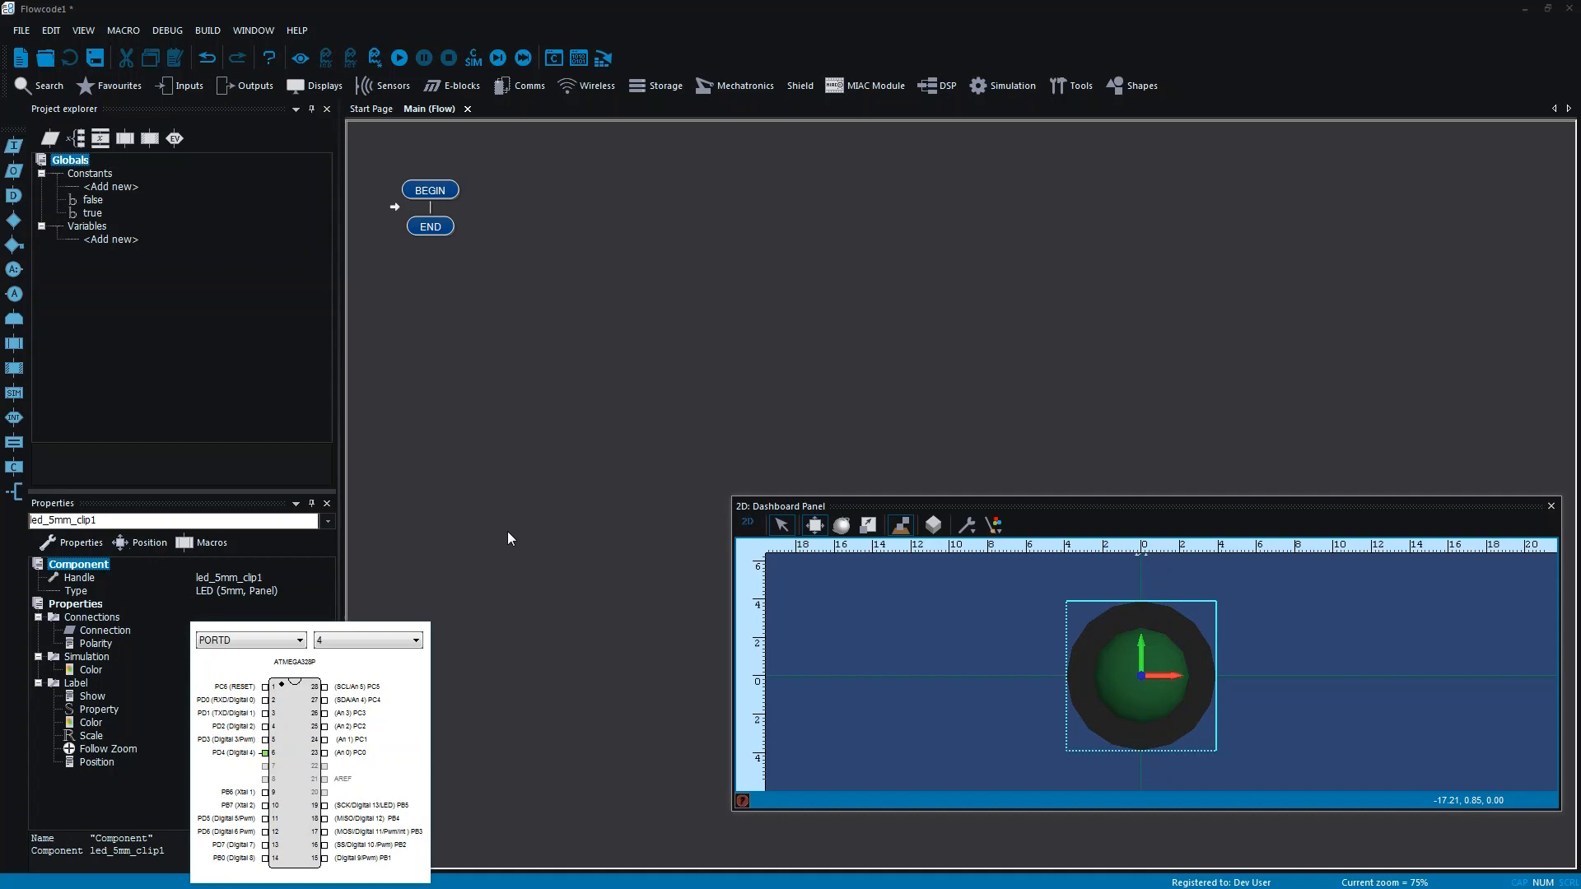
pyautogui.moveTo(524, 545)
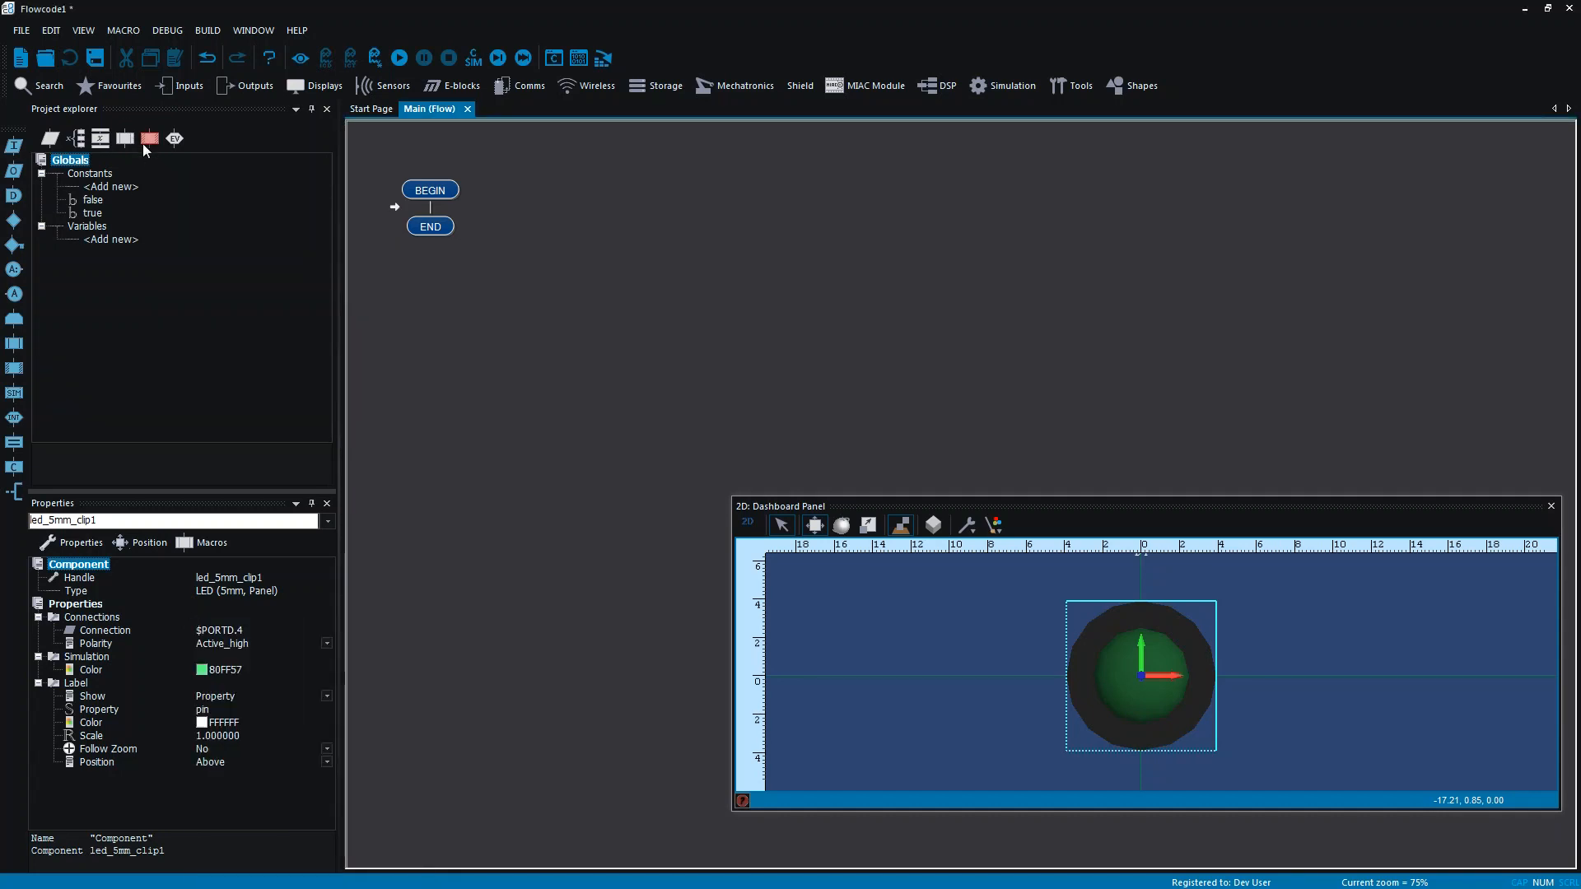
# Build the forever loop: LED TurnOn, 1 s delay, TurnOff, 1 s delay
pyautogui.click(148, 138)
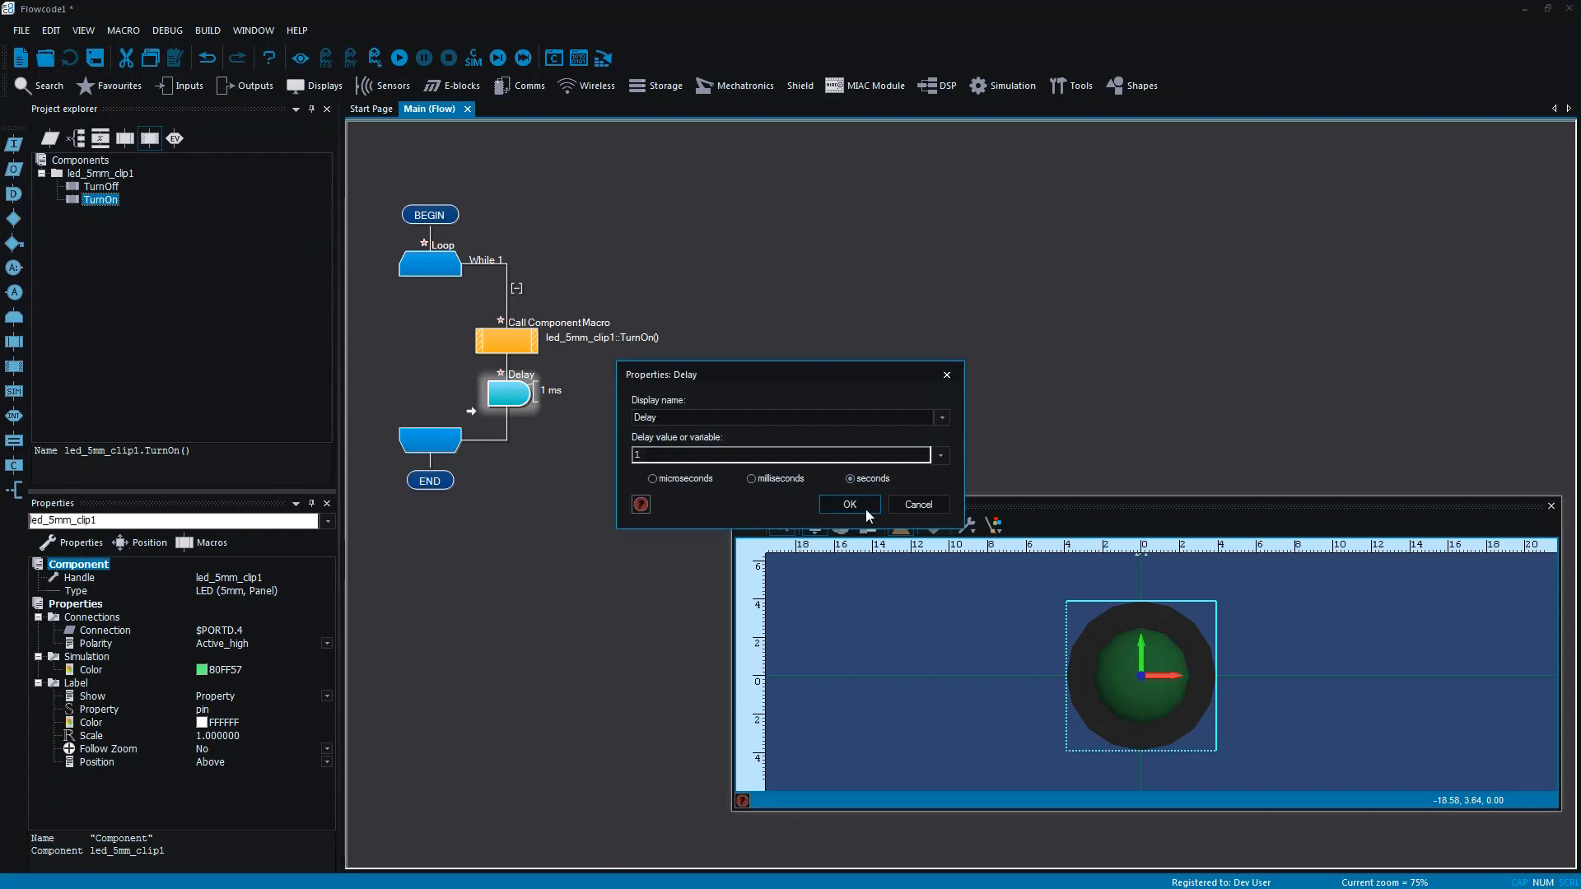
pyautogui.click(848, 504)
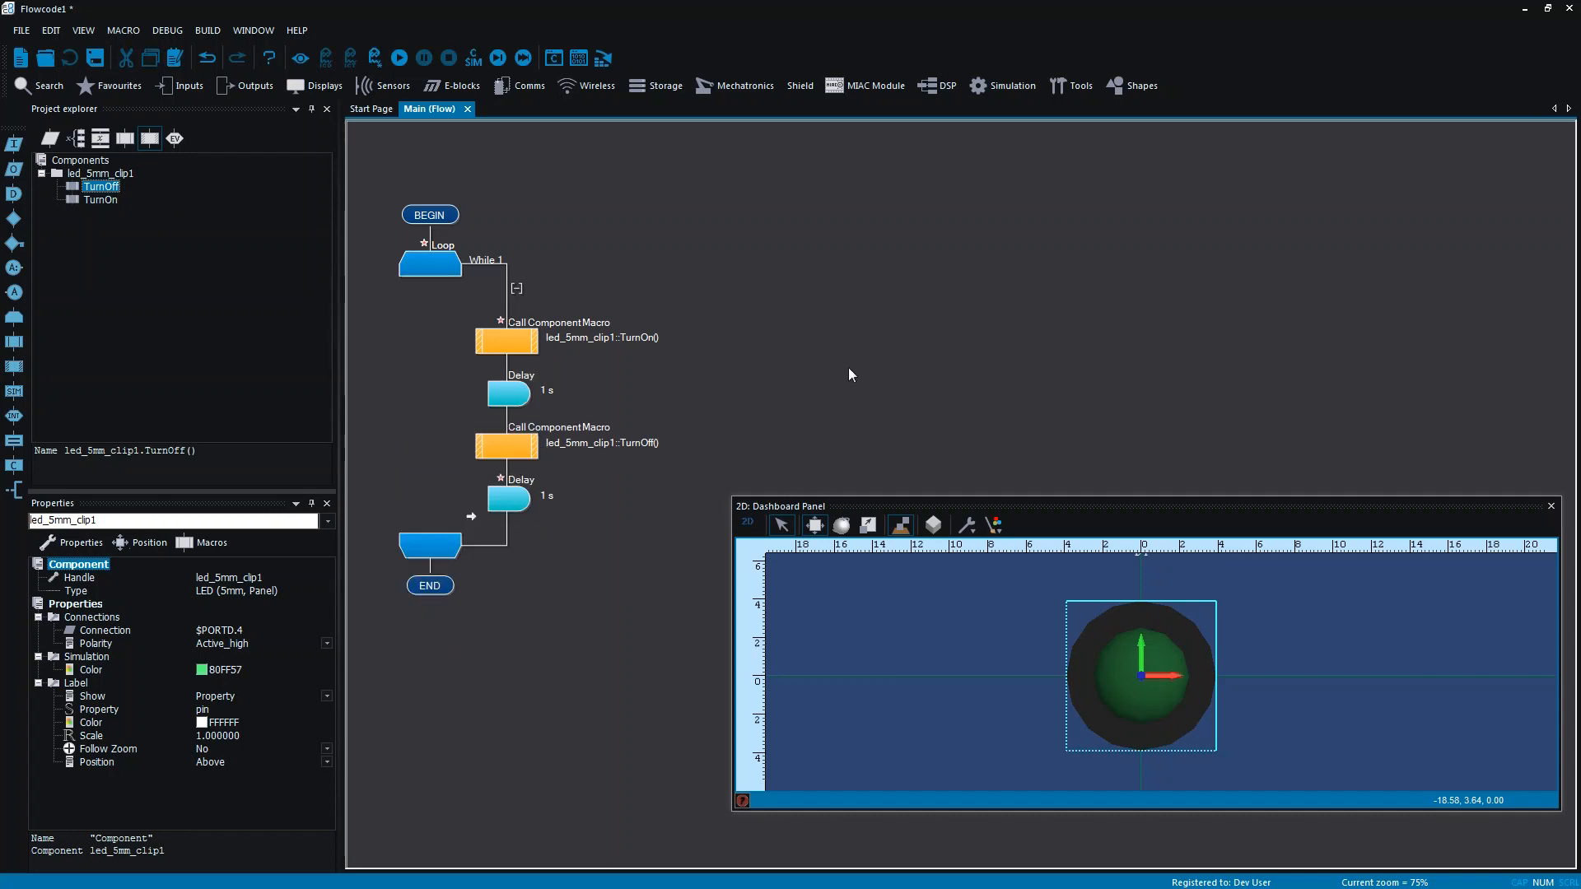
pyautogui.moveTo(565, 232)
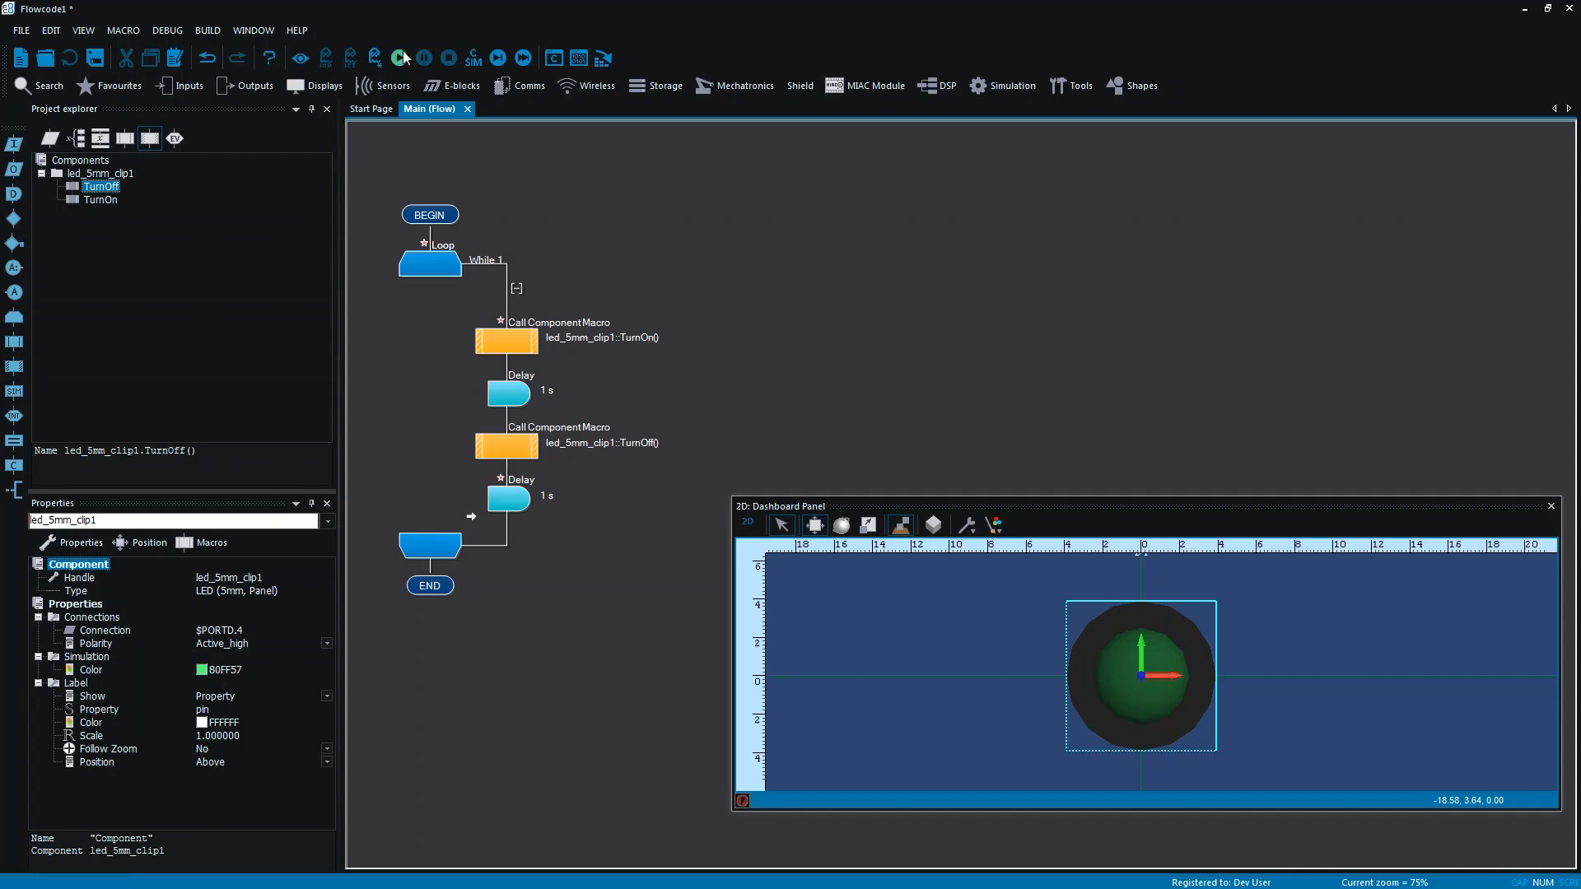
pyautogui.click(400, 58)
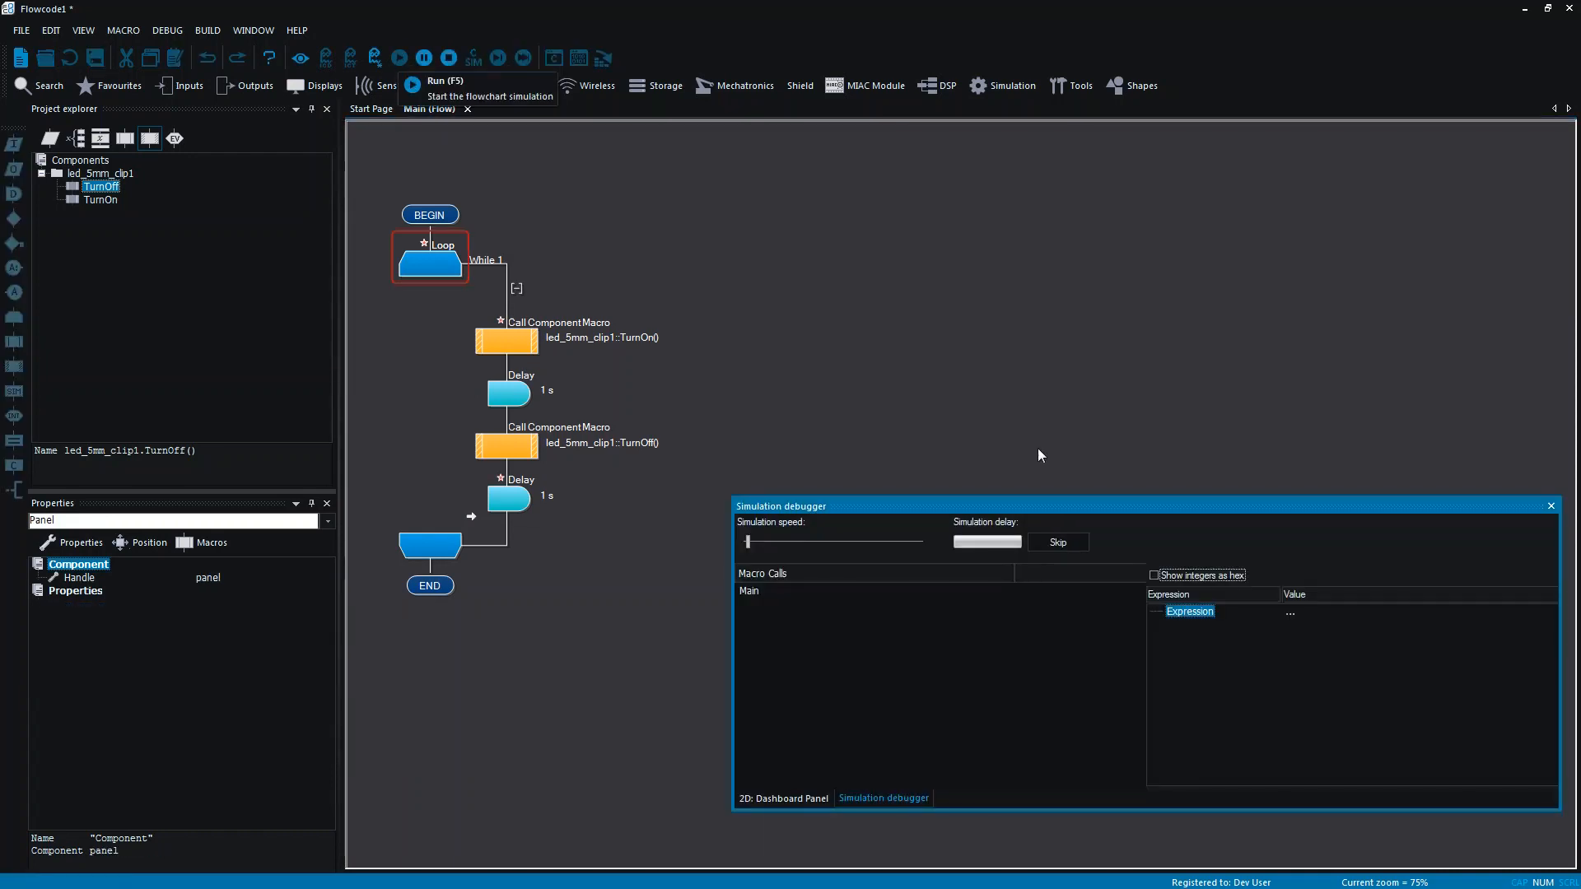
pyautogui.moveTo(781, 505); pyautogui.dragTo(756, 120)
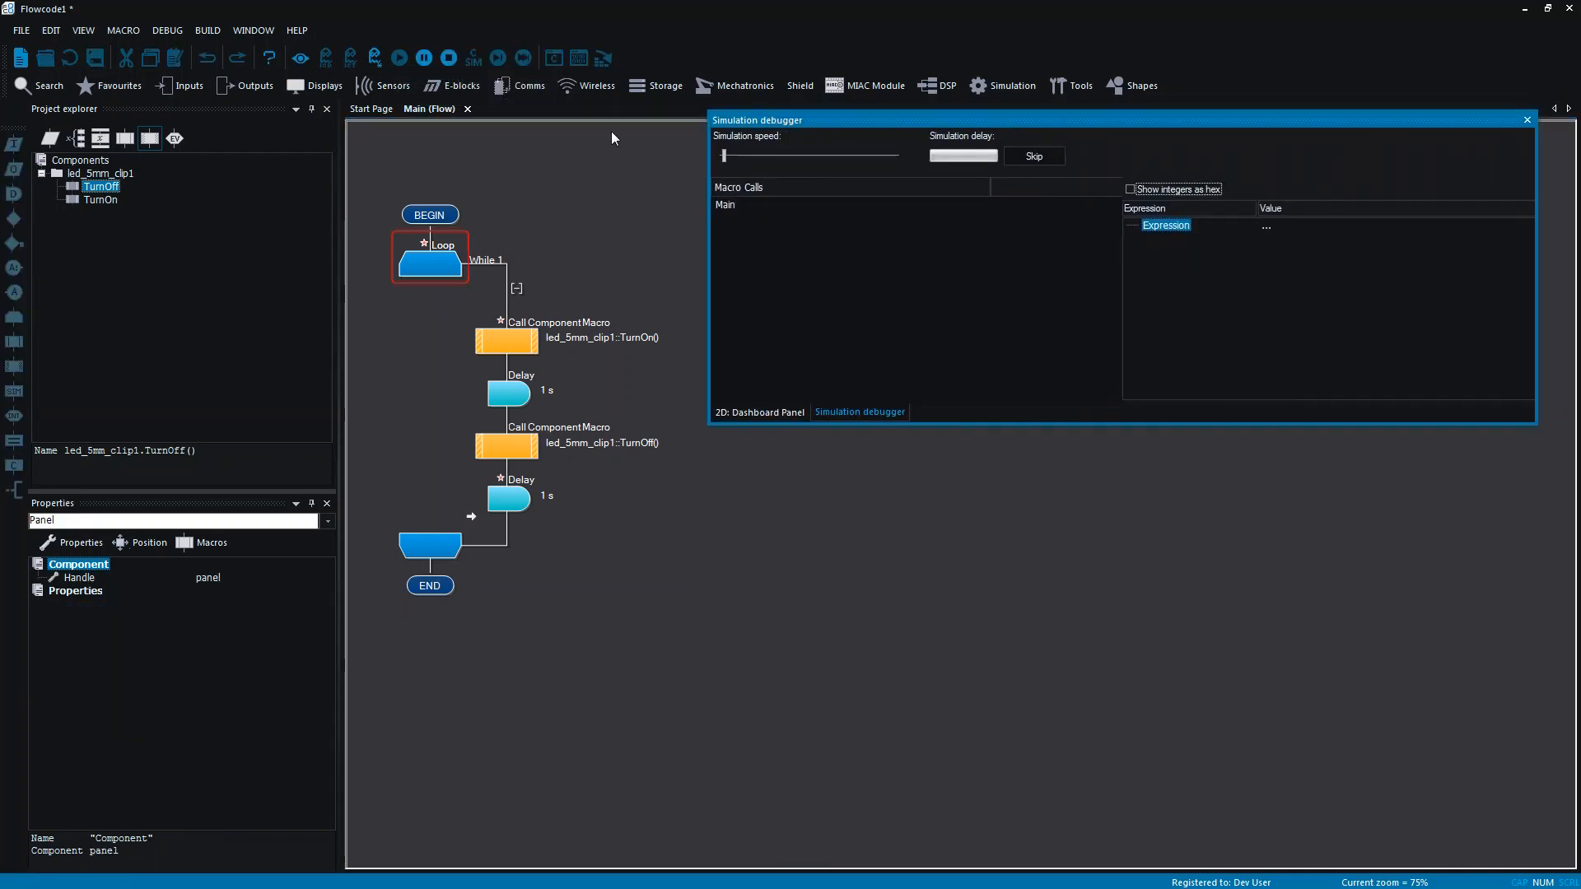
pyautogui.click(83, 29)
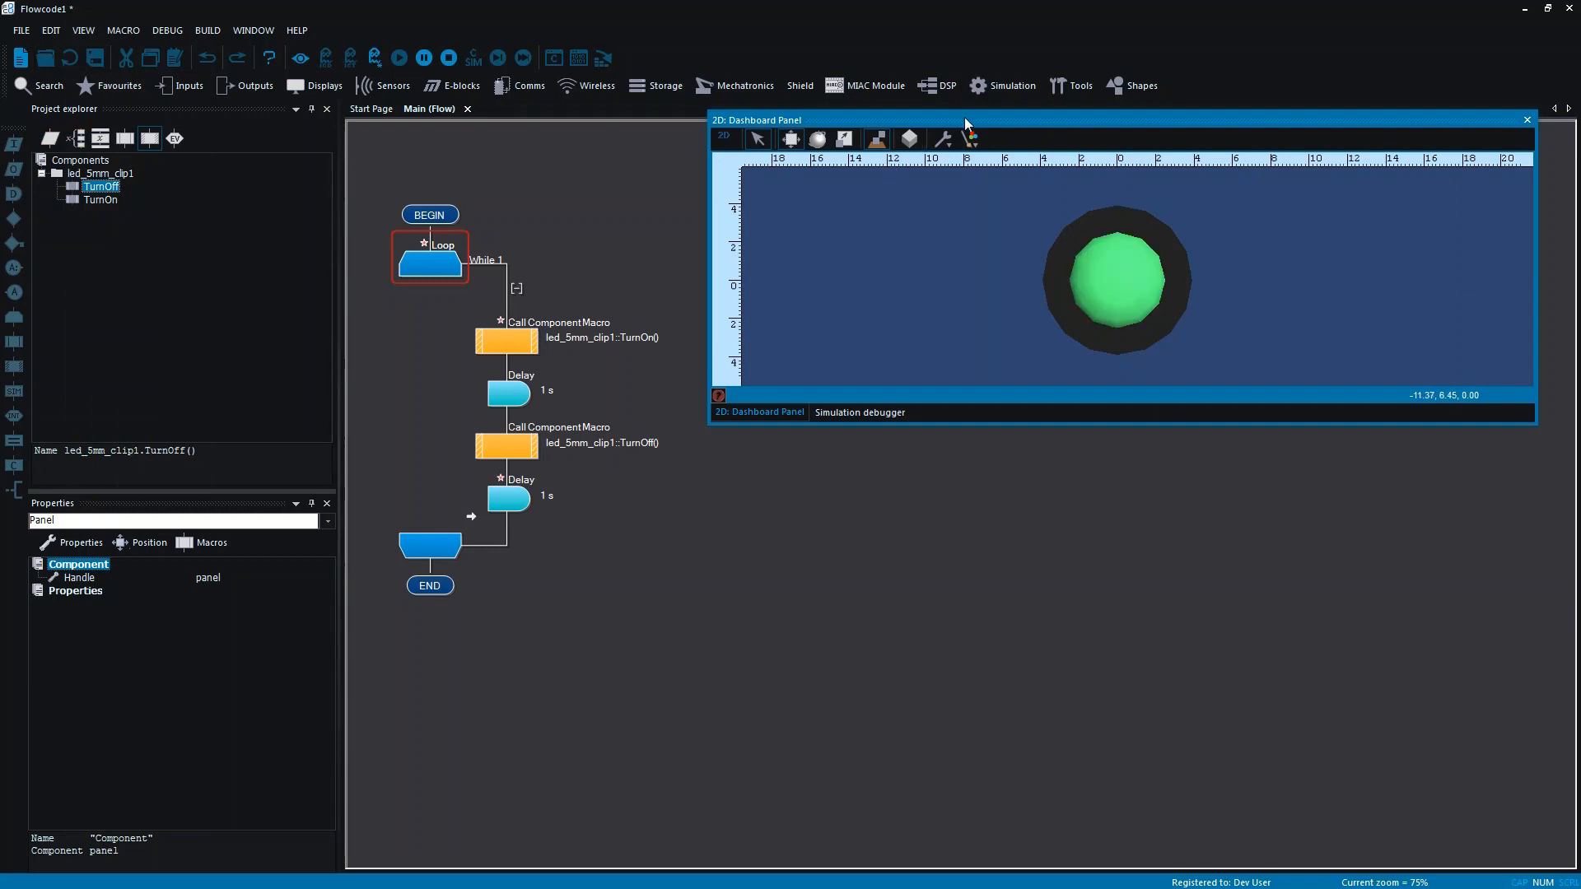
pyautogui.click(447, 58)
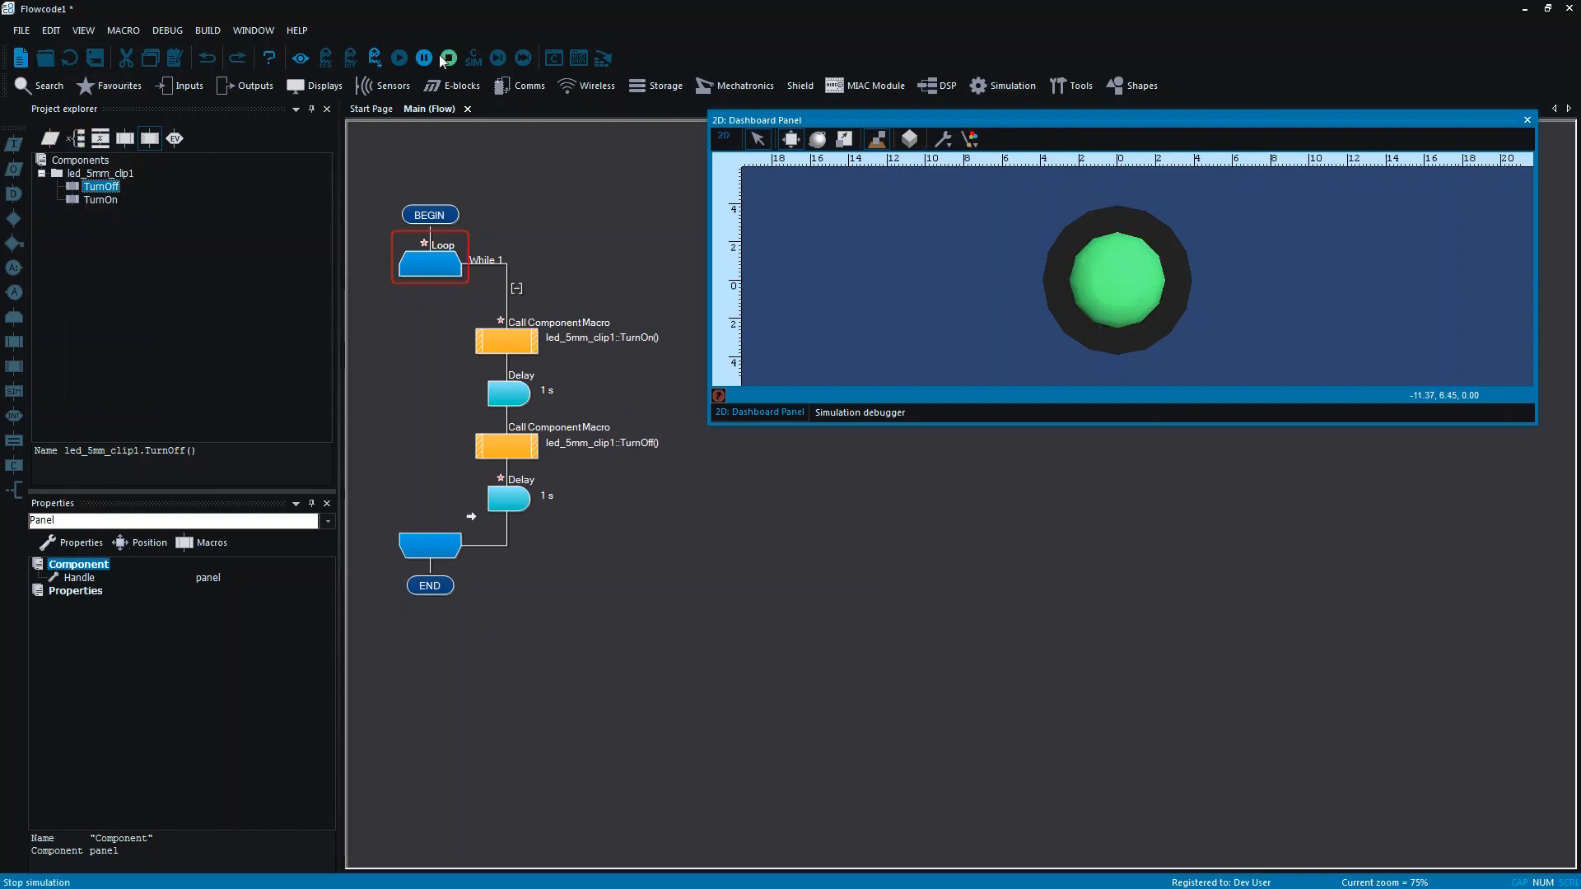
pyautogui.moveTo(447, 58)
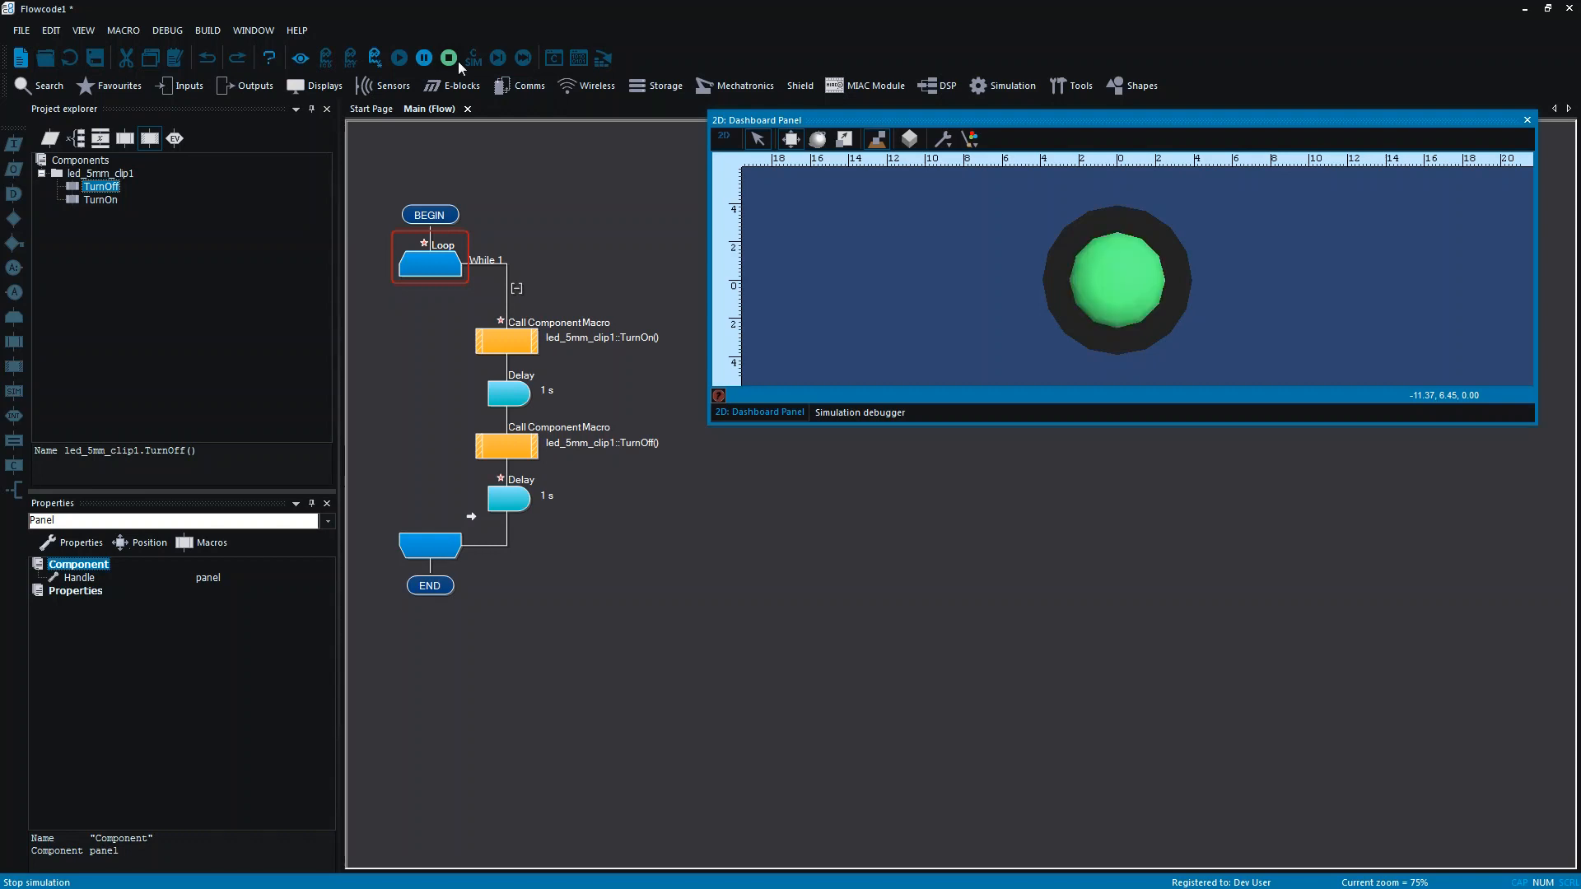
pyautogui.click(448, 57)
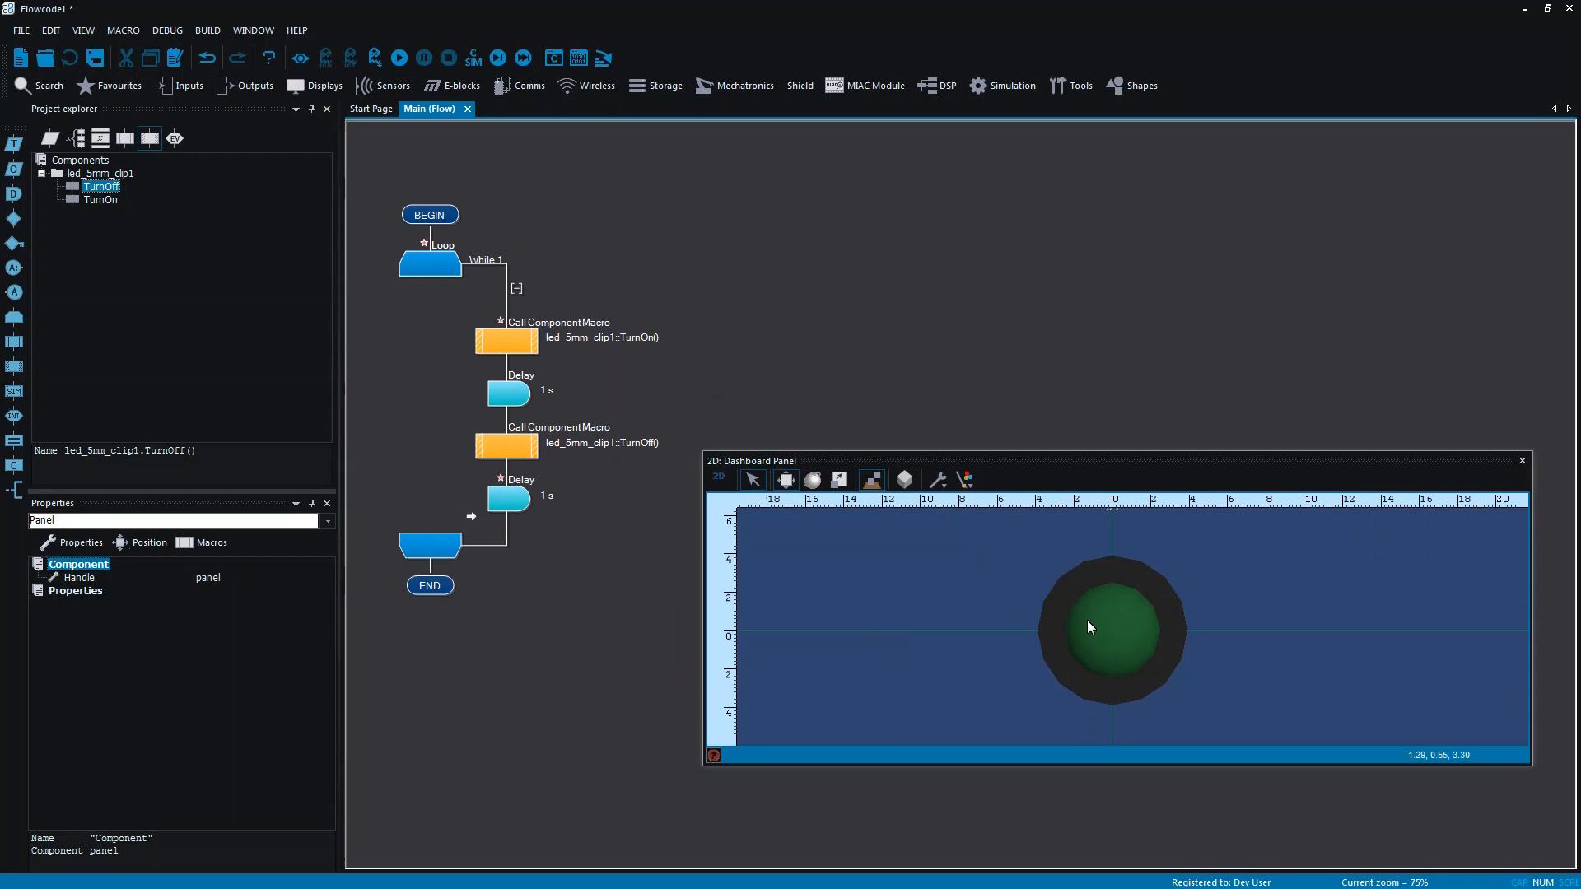
# Browse the Inputs catalogue of keypads and switches, then the Displays list
pyautogui.click(181, 84)
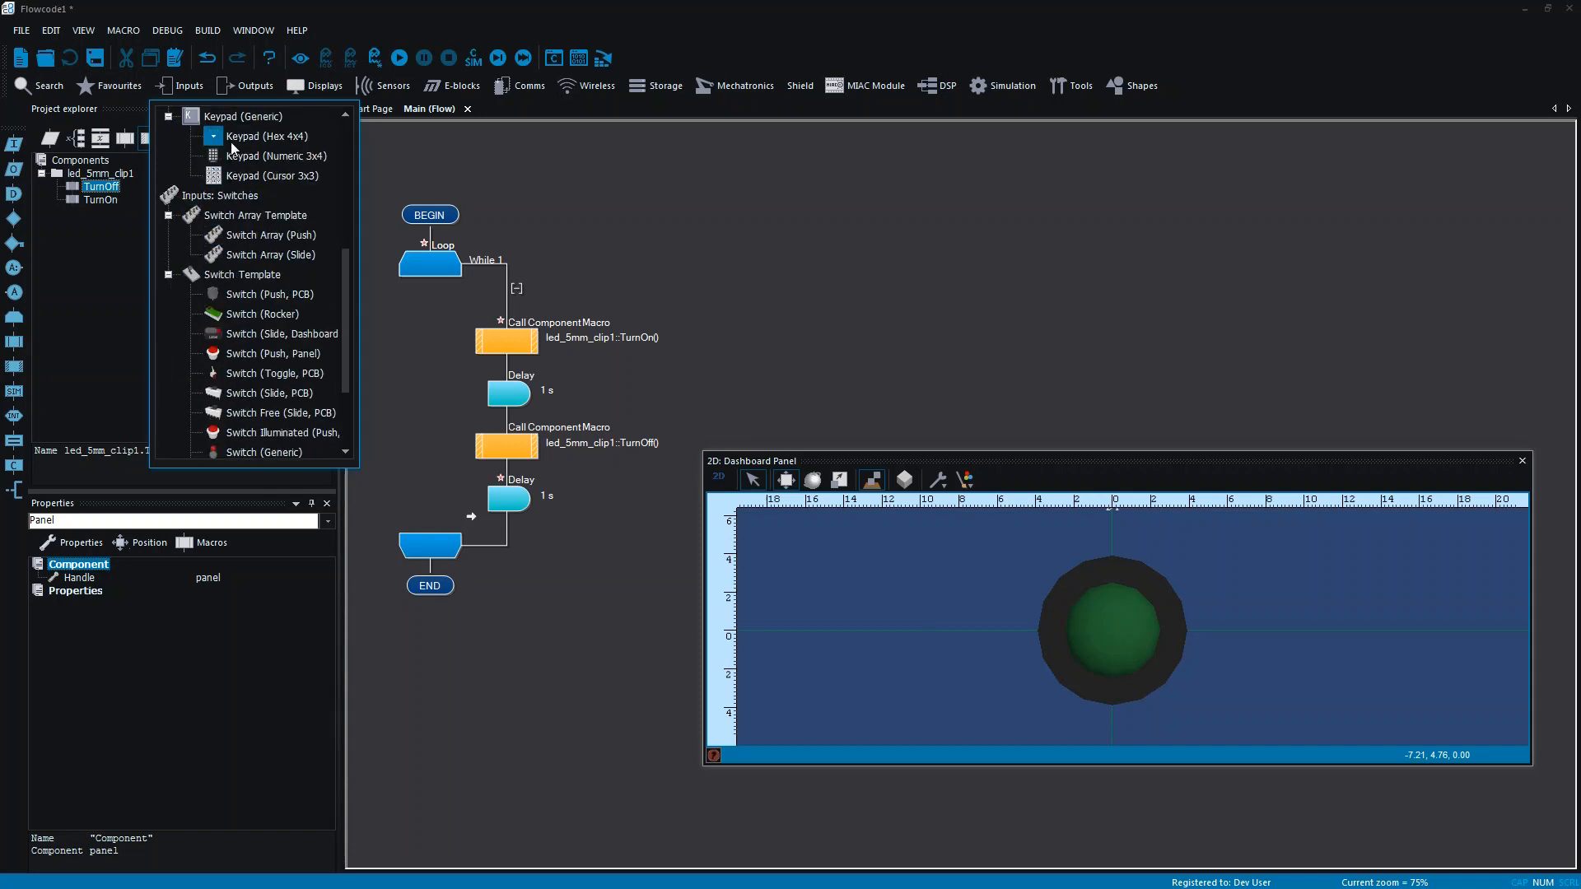
pyautogui.scroll(-3)
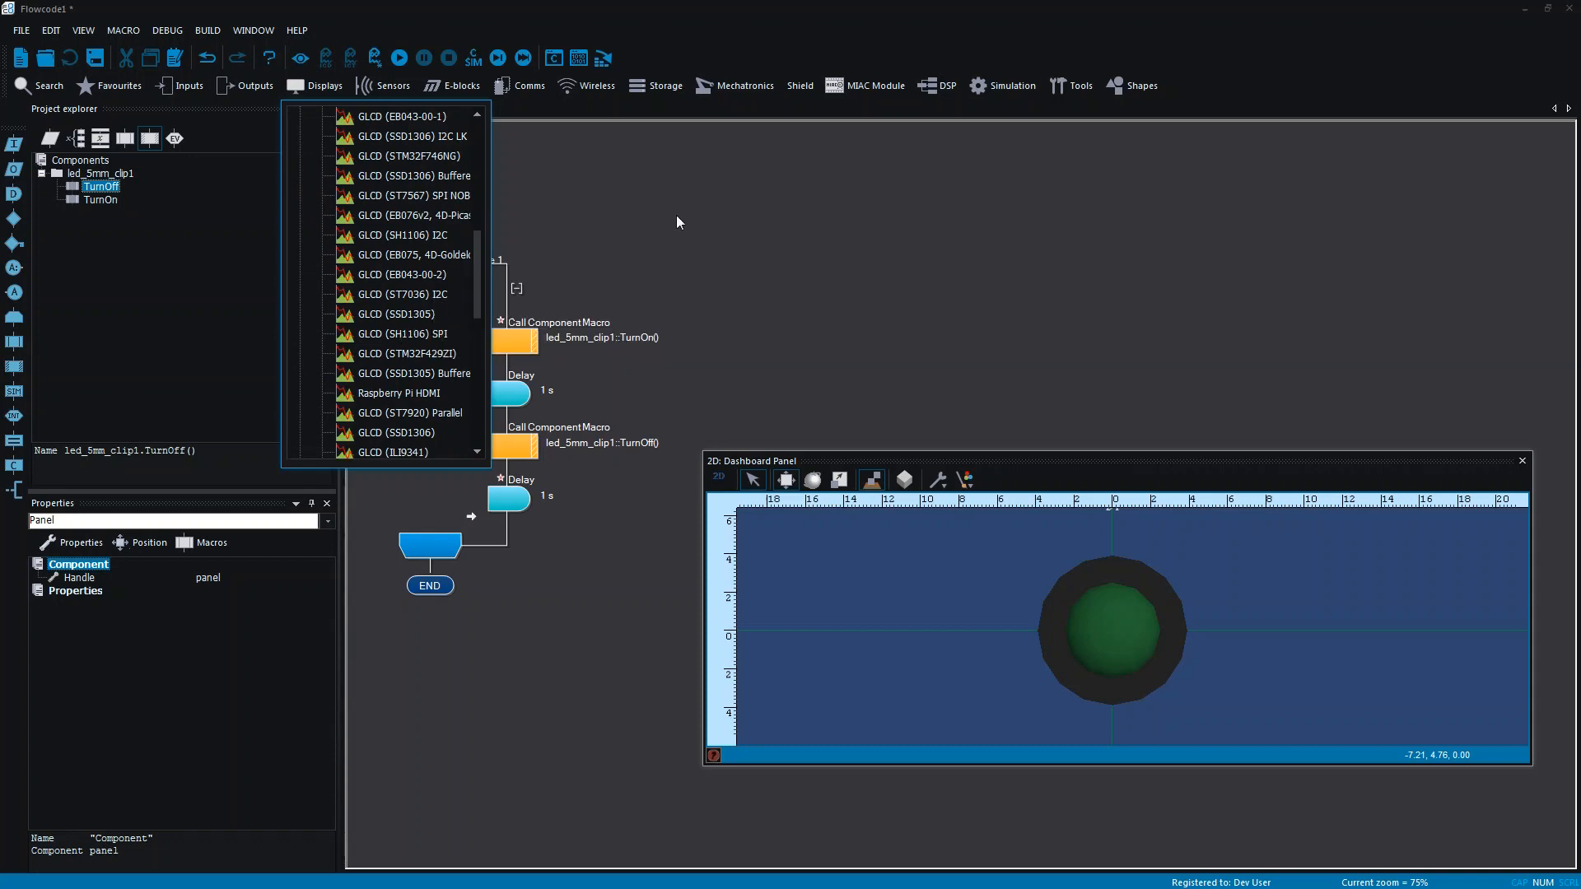
# Add a UART (CAL) component, cal_uart1, from the Tools Peripheral CAL list
pyautogui.click(1070, 86)
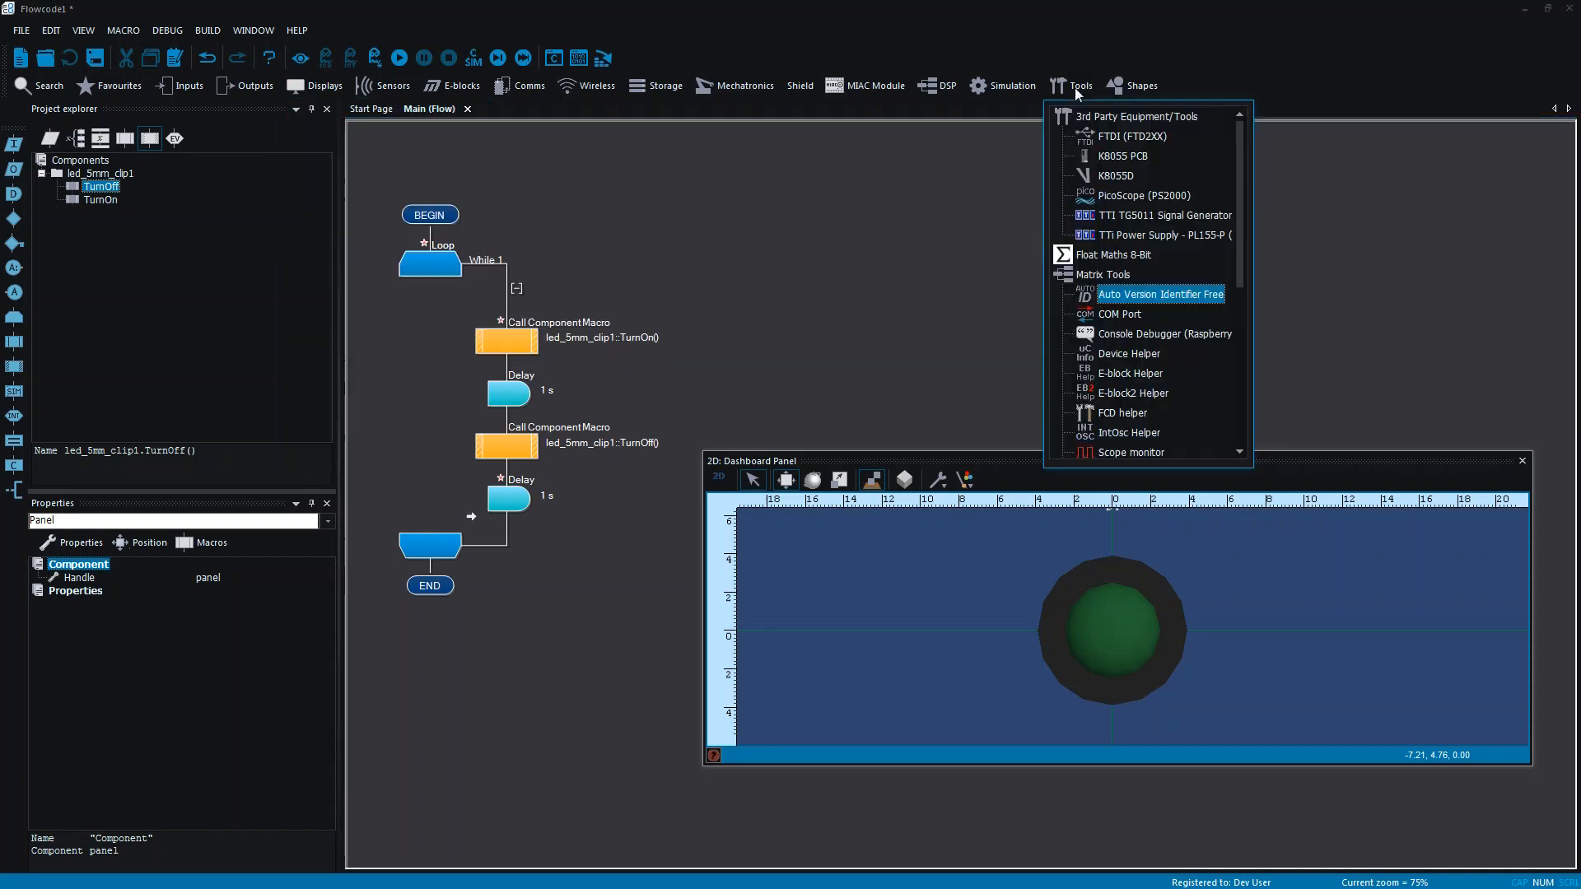
pyautogui.scroll(-3)
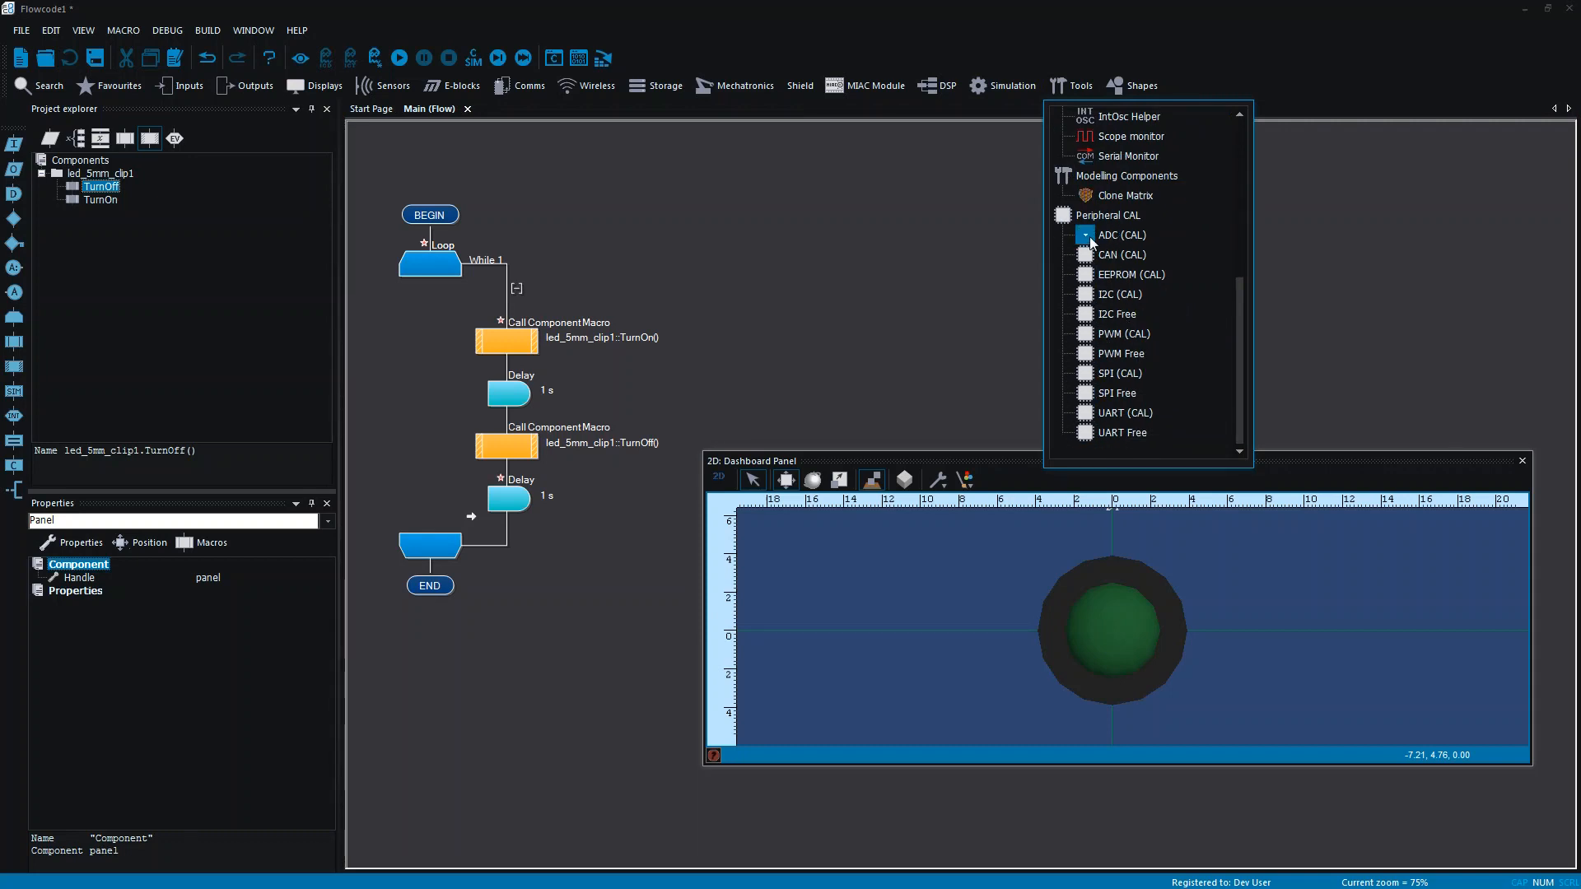
pyautogui.moveTo(1108, 239)
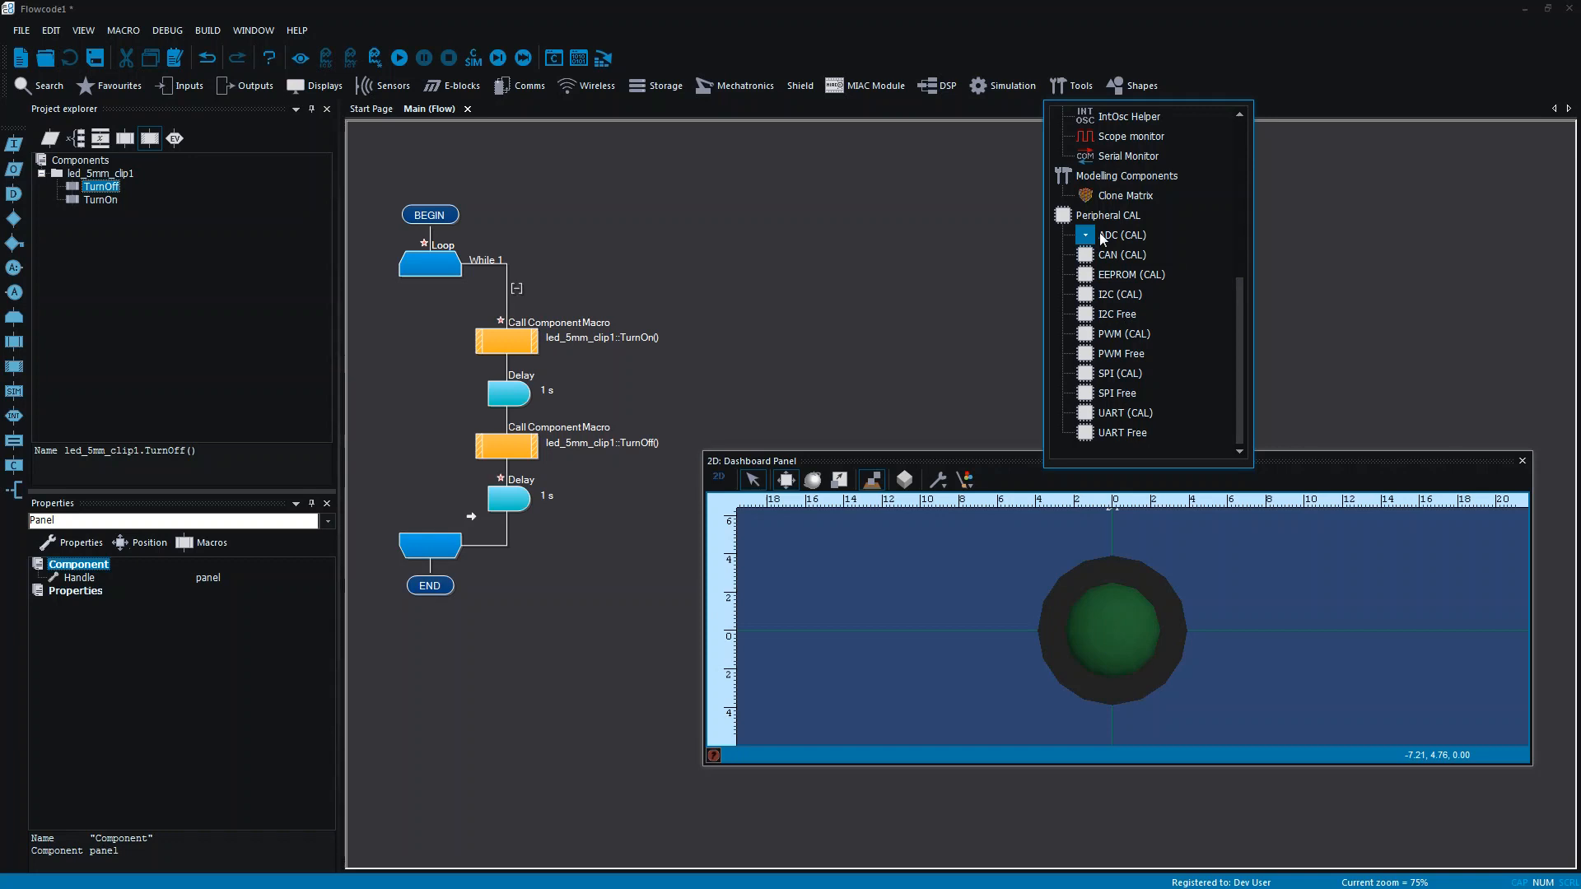
pyautogui.moveTo(1130, 274)
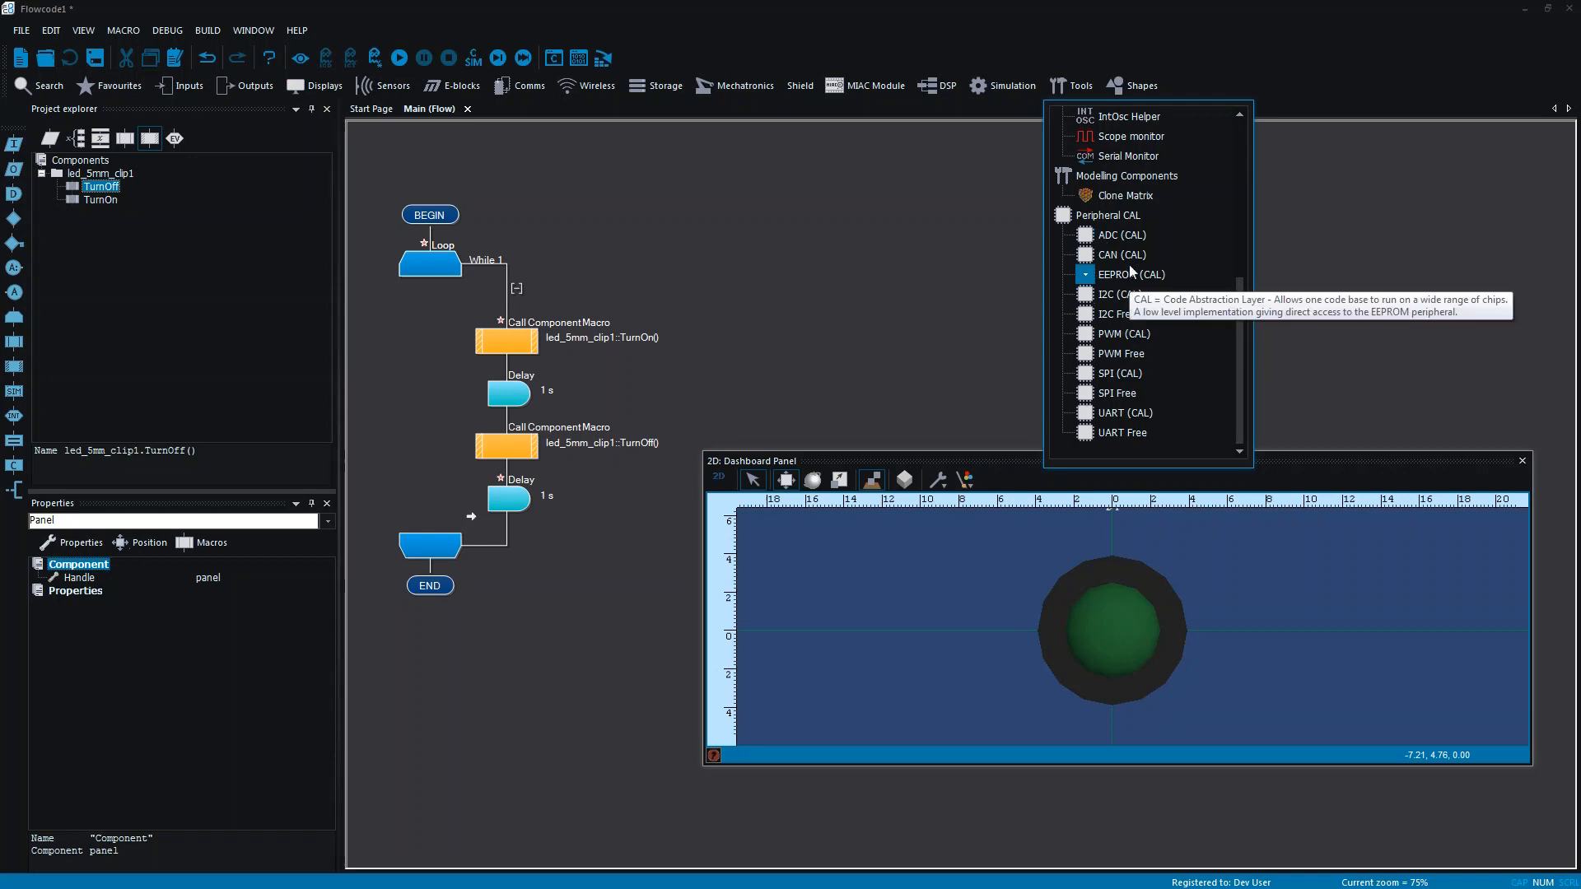
pyautogui.moveTo(1120, 374)
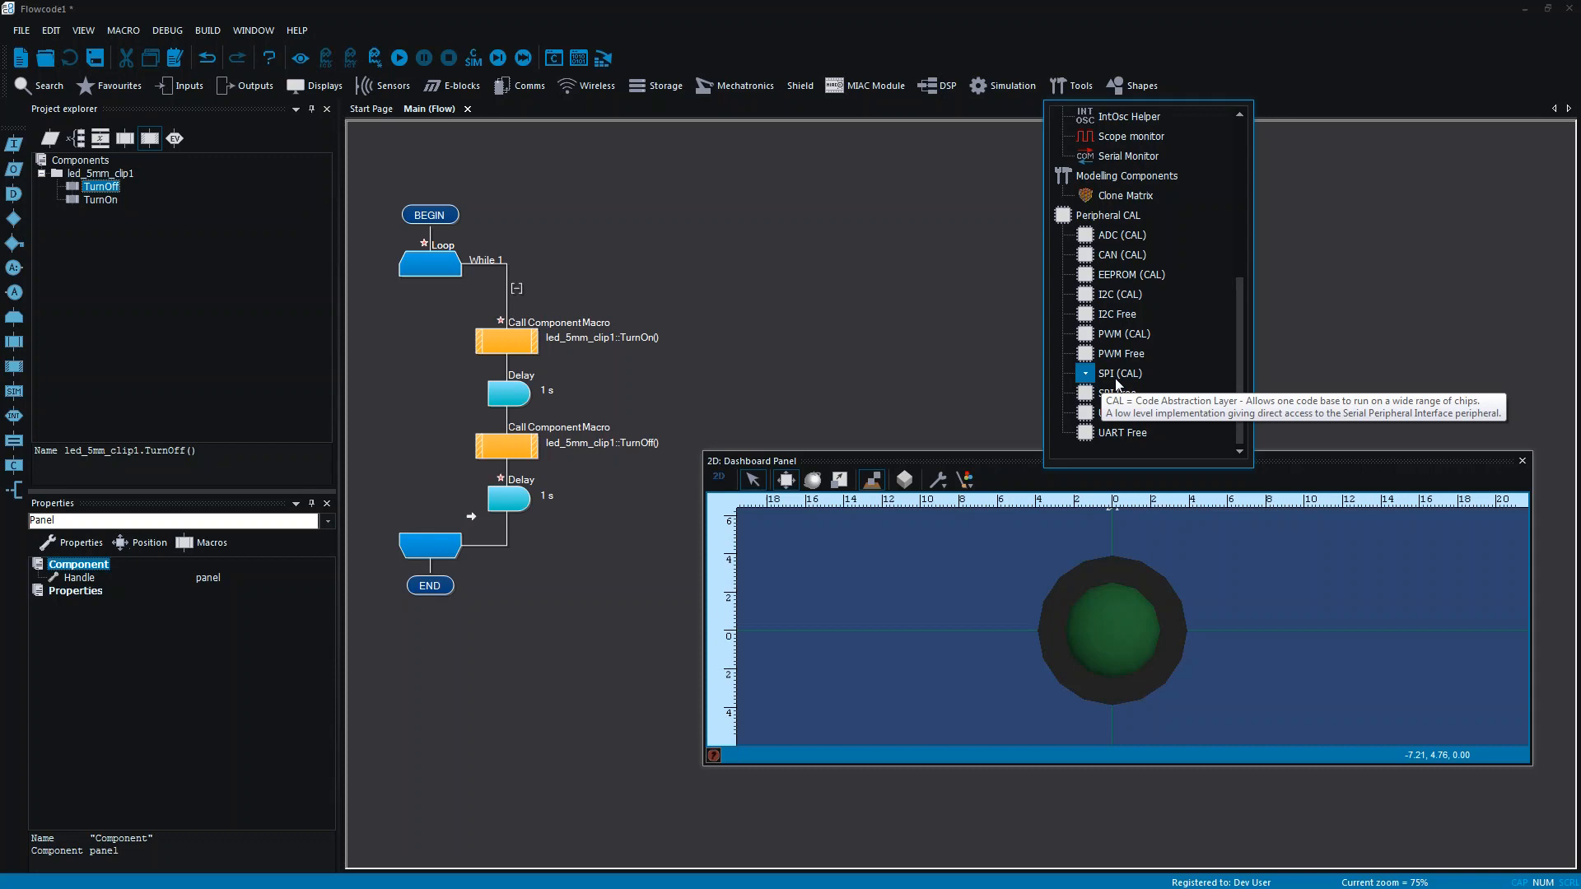
pyautogui.moveTo(1116, 393)
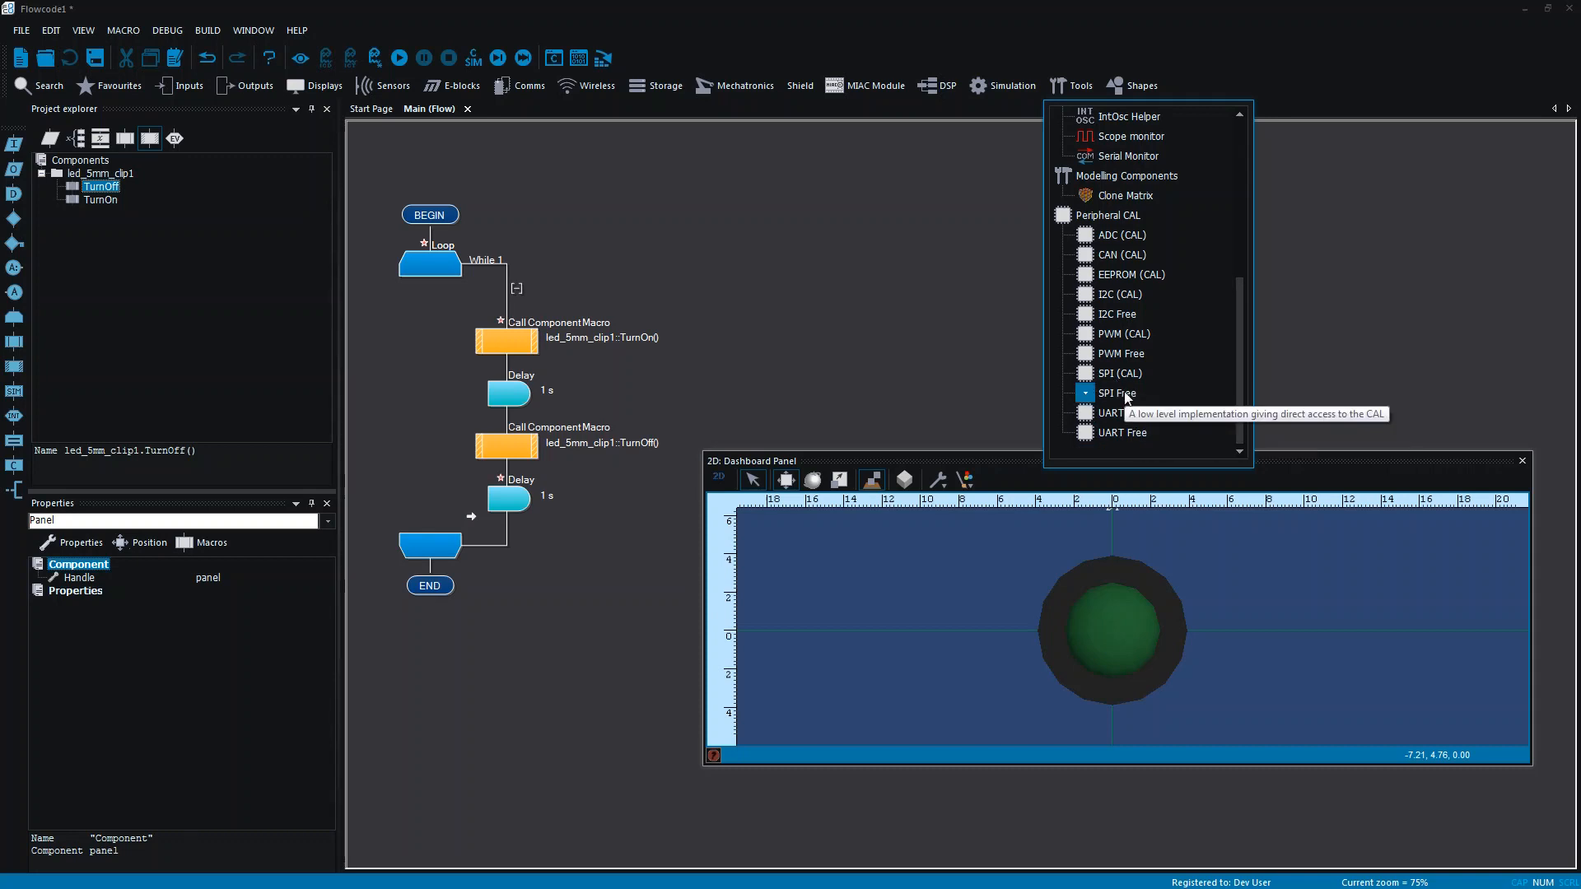
pyautogui.moveTo(1125, 411)
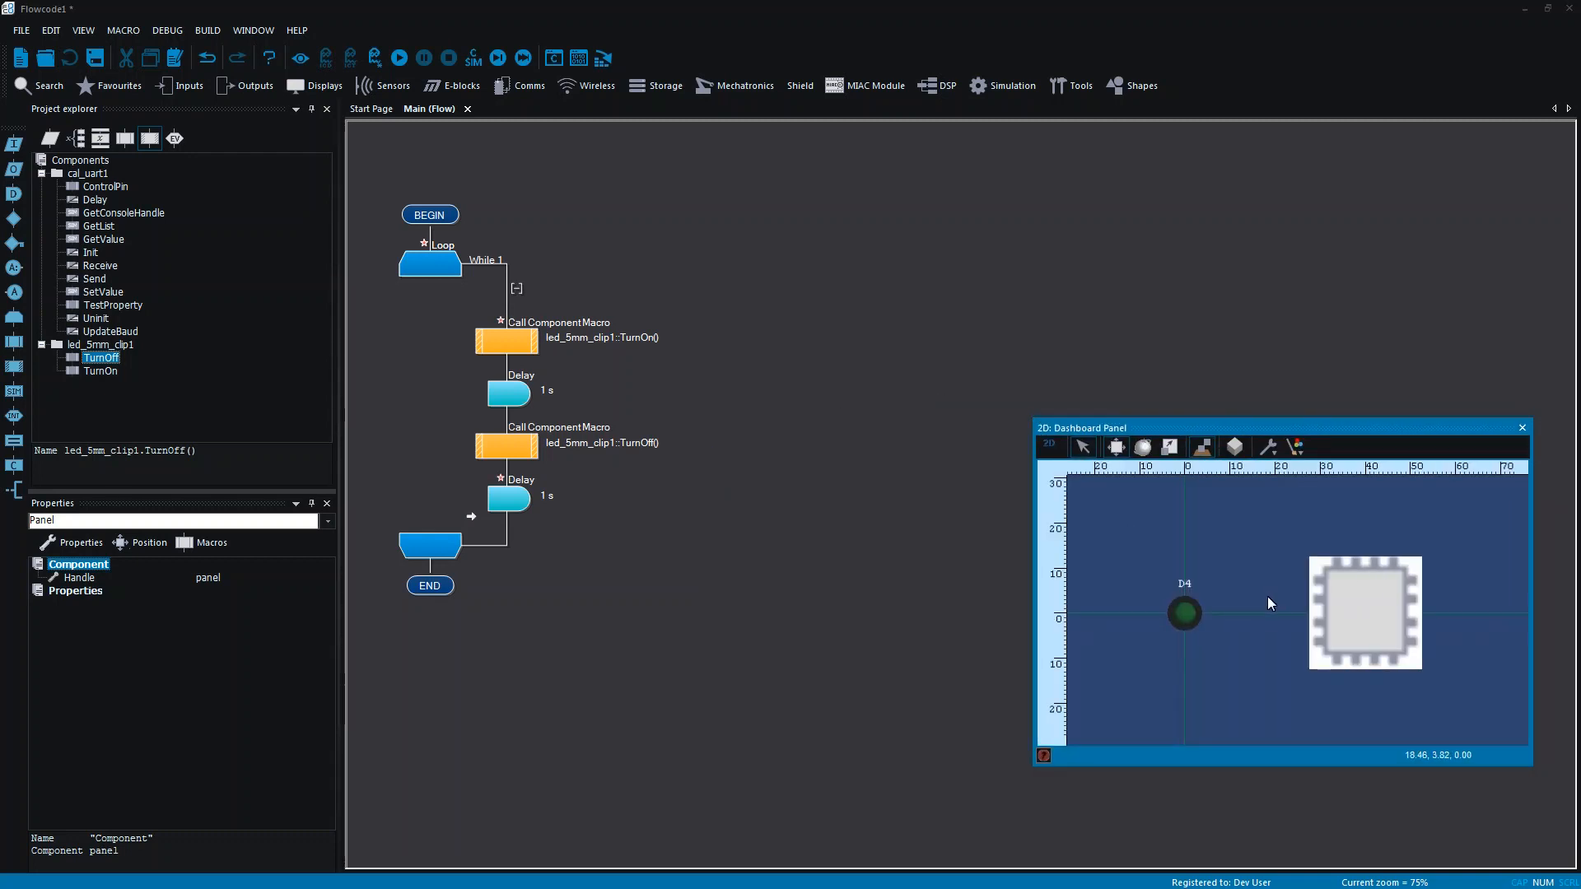
# Insert the UART Init call after BEGIN and set the first Send to 'H'
pyautogui.moveTo(1079, 428); pyautogui.dragTo(1067, 464)
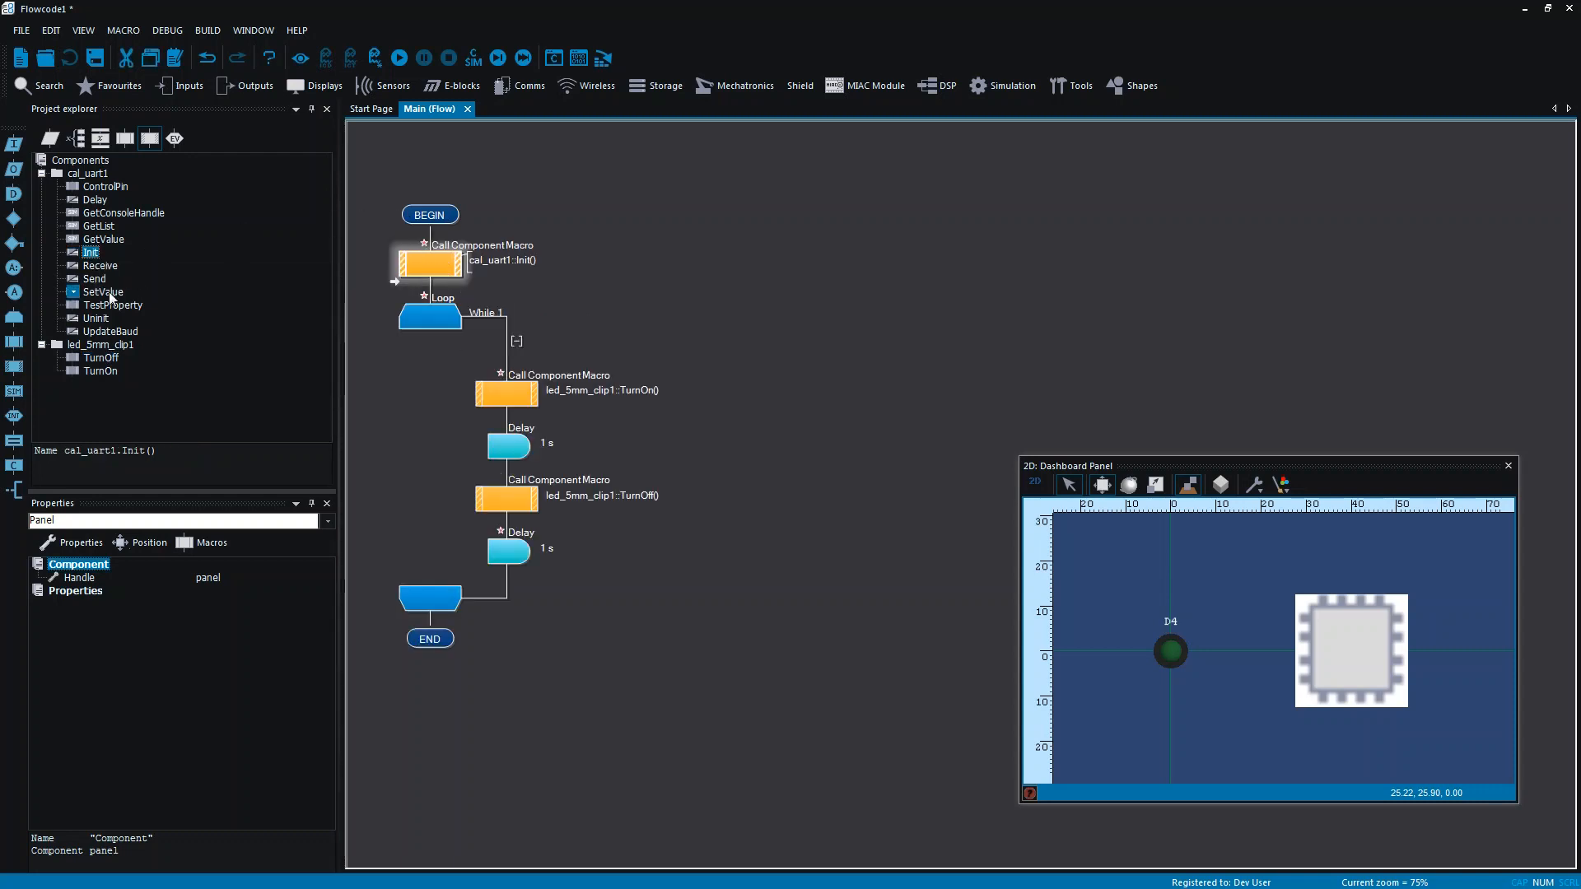
pyautogui.doubleClick(505, 393)
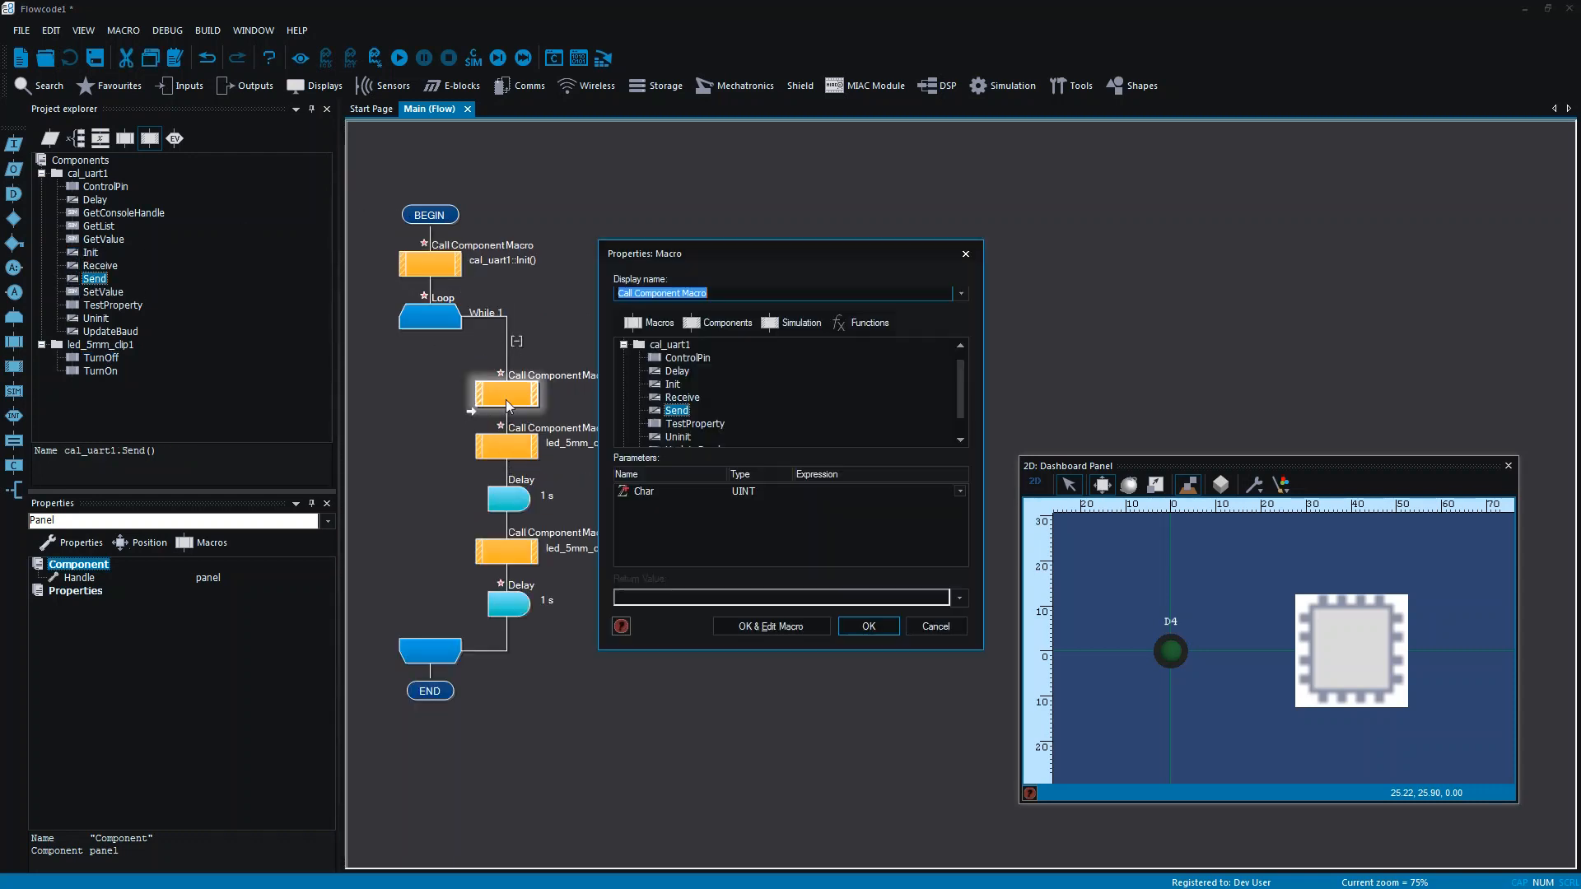
pyautogui.click(873, 490)
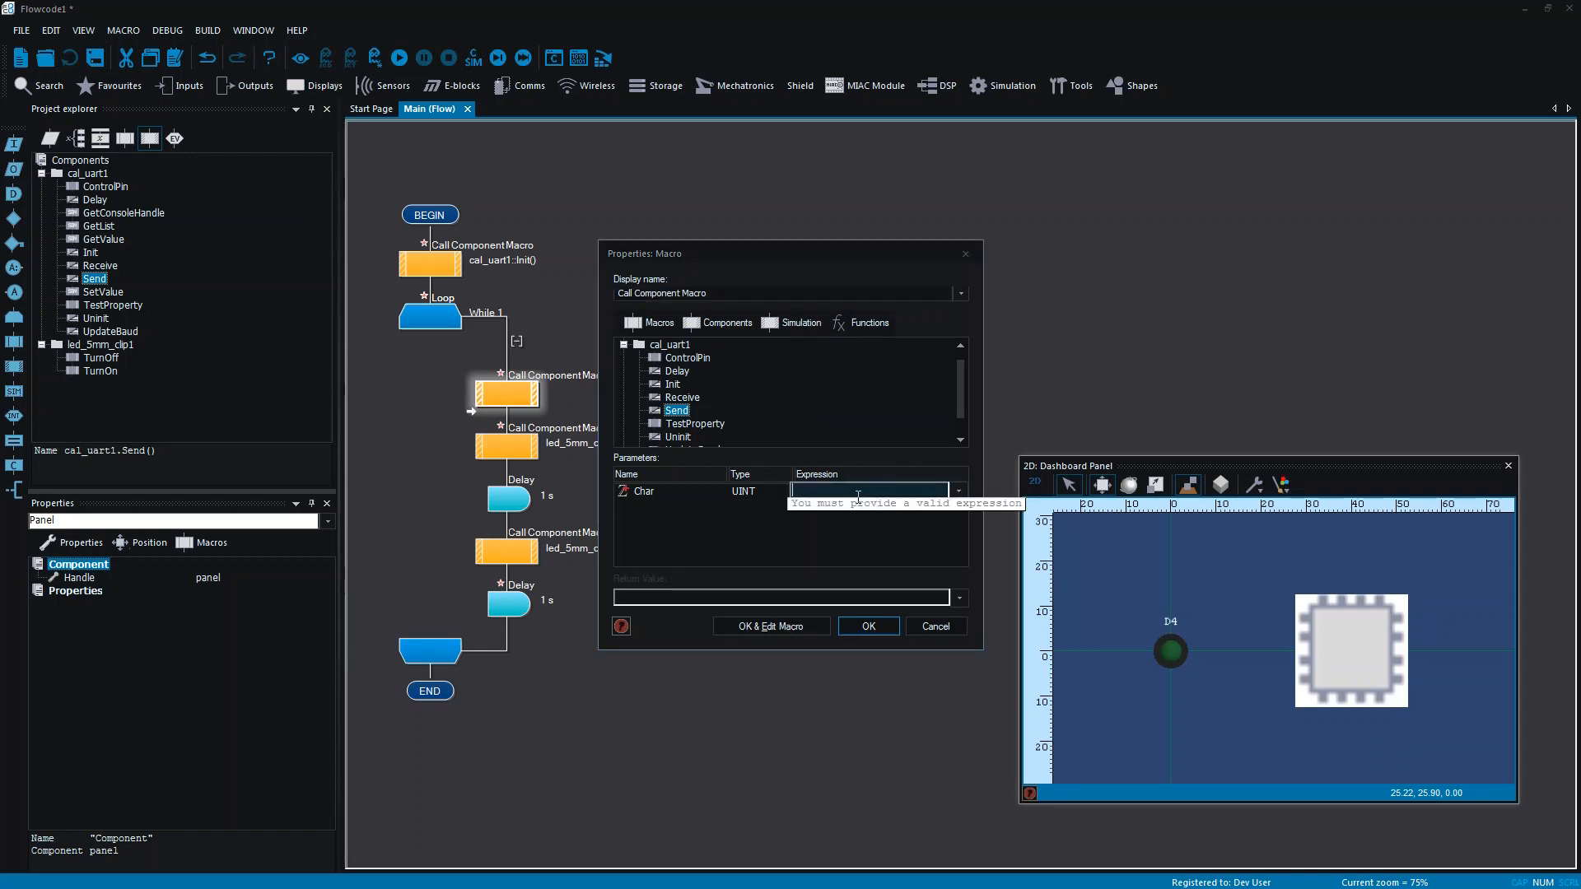
pyautogui.write("'H'")
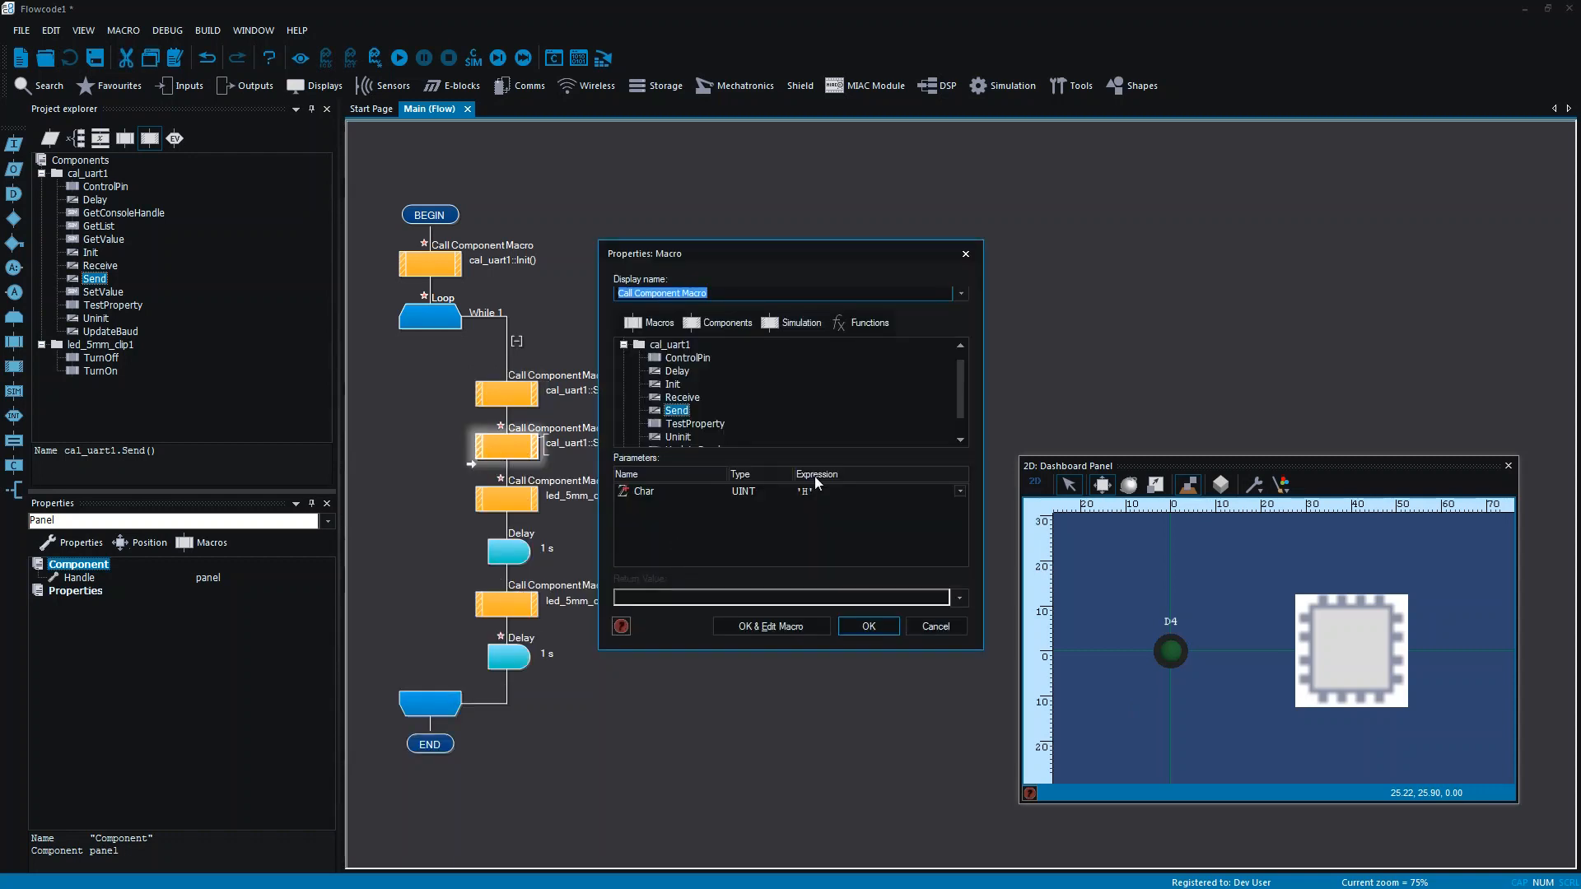
# Set the second and third cal_uart1 Send calls to 'i' and '\n'
pyautogui.click(868, 491)
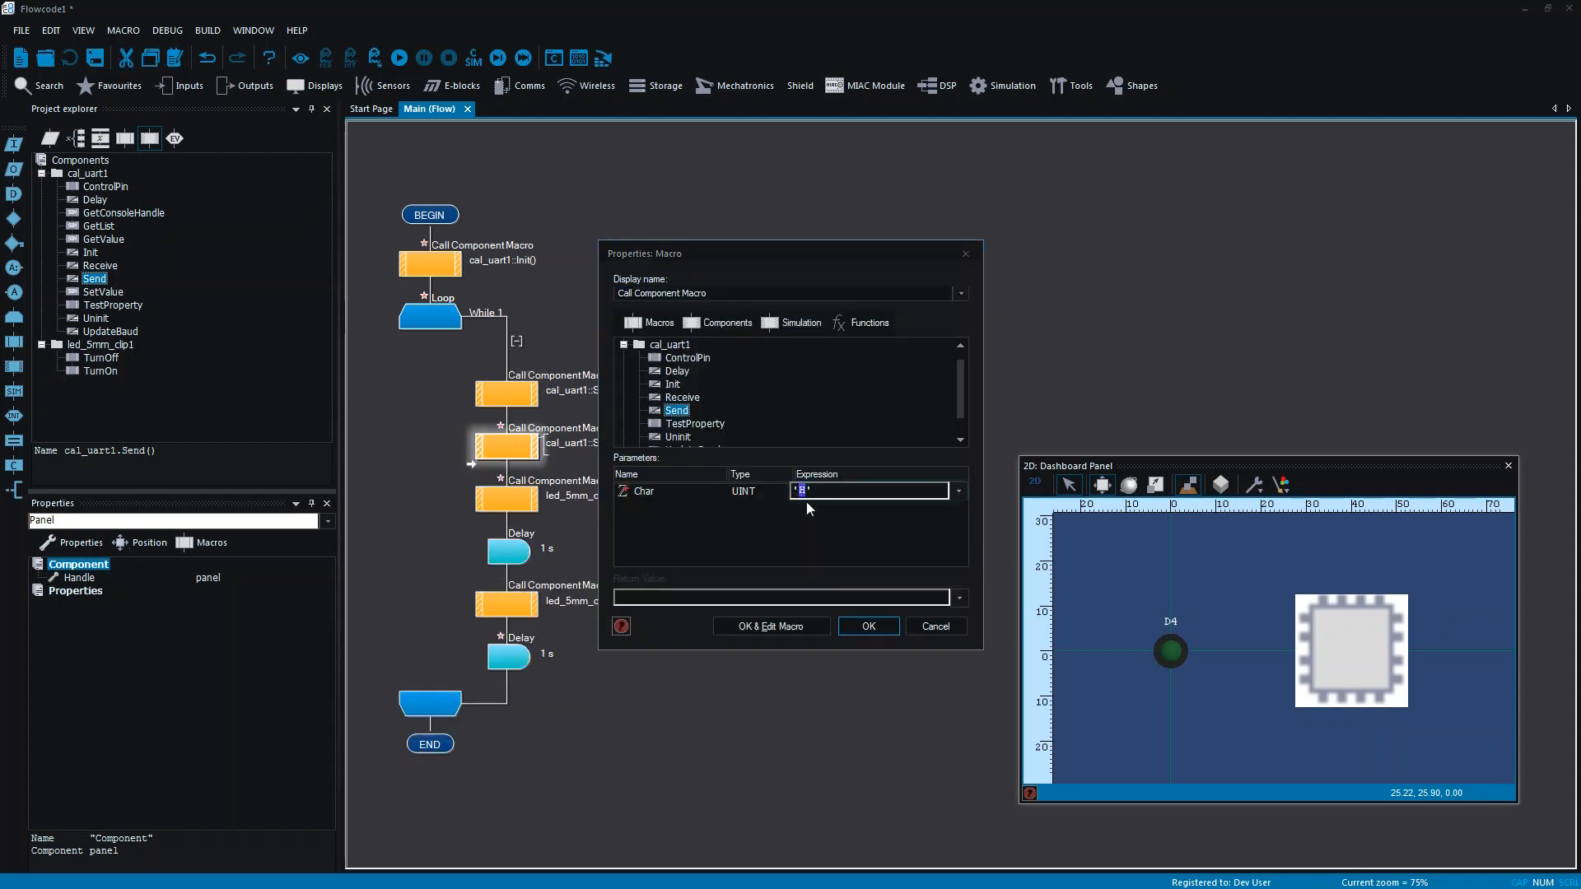
pyautogui.click(864, 626)
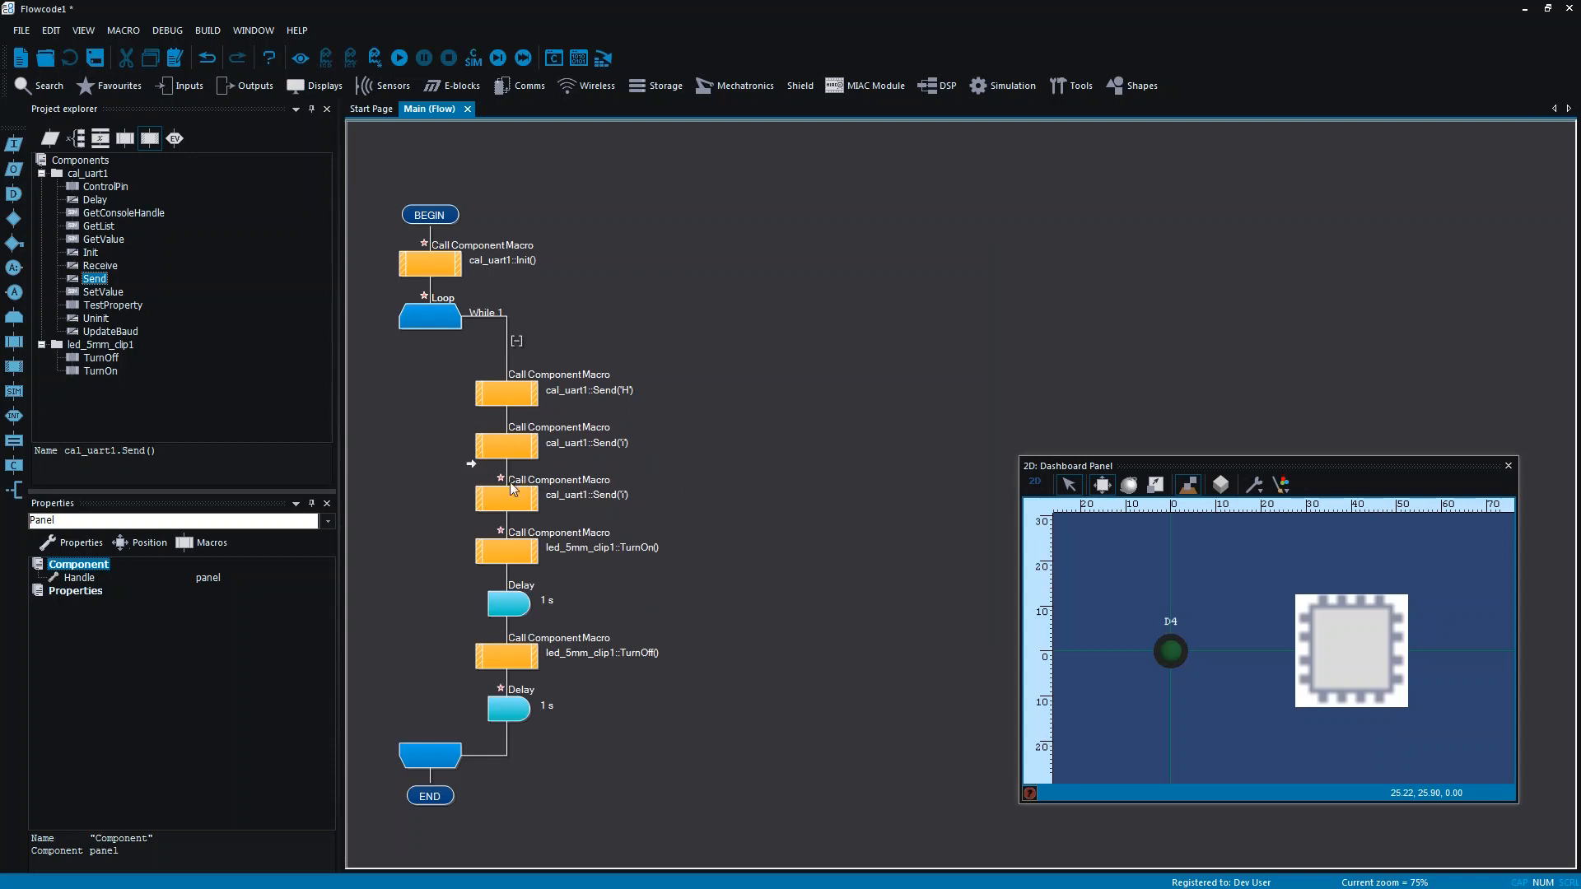
pyautogui.doubleClick(507, 493)
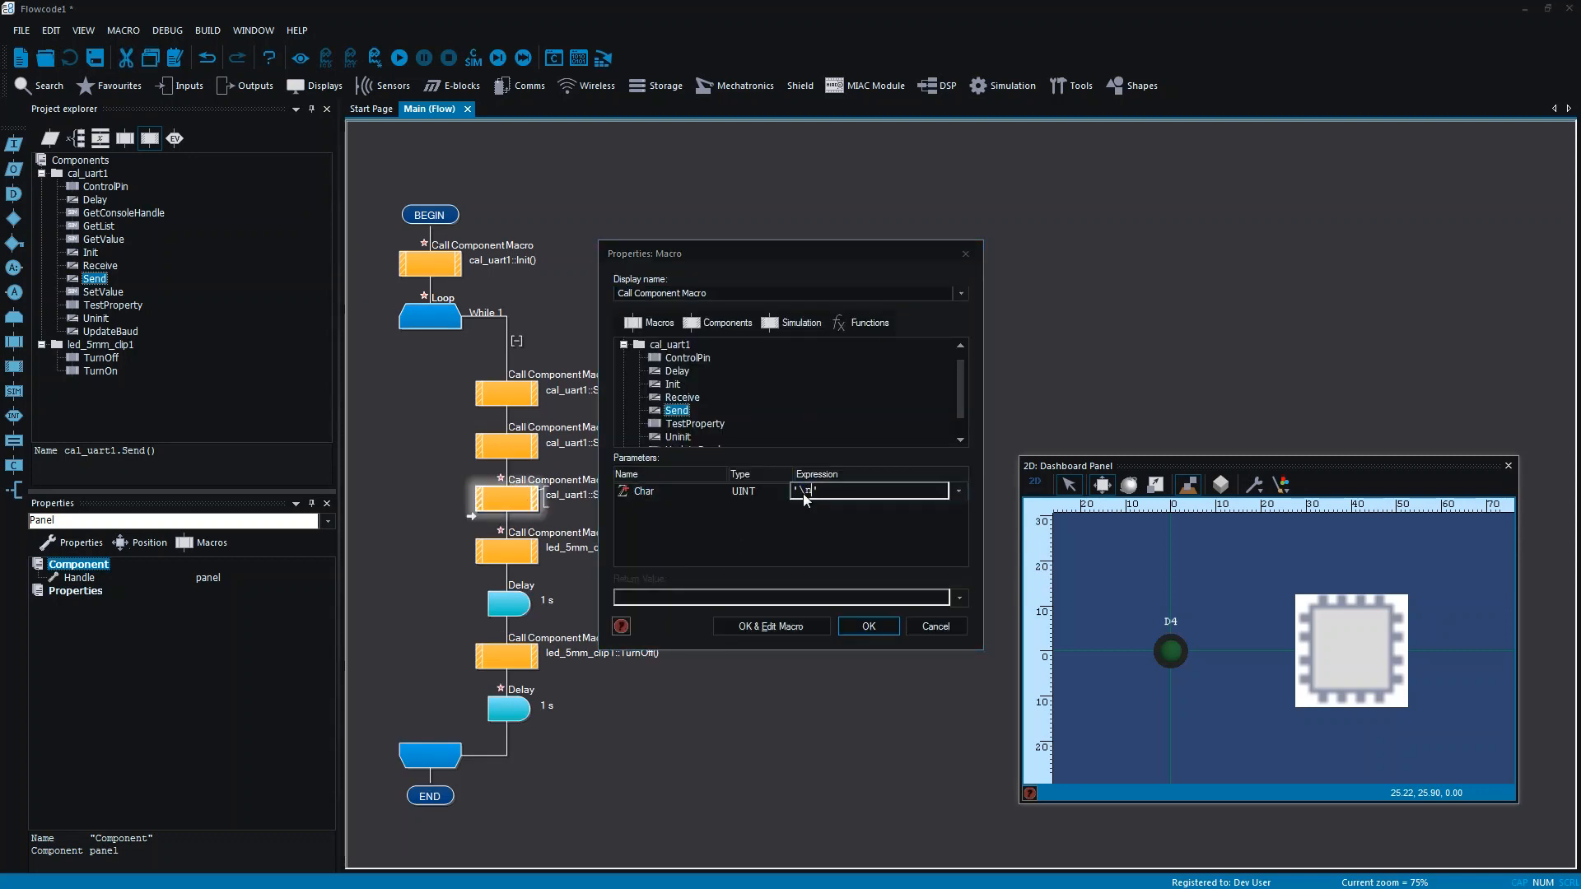
pyautogui.click(868, 626)
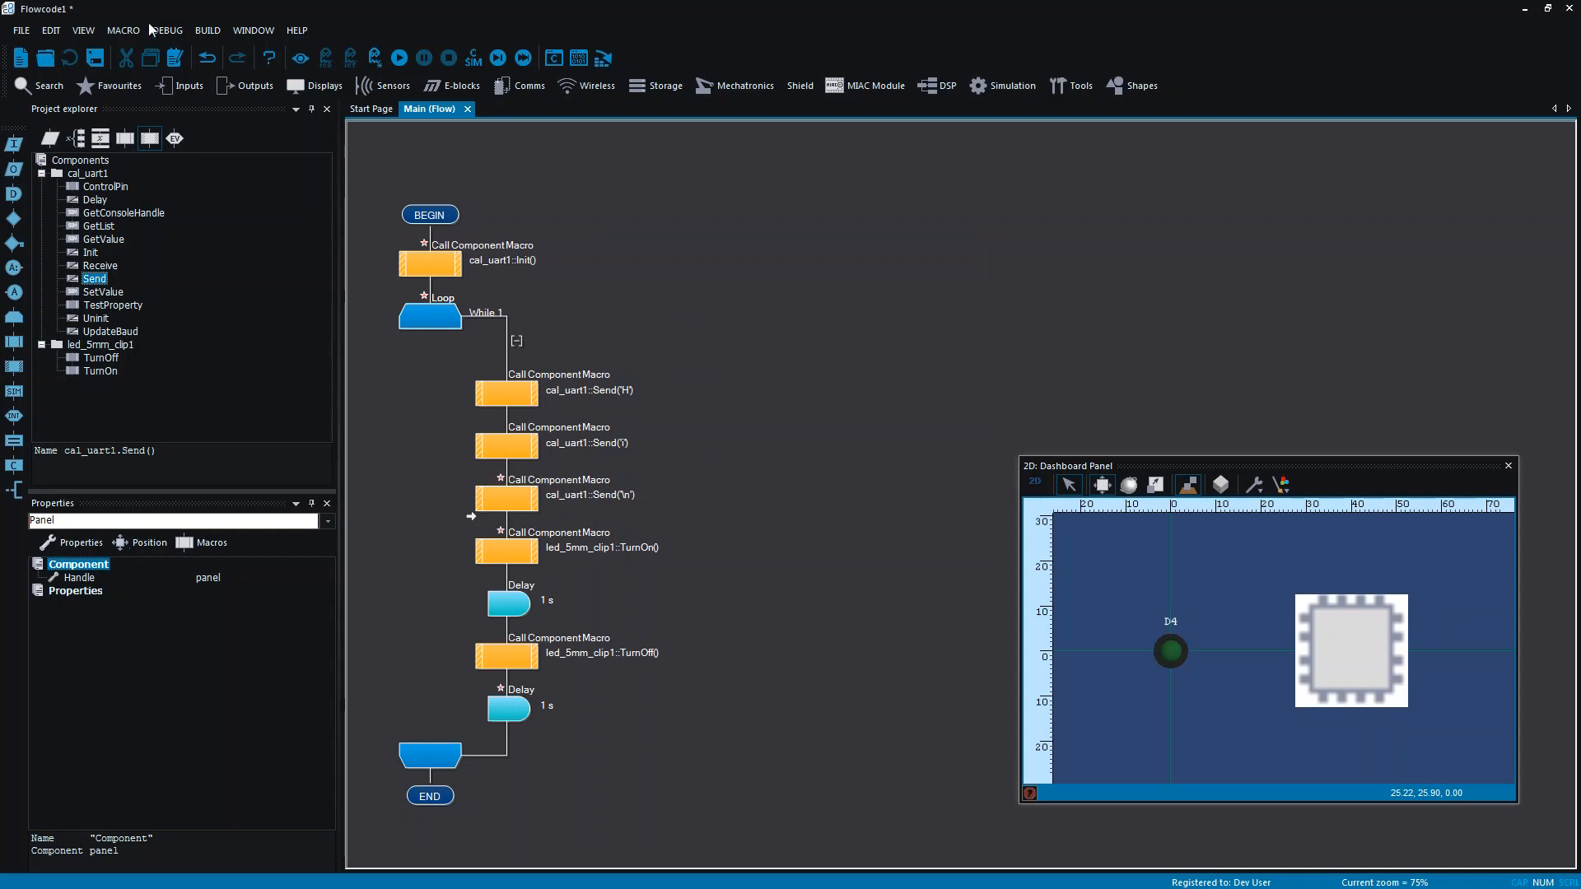
# Show the Consoles window and run the simulation so UART 1 logs 'H', 'i', '\n'
pyautogui.click(83, 30)
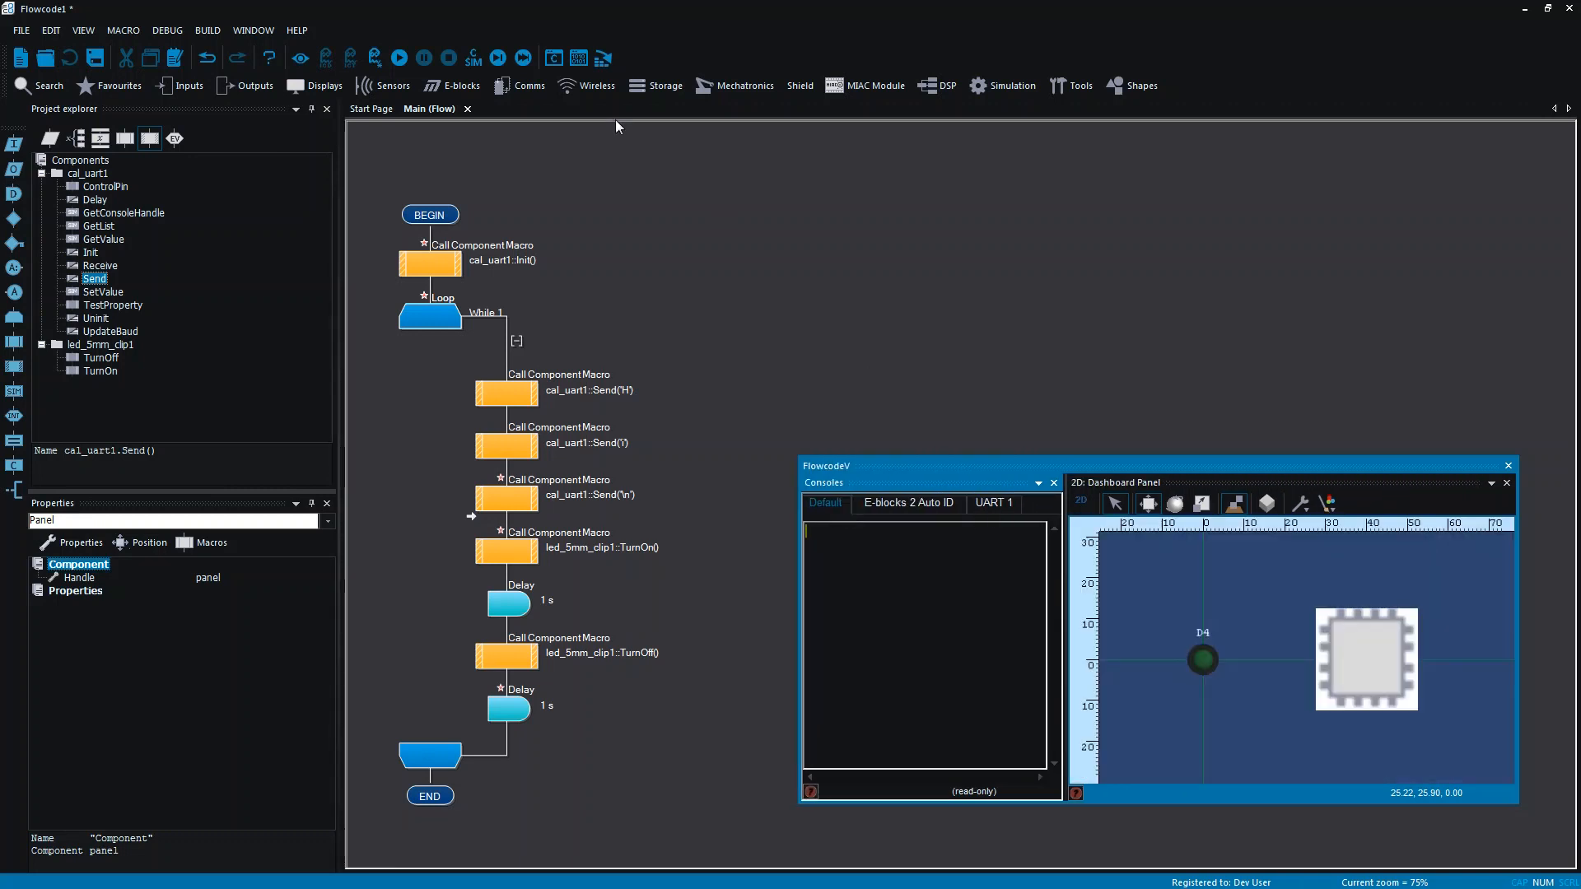
pyautogui.click(399, 57)
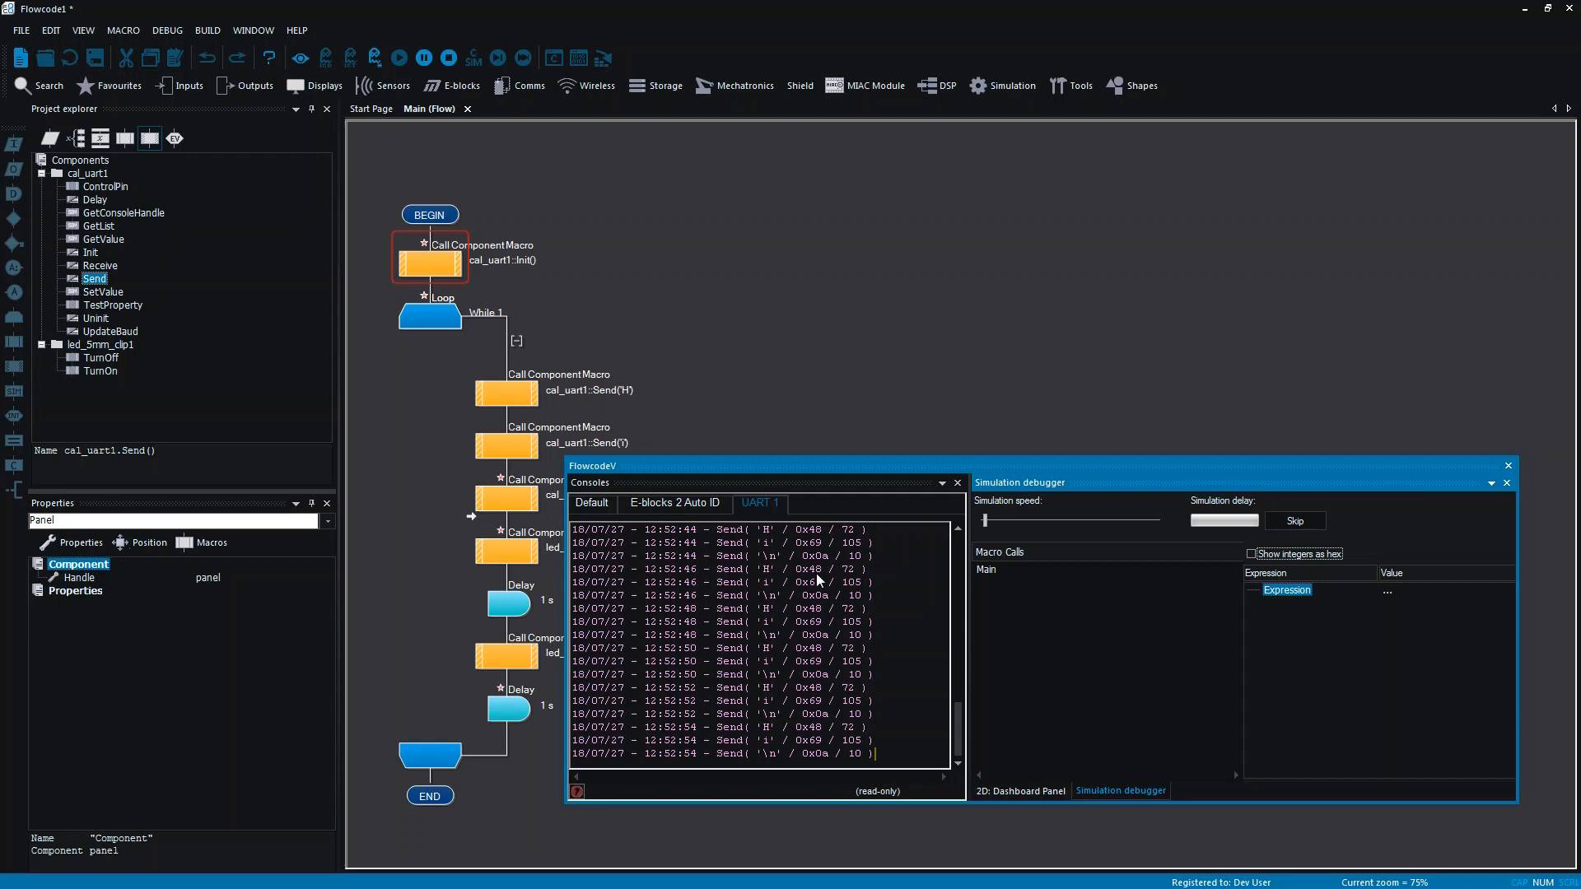
# Display the Main macro as pseudocode with Init, the Send calls, LED on/off and delays
pyautogui.click(448, 57)
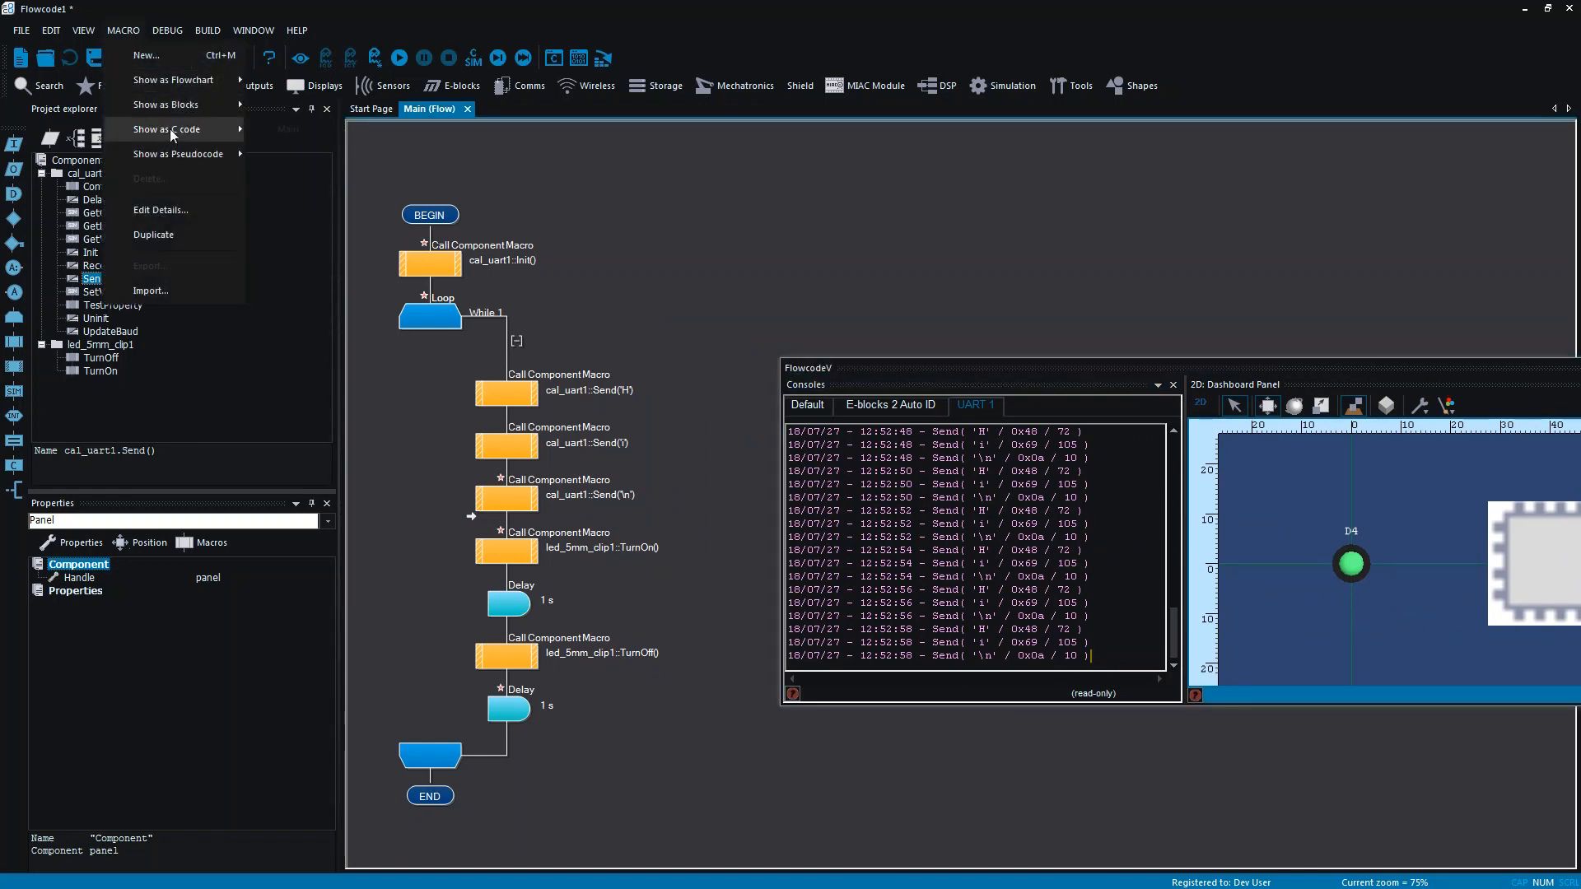
pyautogui.moveTo(178, 153)
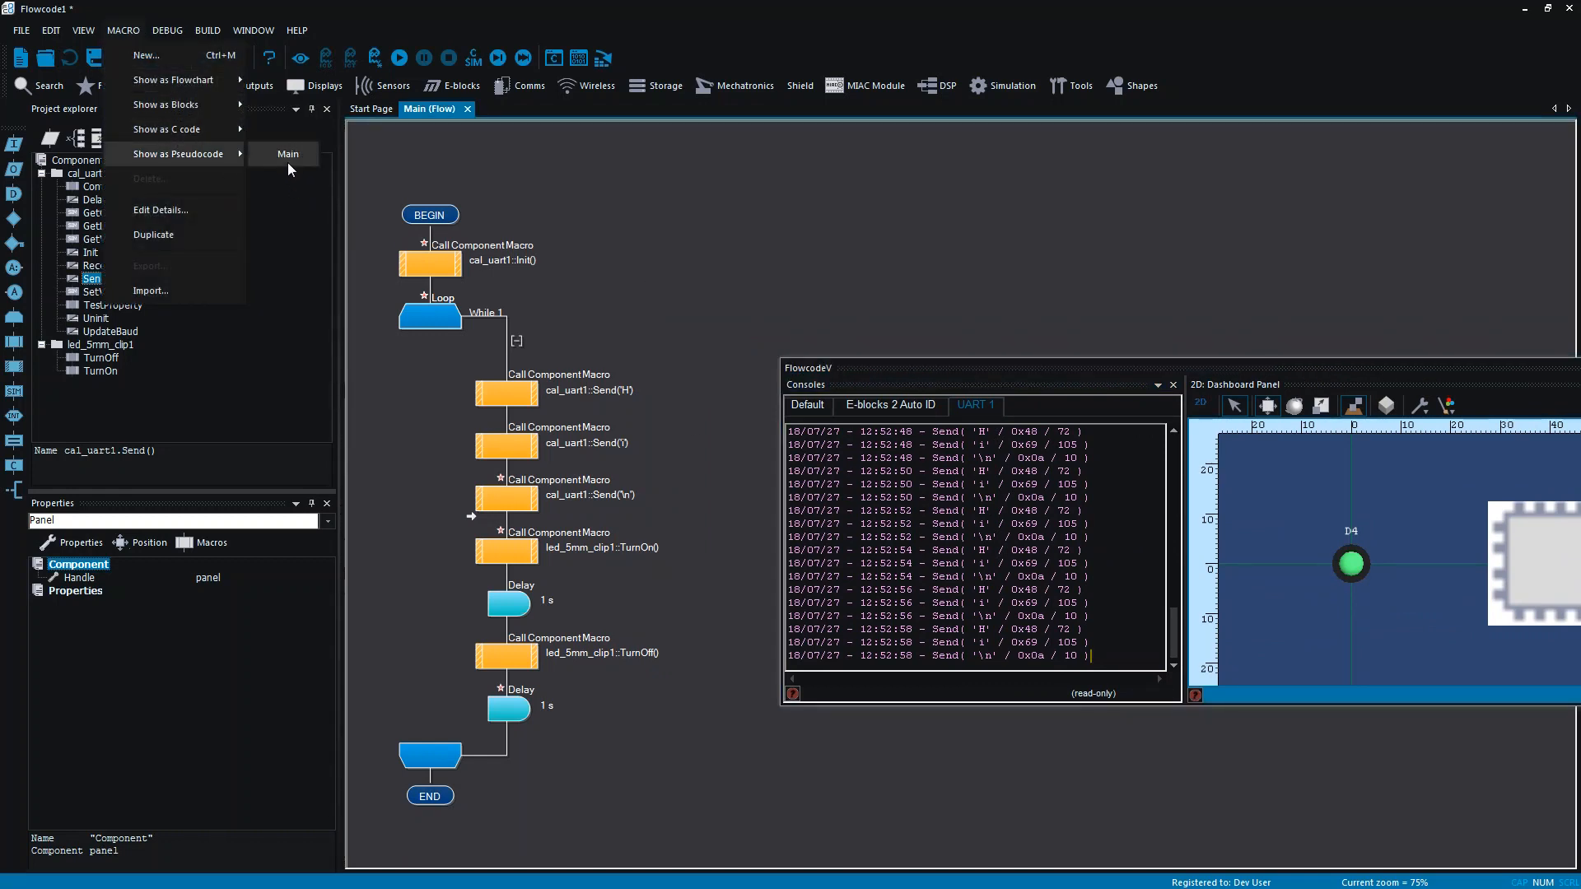
pyautogui.click(288, 153)
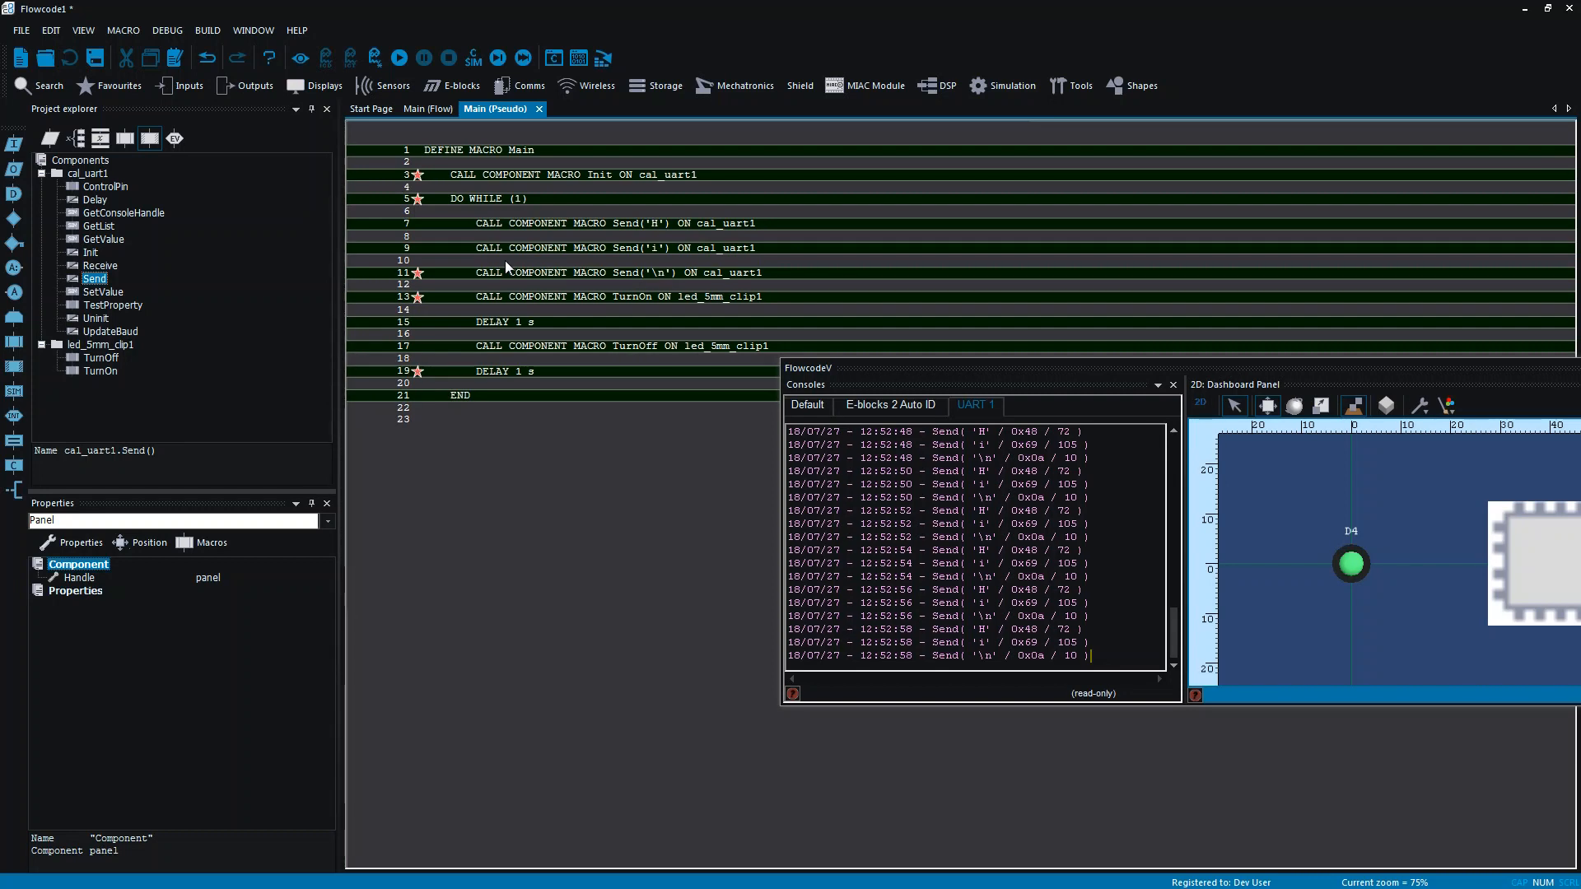
pyautogui.moveTo(550, 254)
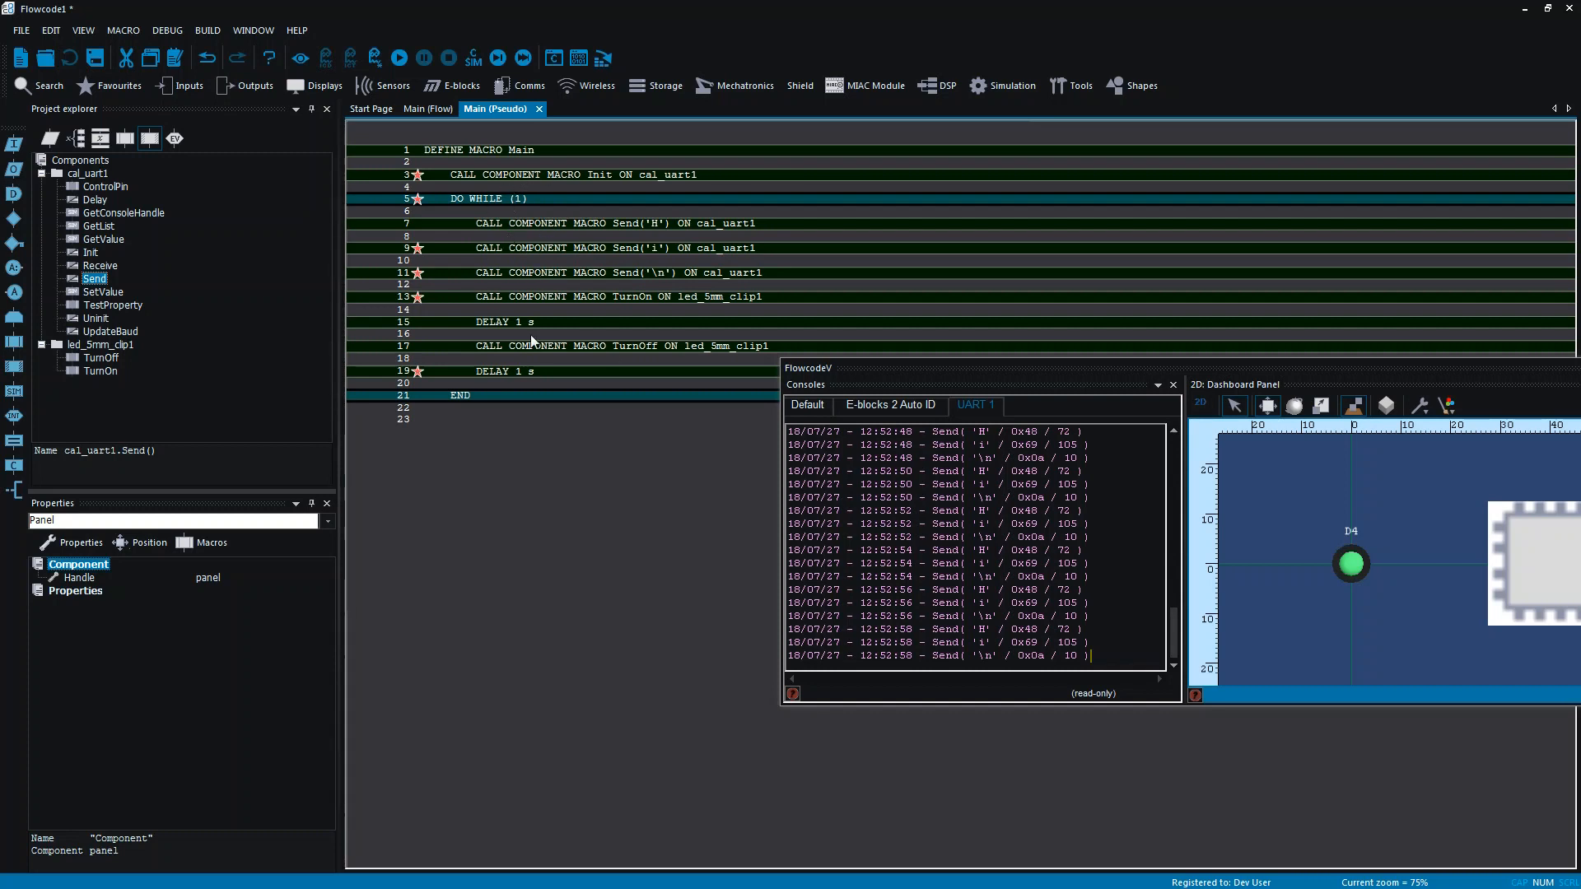
pyautogui.moveTo(170, 33)
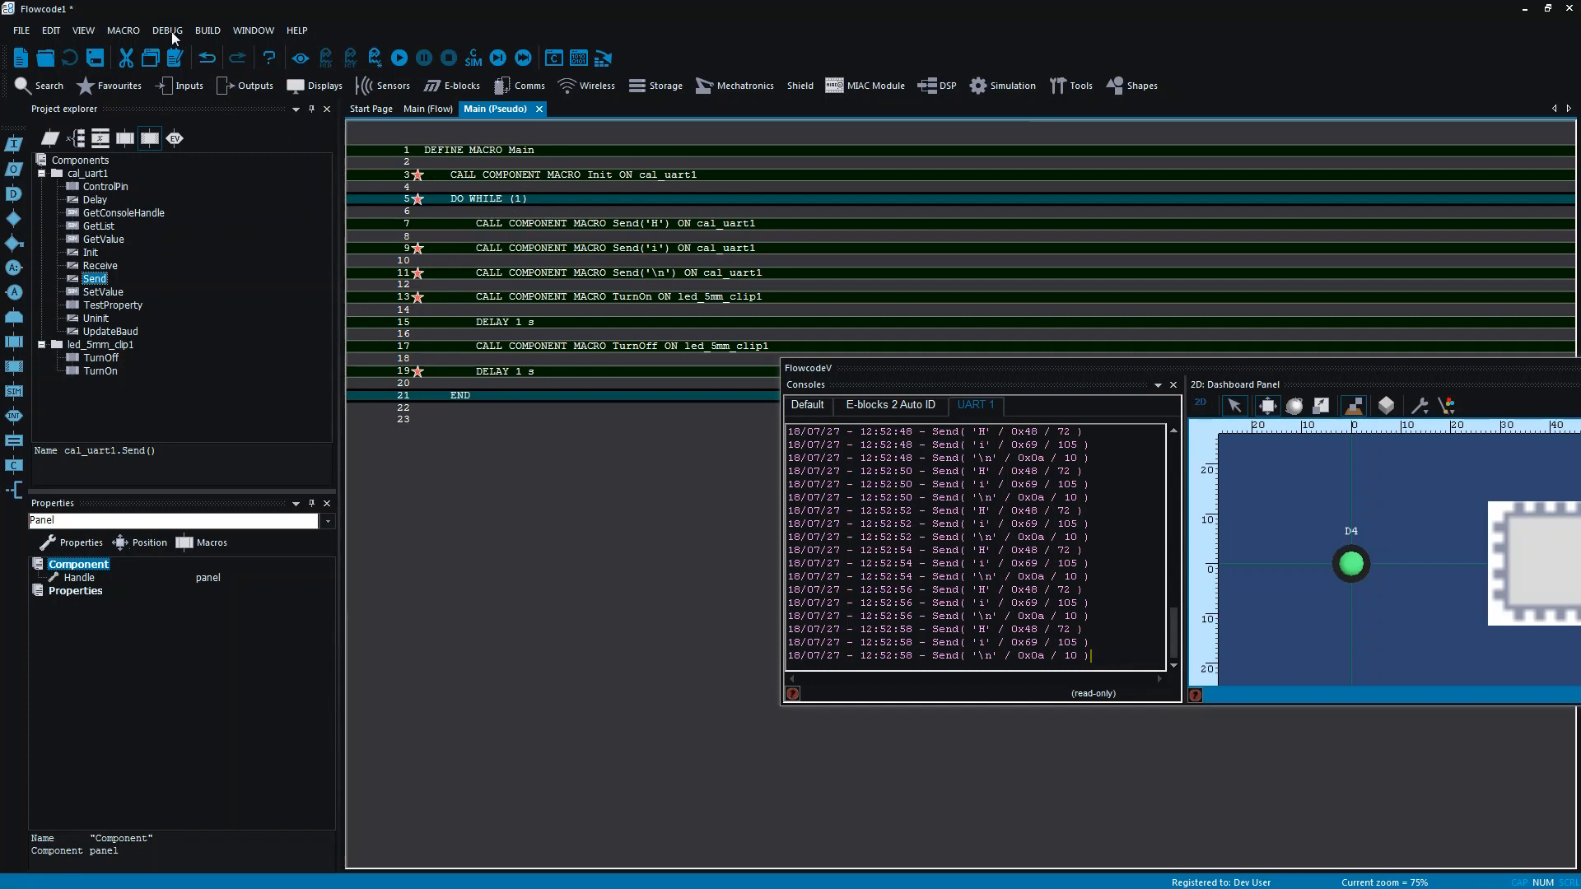
# Display the Main macro as blocks via Macro > Show as Blocks
pyautogui.click(166, 29)
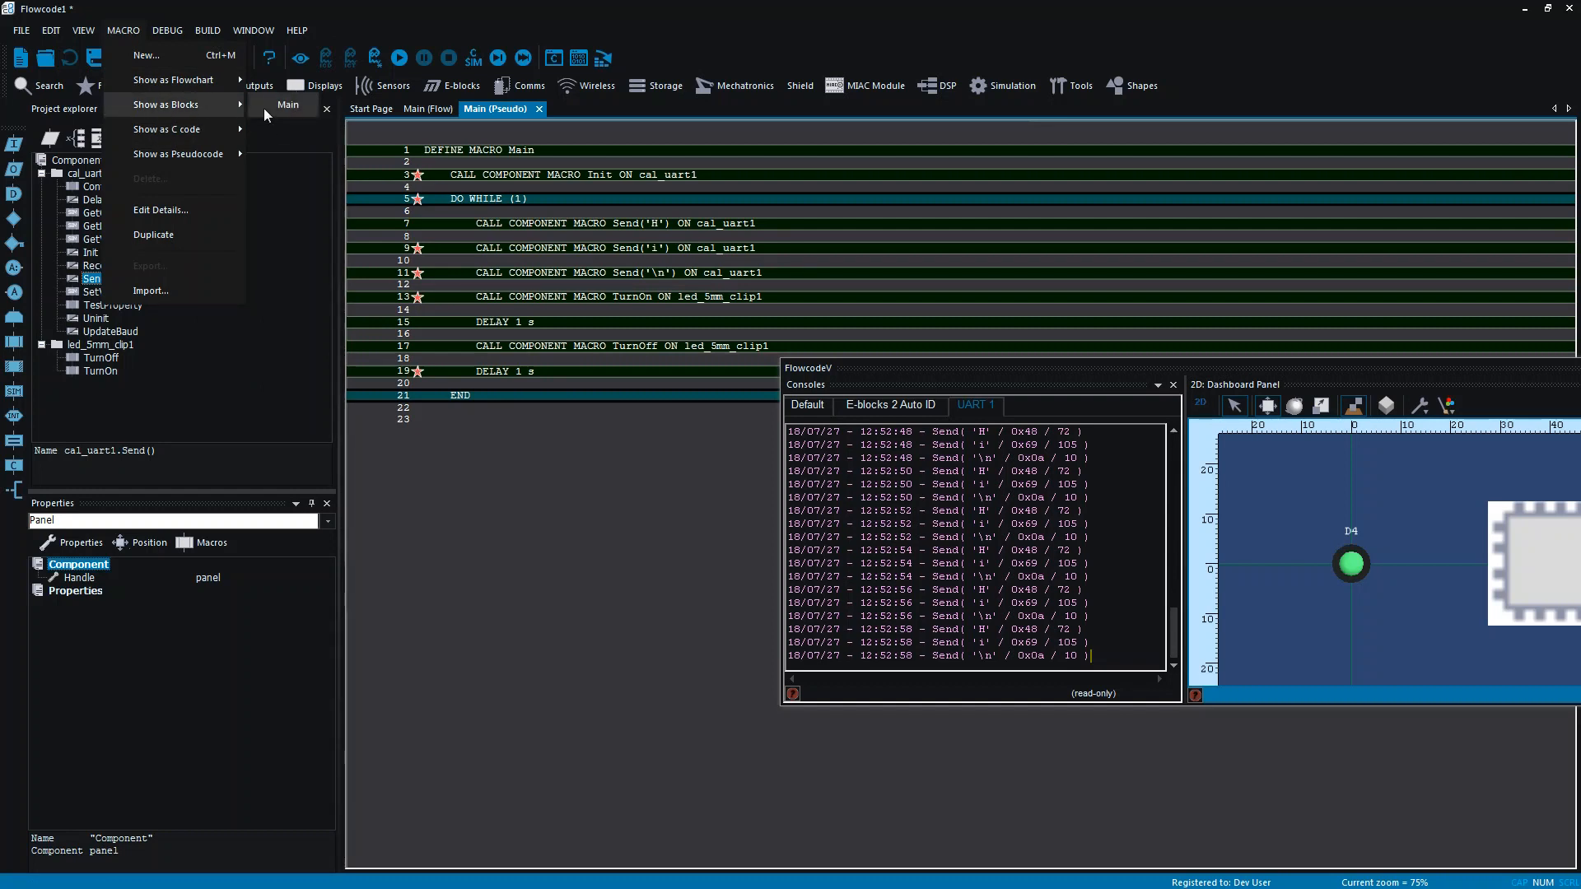
pyautogui.click(287, 104)
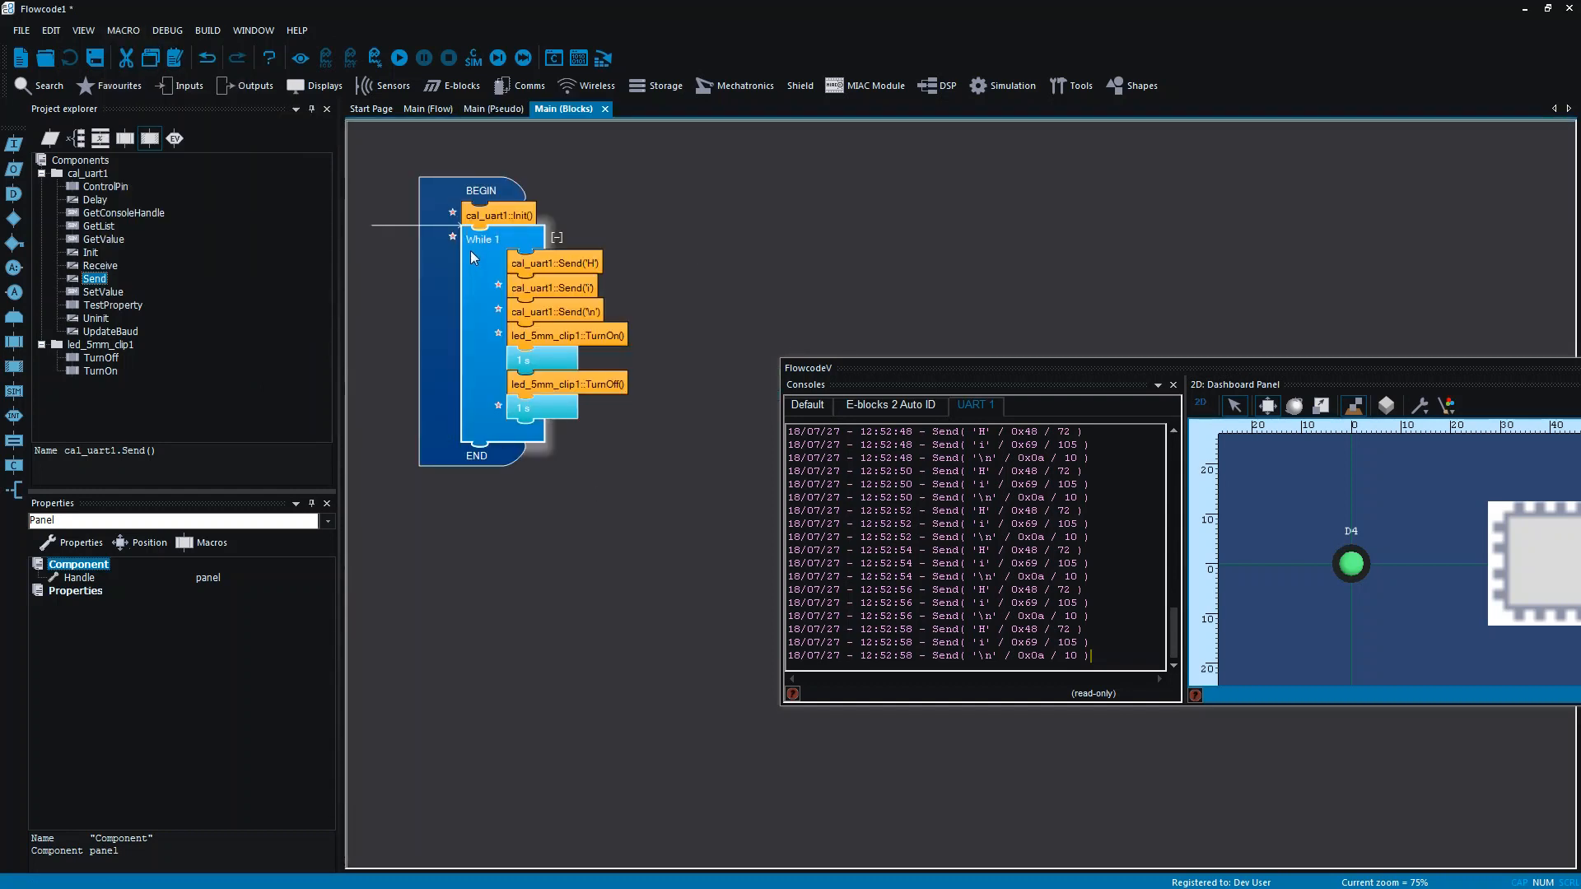
pyautogui.moveTo(504, 252)
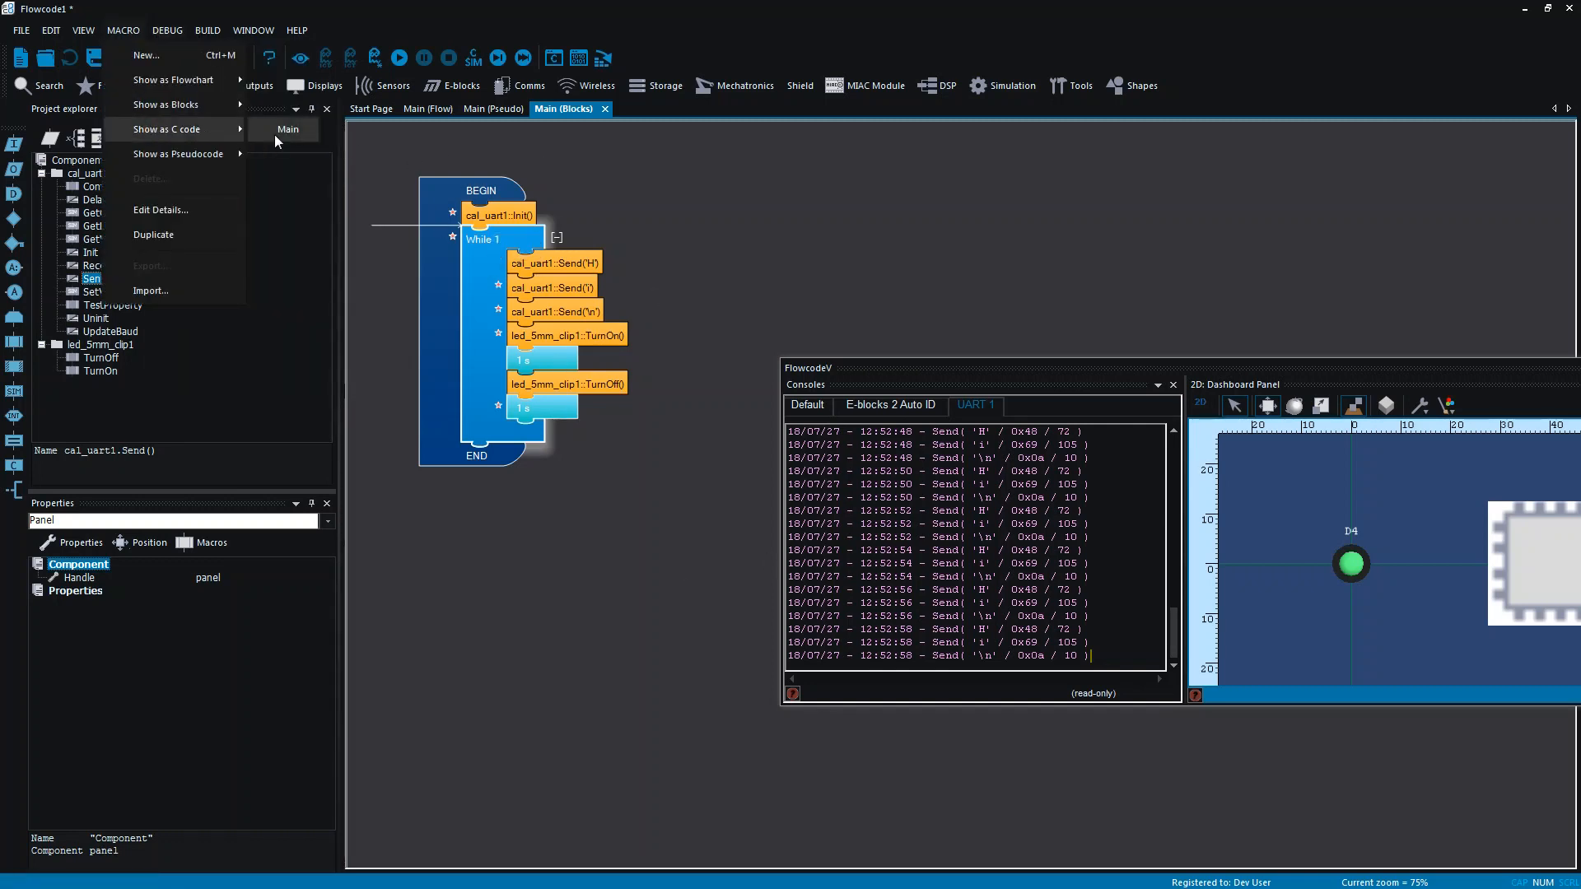
# Show Main's generated C code, then cycle through the Flow, Pseudo, Blocks and C code views
pyautogui.click(286, 129)
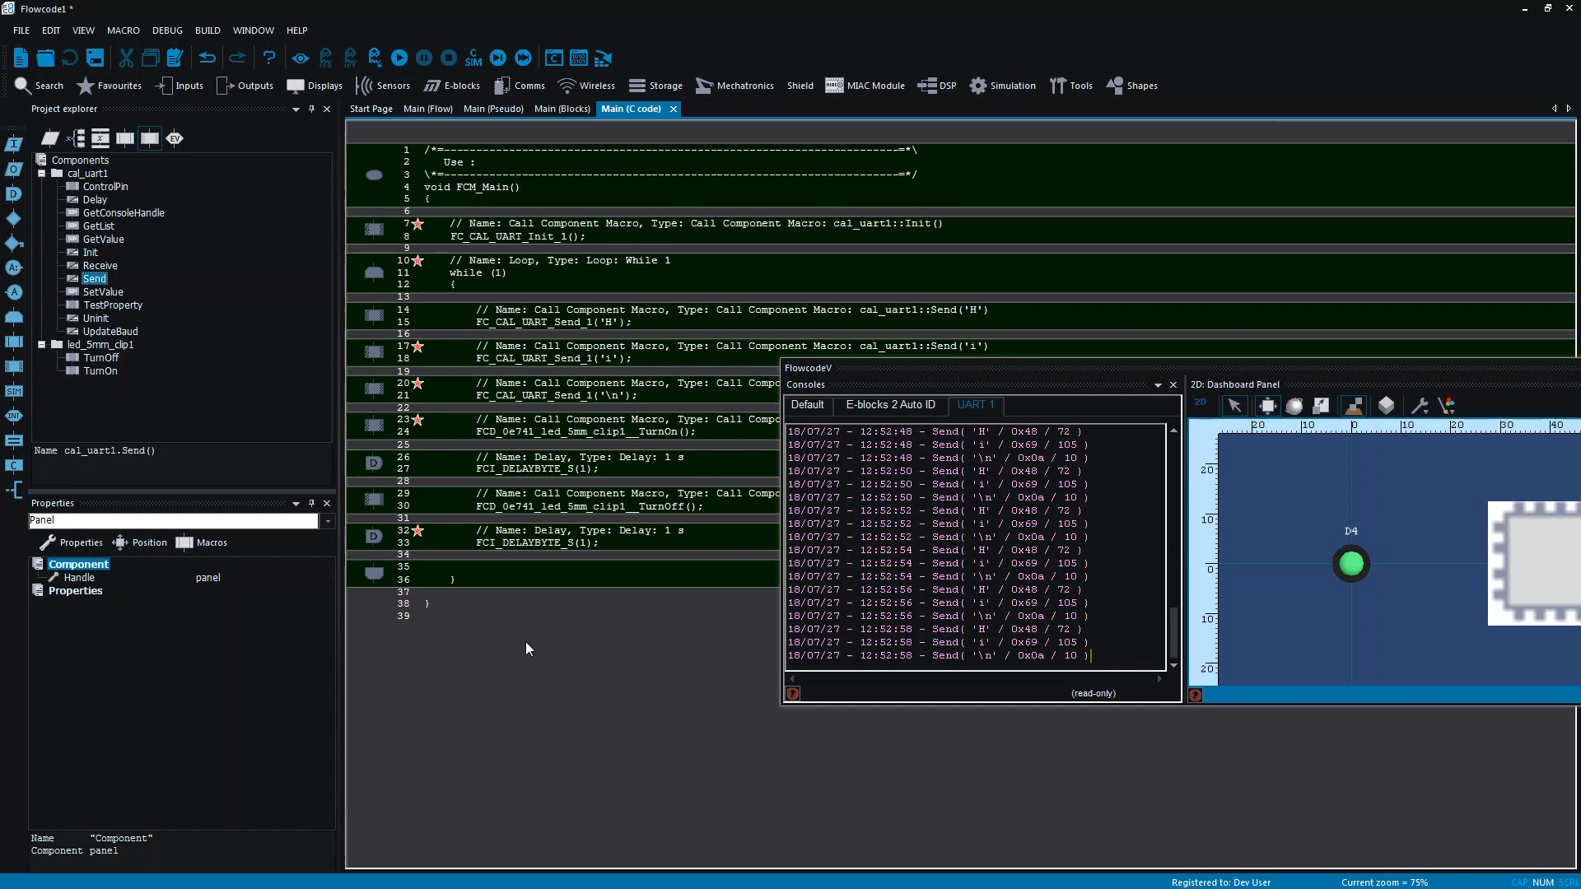
pyautogui.moveTo(428, 184)
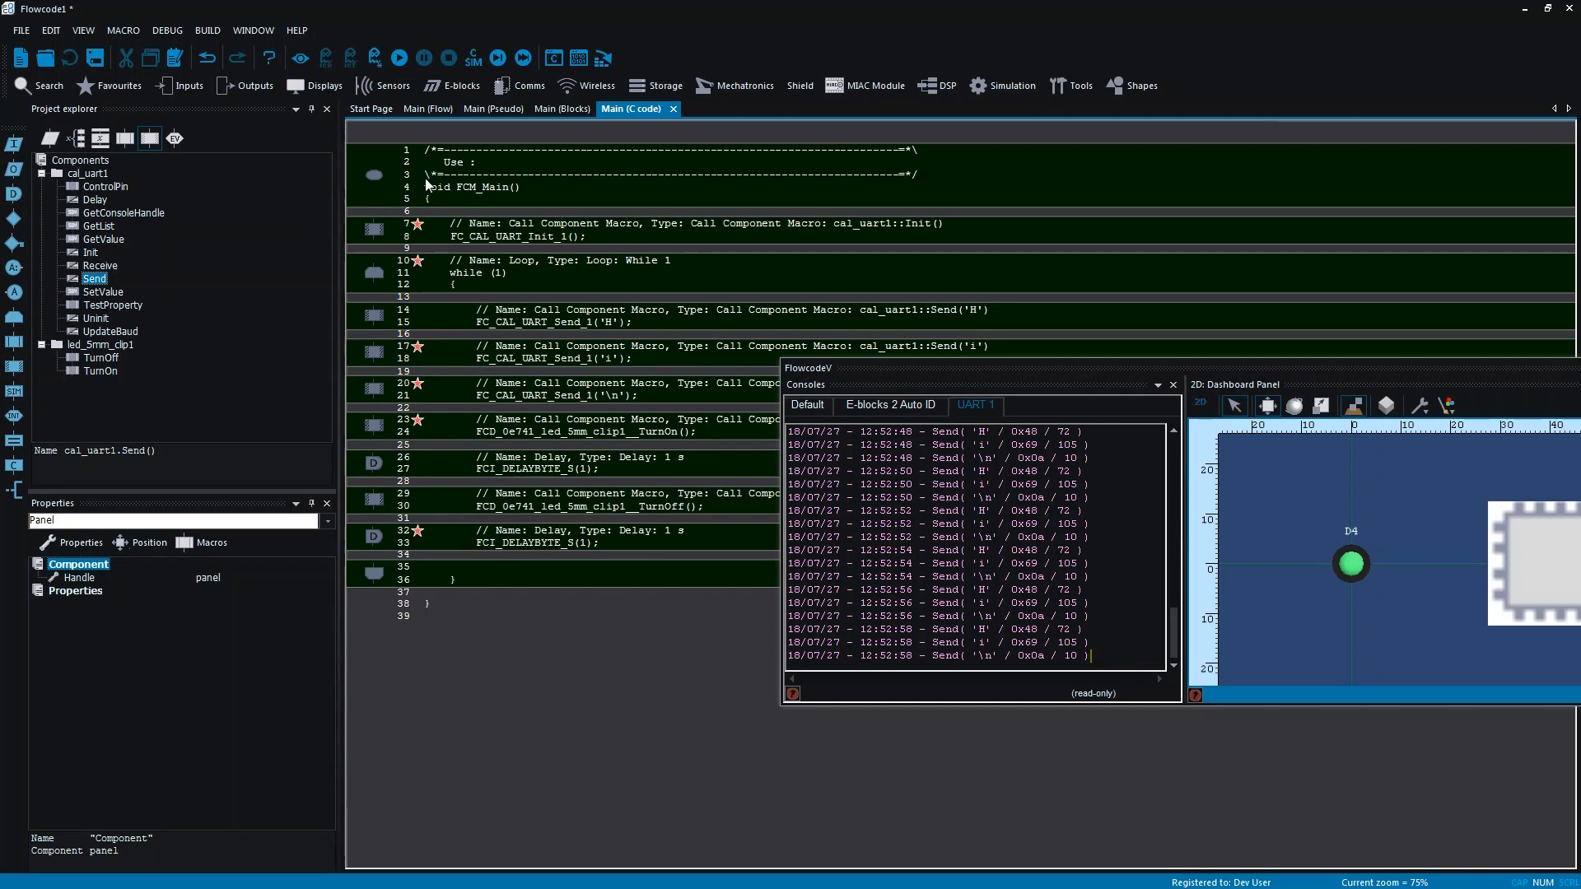
pyautogui.click(428, 109)
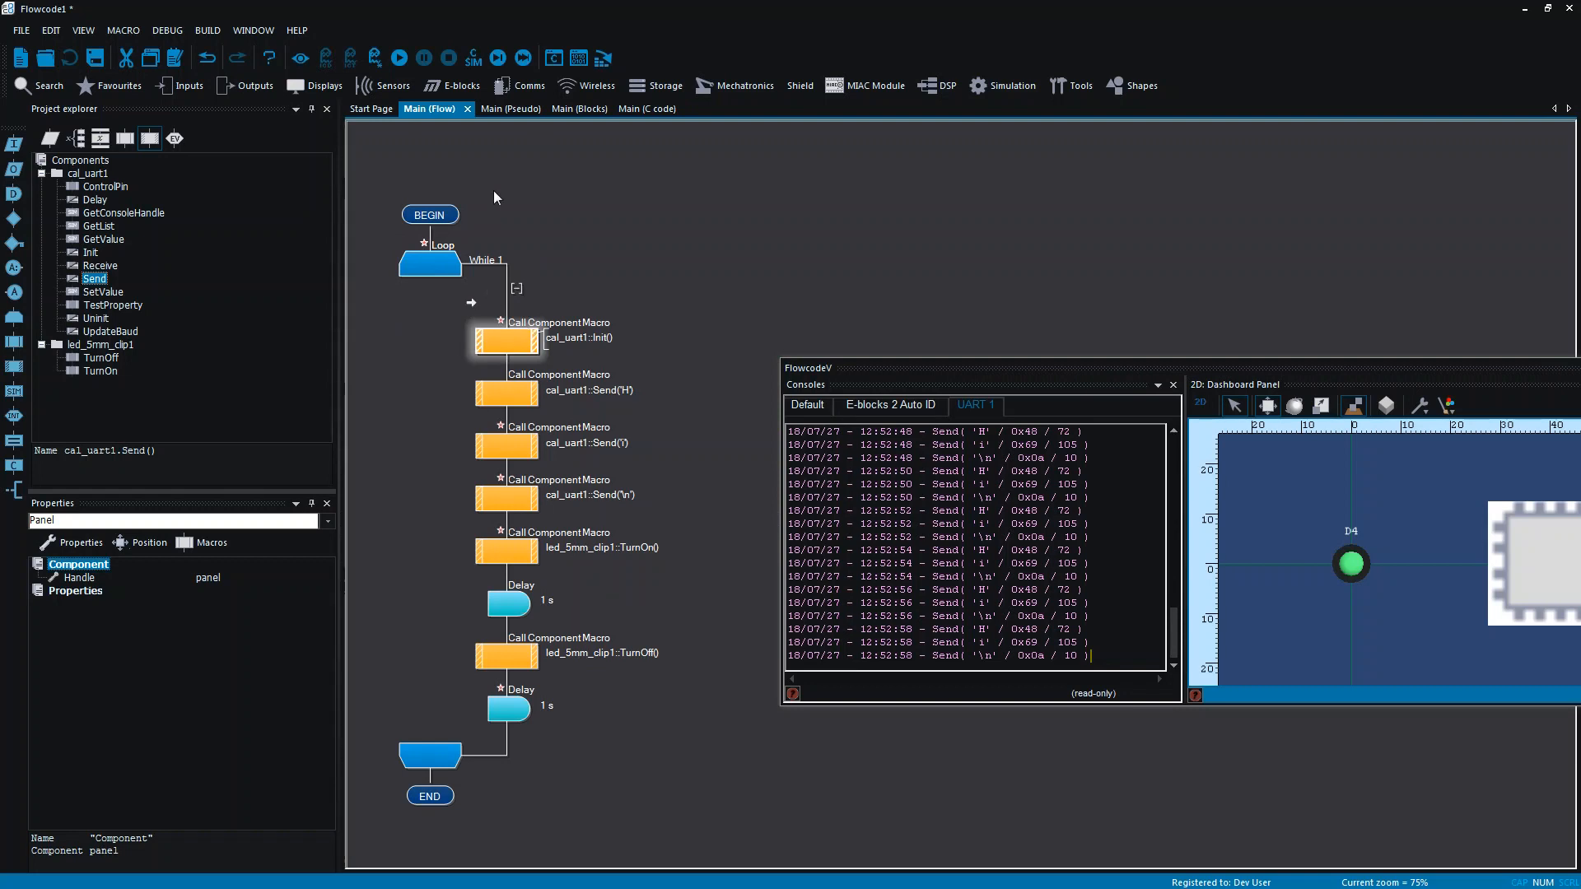
pyautogui.click(509, 109)
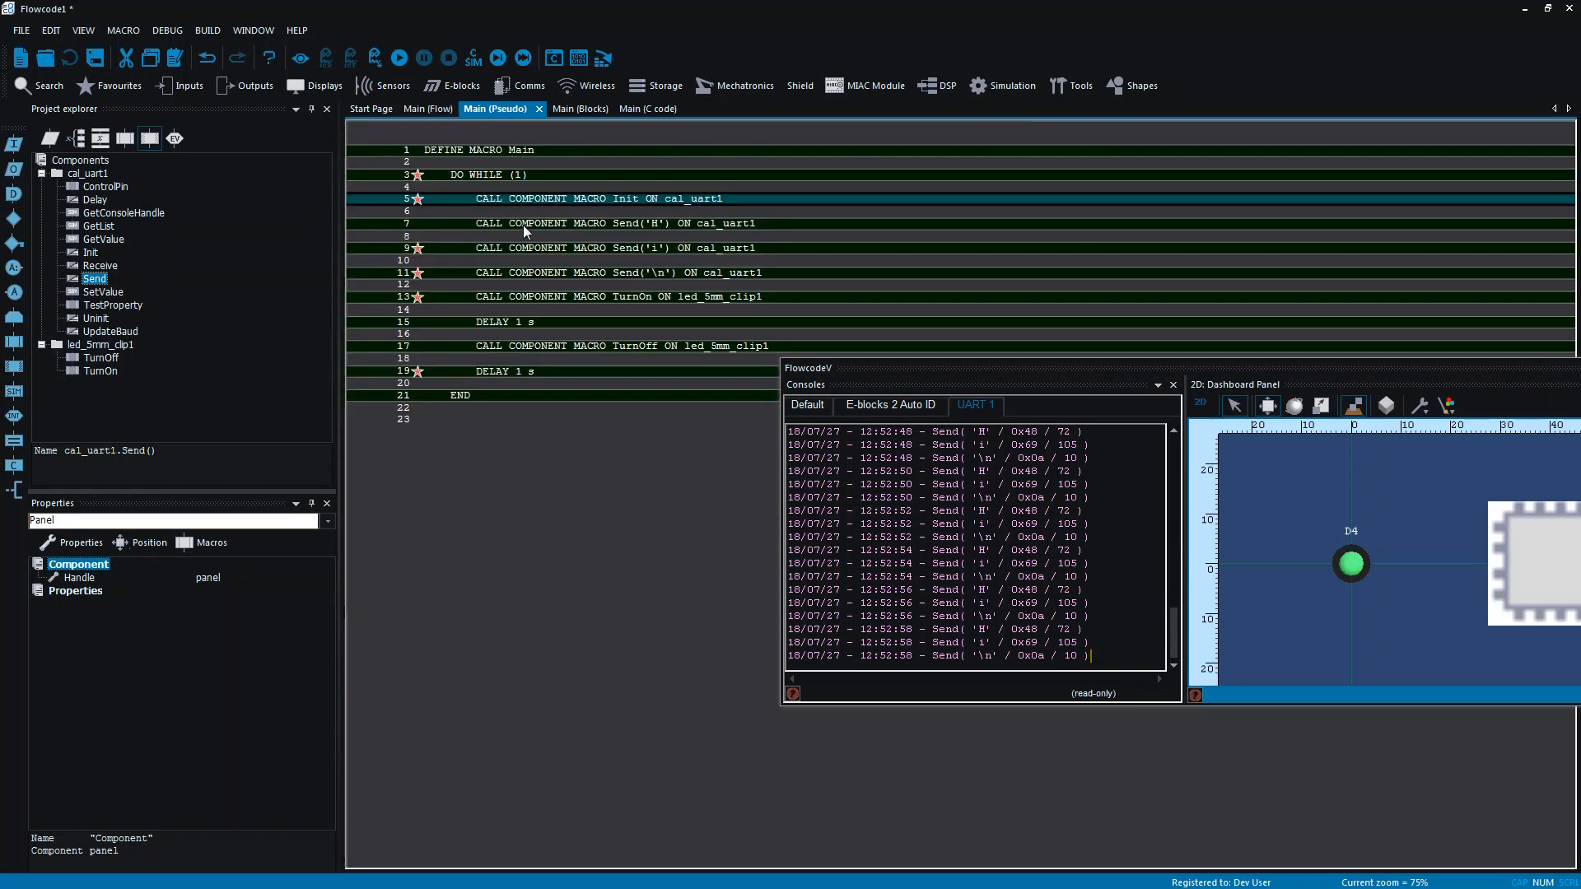
pyautogui.click(564, 109)
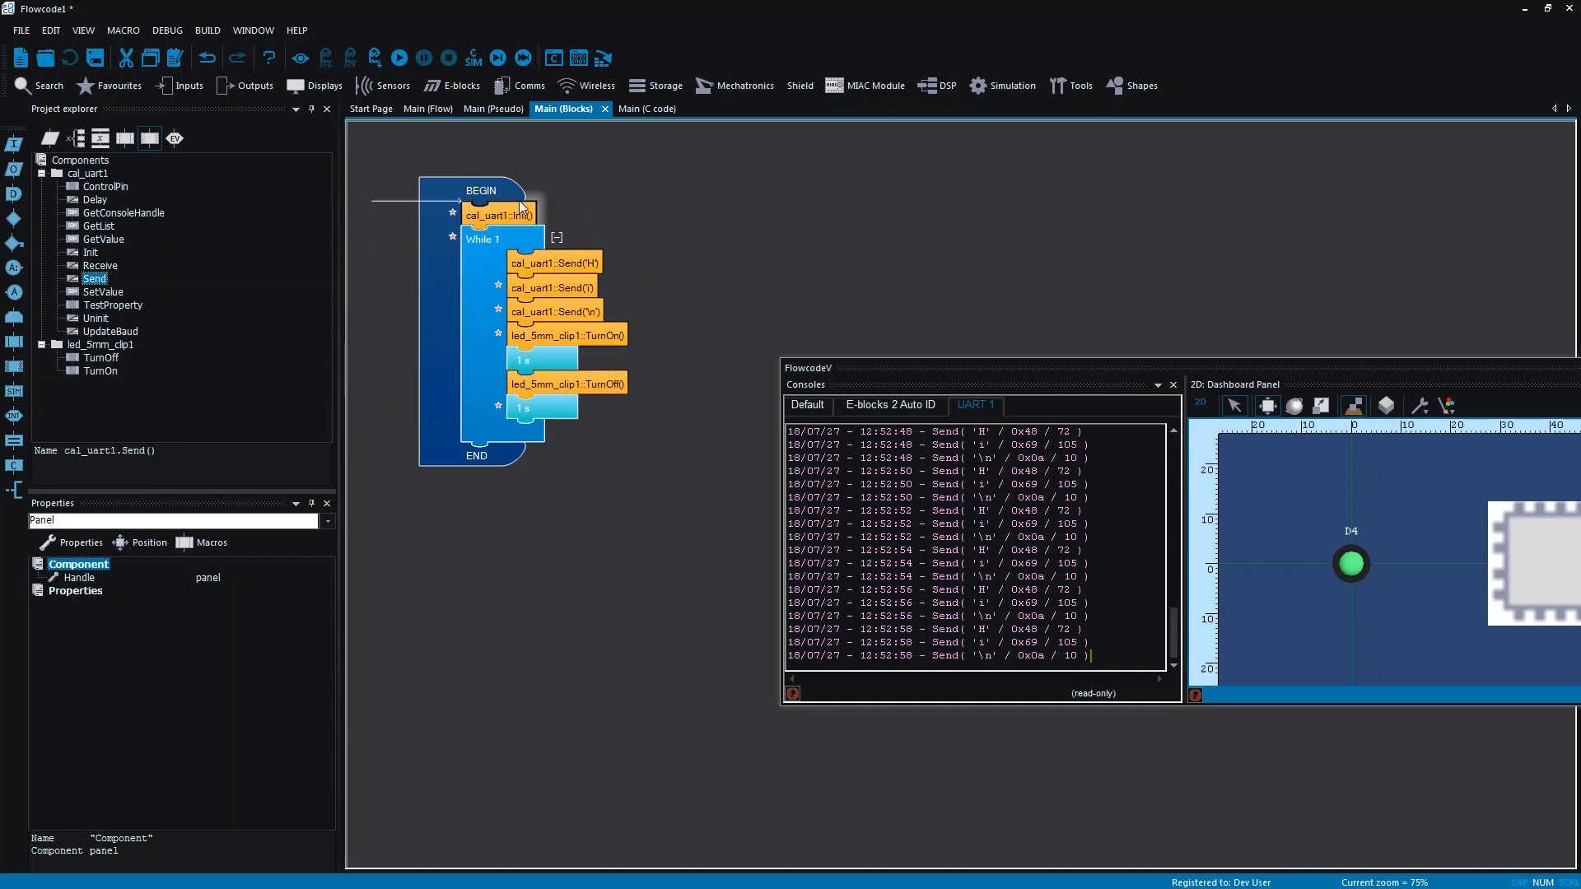
pyautogui.click(632, 108)
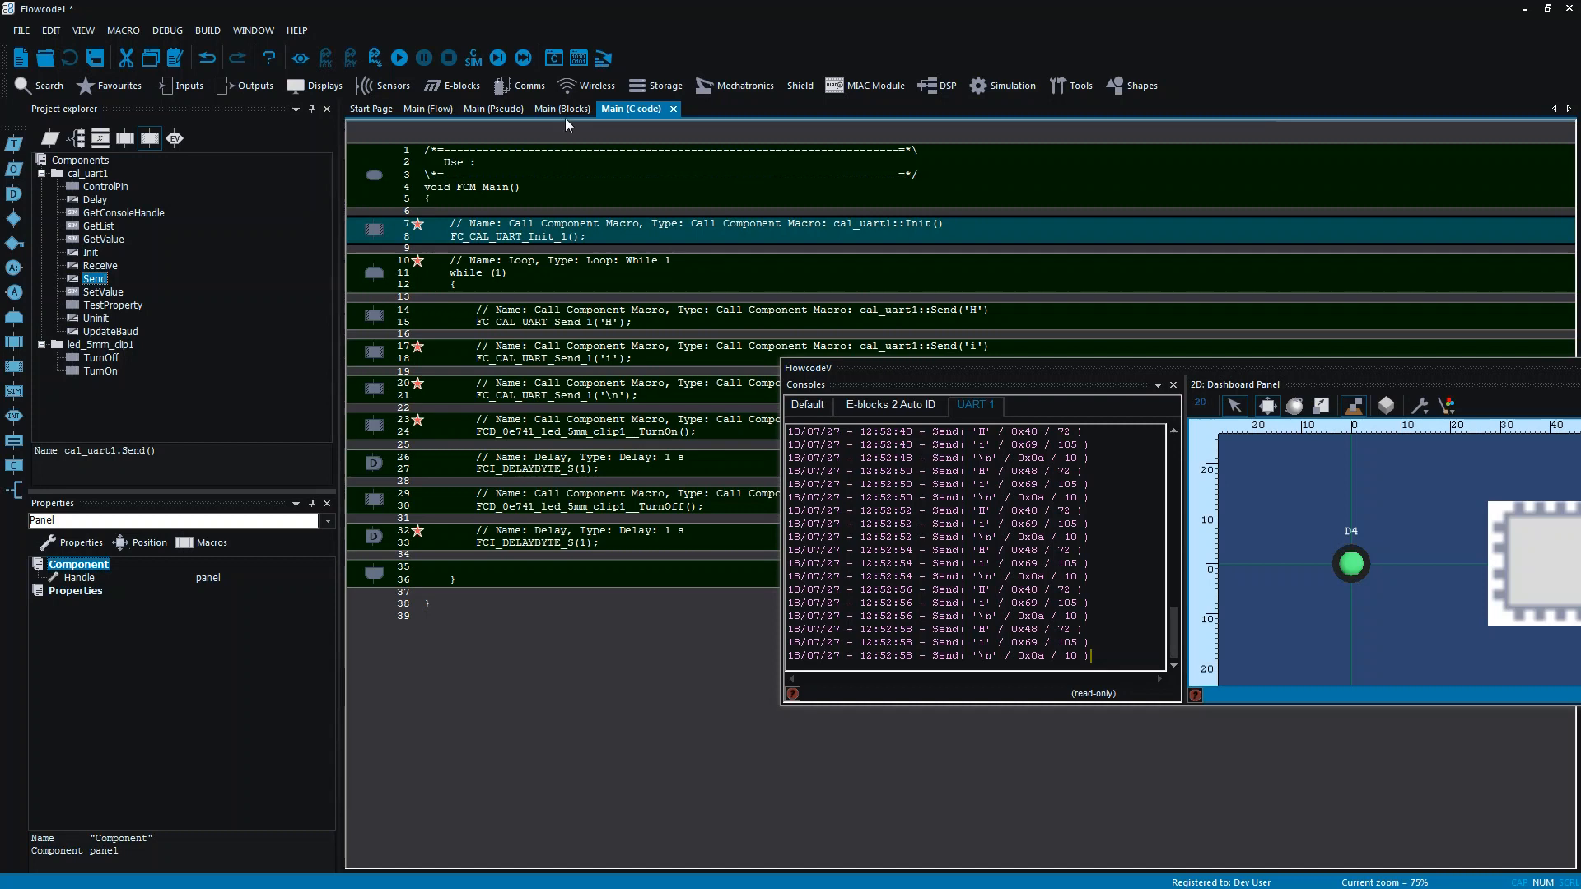